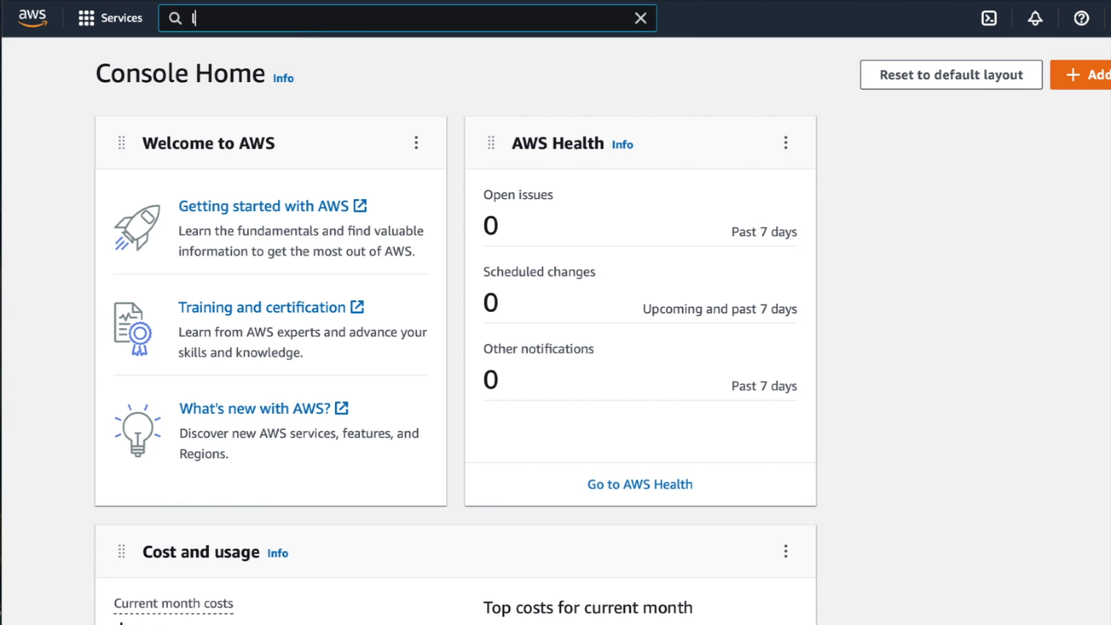
- Find 'lightsail' in the console search and go to the Lightsail service home page
type("lightsail")
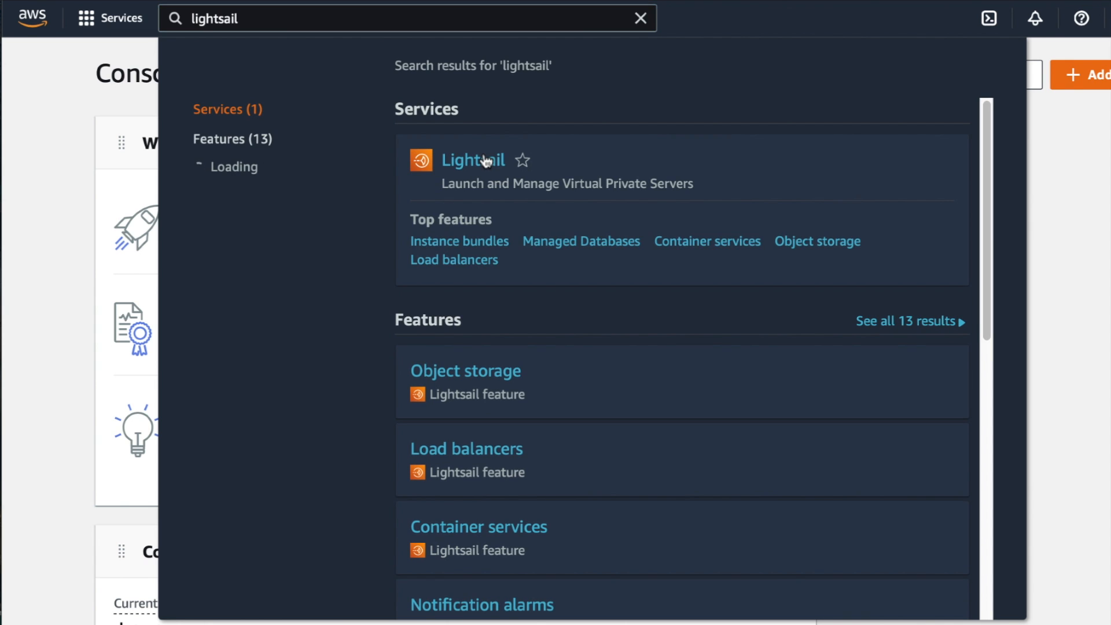
left_click(472, 160)
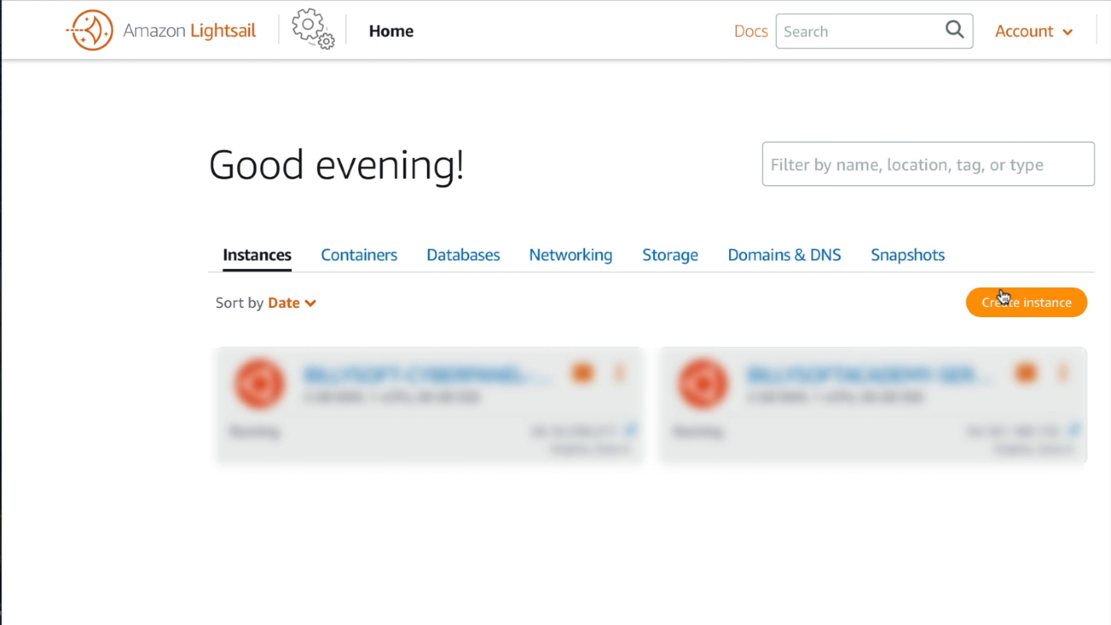
- Begin a new instance in the Sydney region using the Linux/Unix OS-only Ubuntu blueprint
left_click(1025, 302)
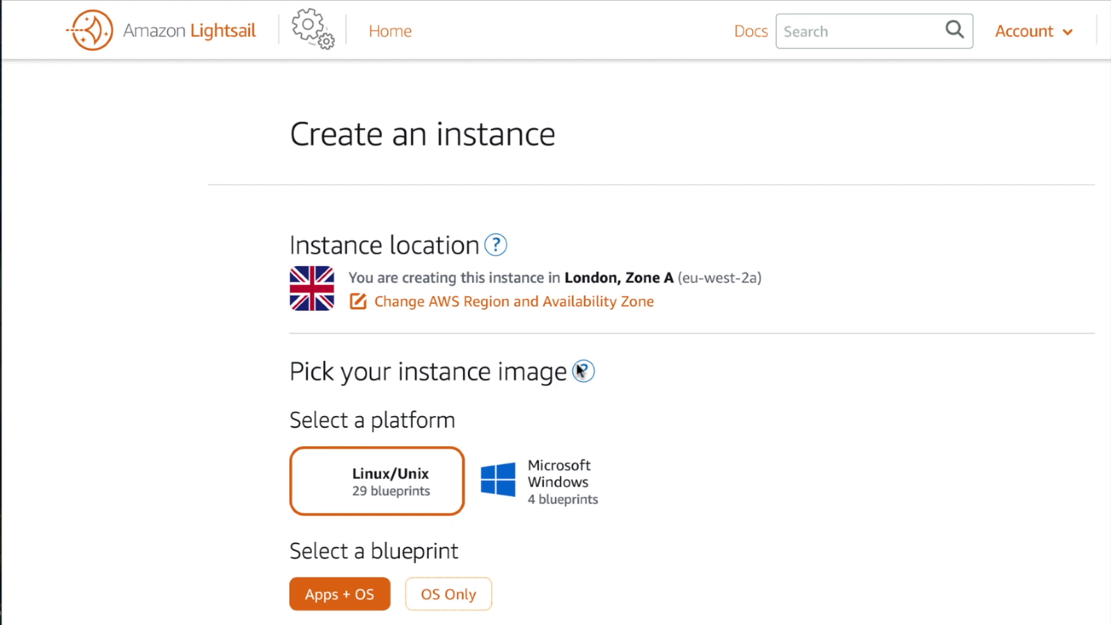
left_click(511, 301)
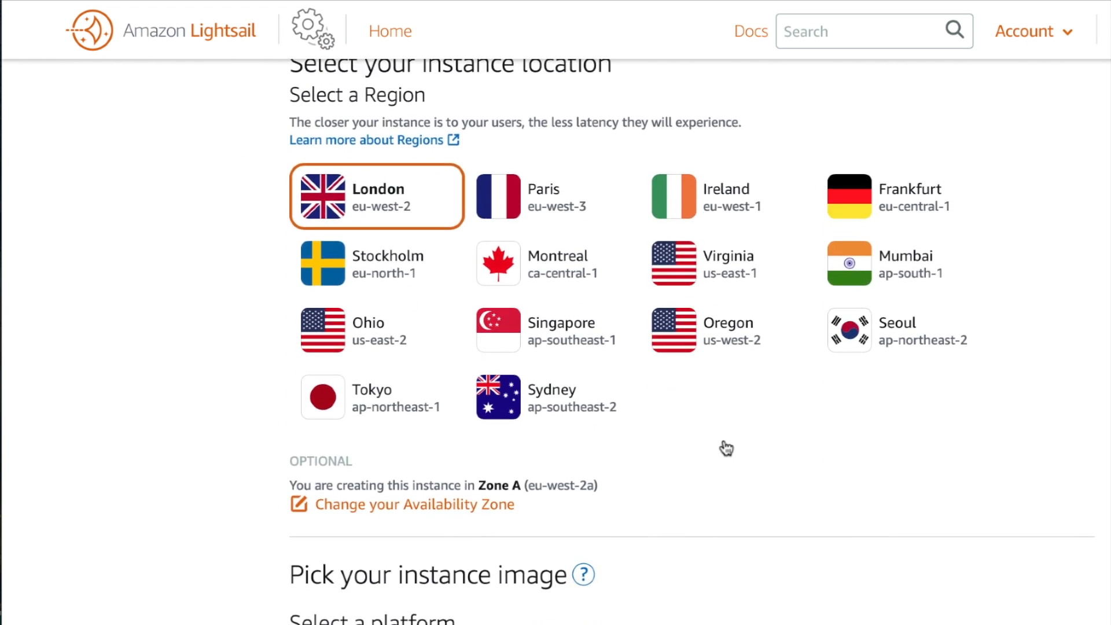
left_click(552, 397)
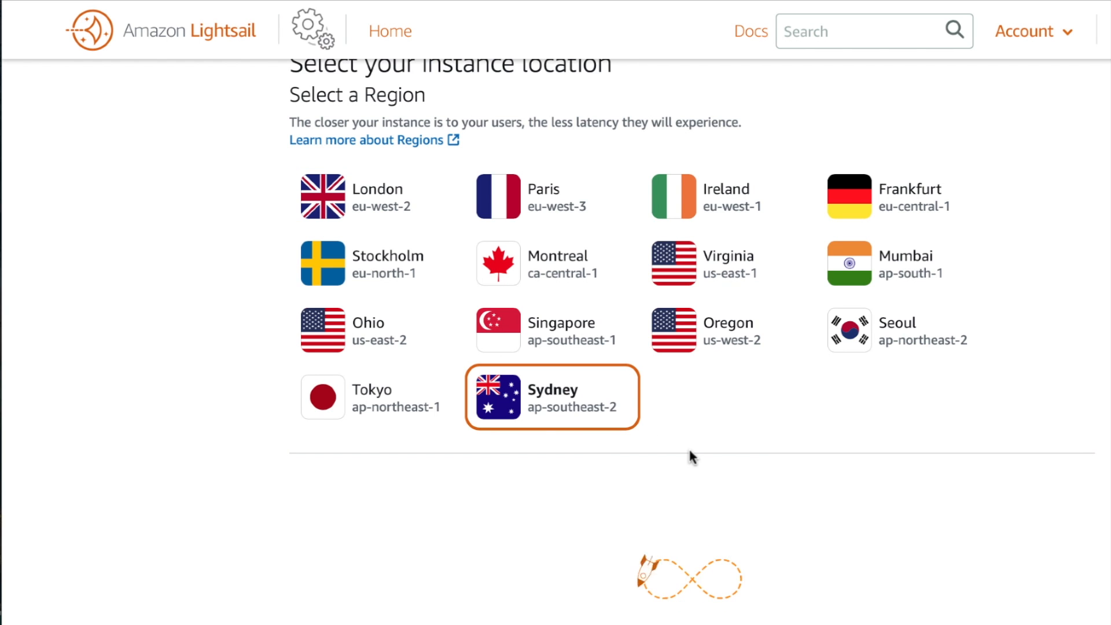
scroll("down", 3)
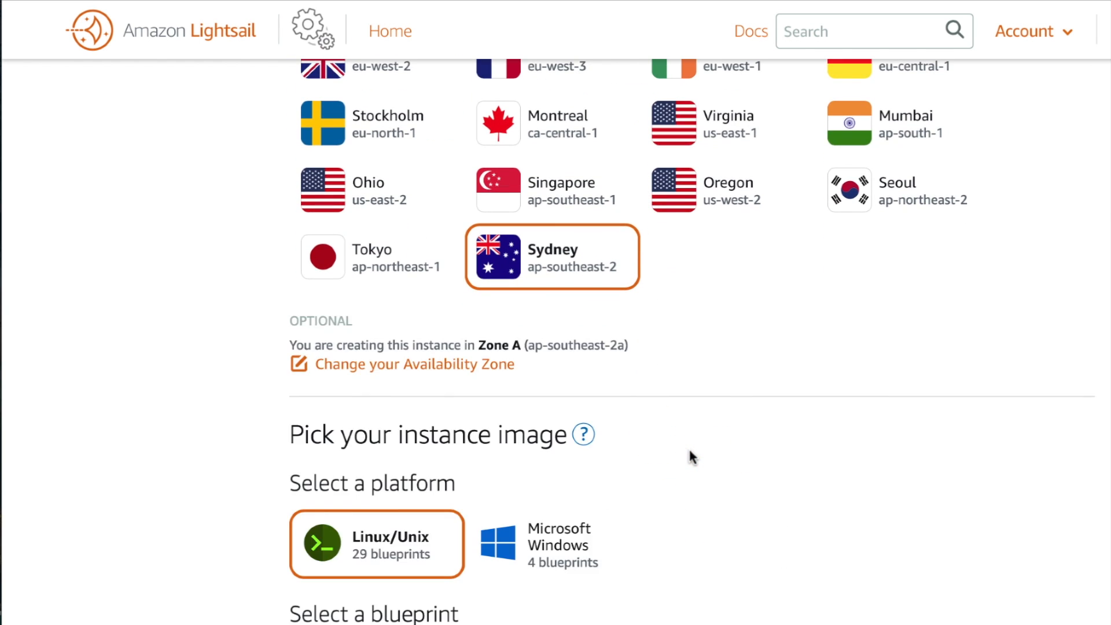
scroll("down", 3)
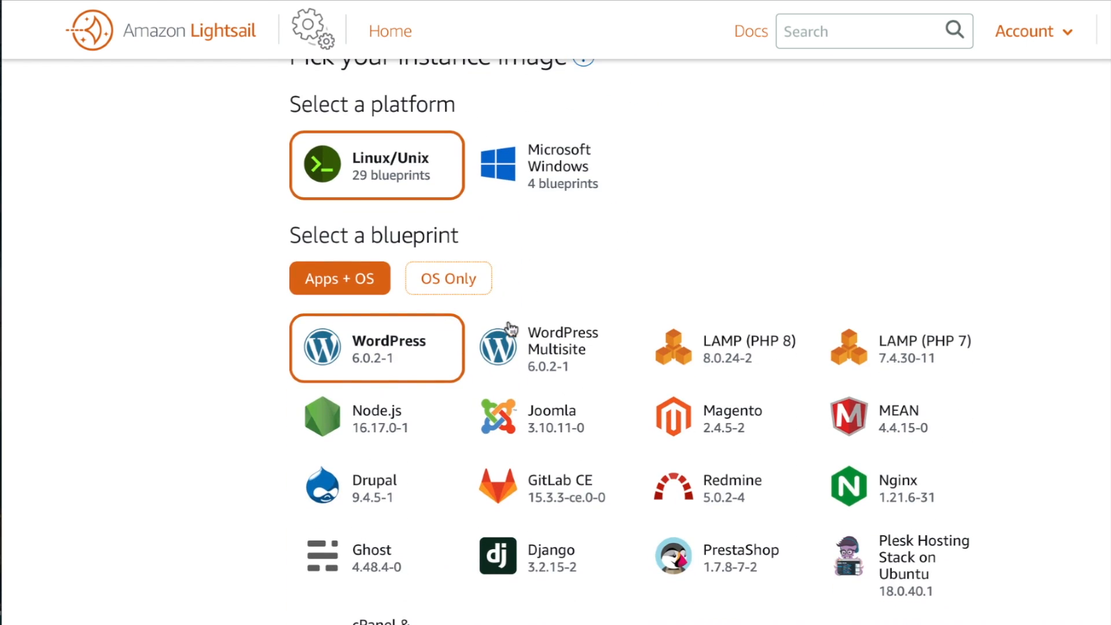
left_click(447, 278)
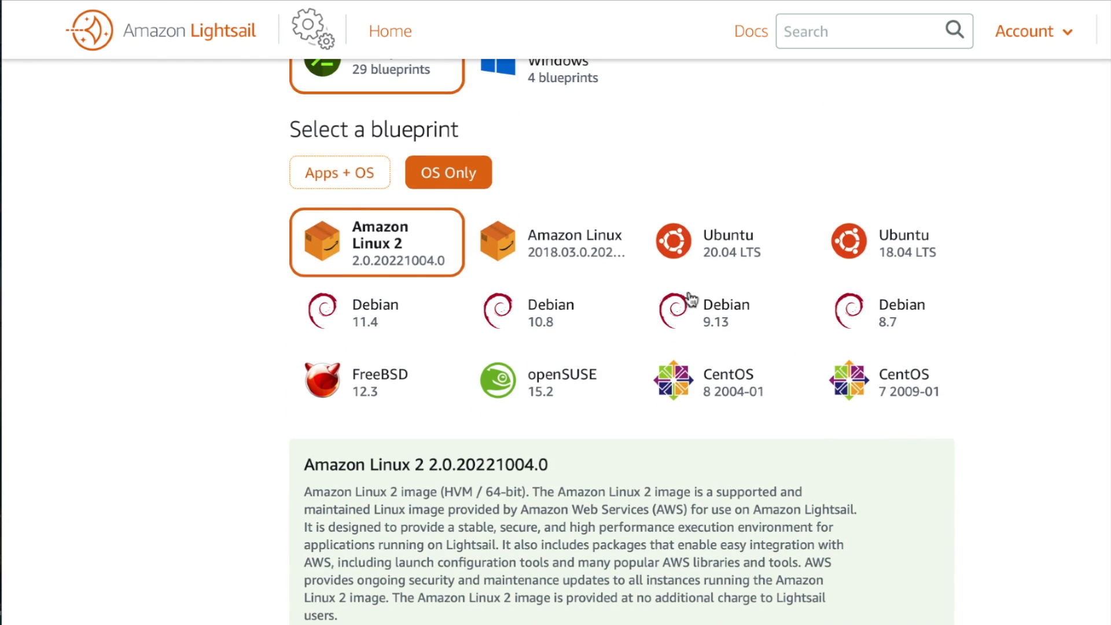
left_click(727, 241)
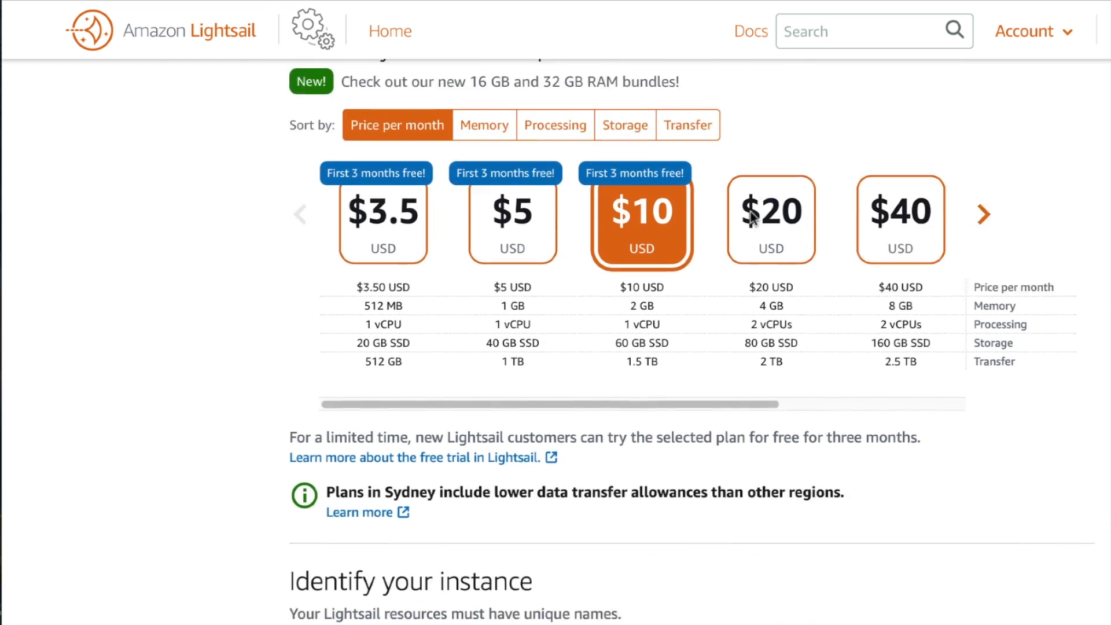
- Name the instance NESSUS-SERVER on the $10 plan and proceed to create it
scroll("down", 3)
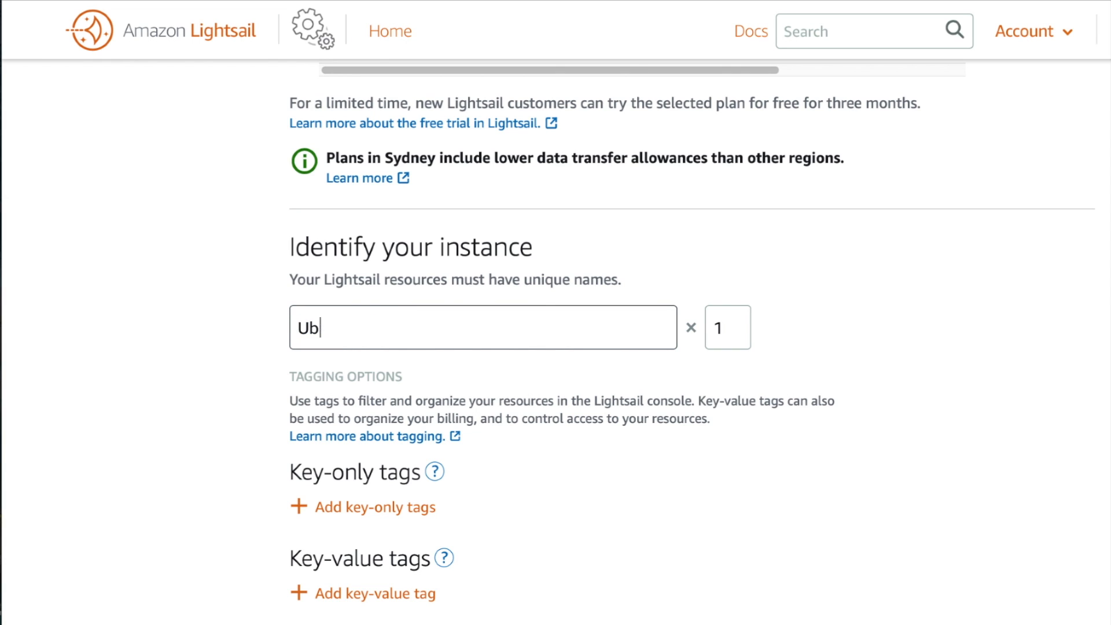
type("NES")
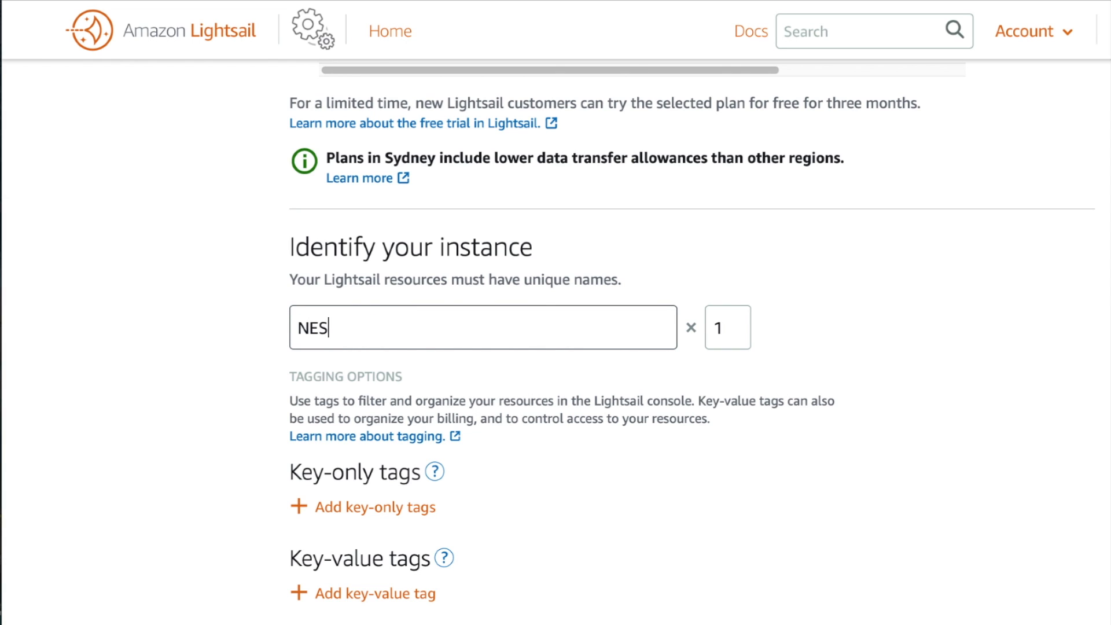
type("SUS-SERVER")
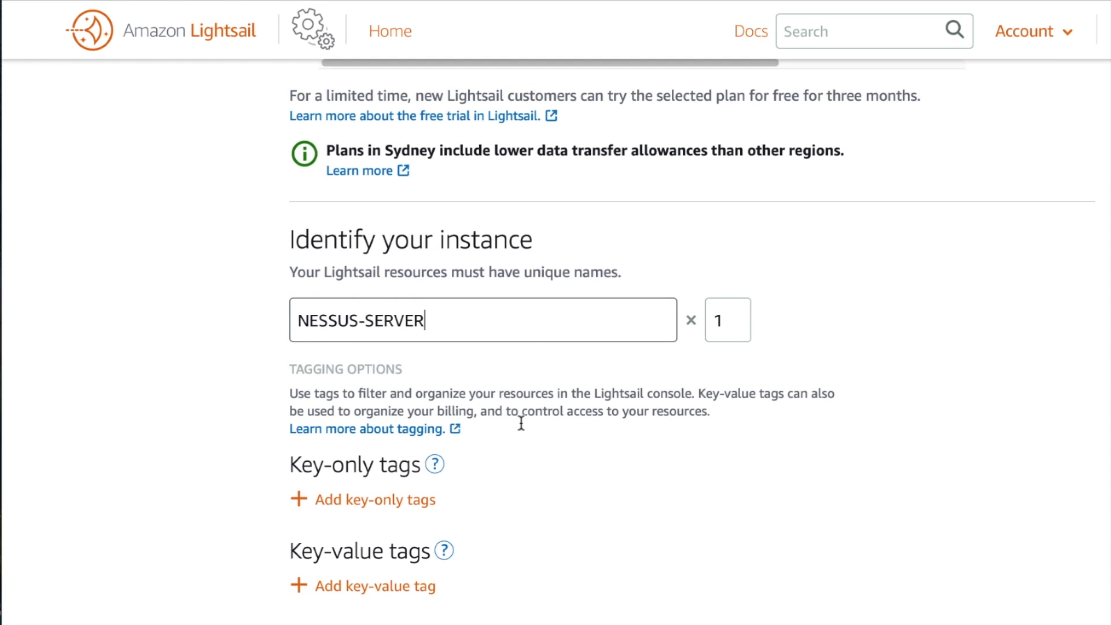
scroll("down", 3)
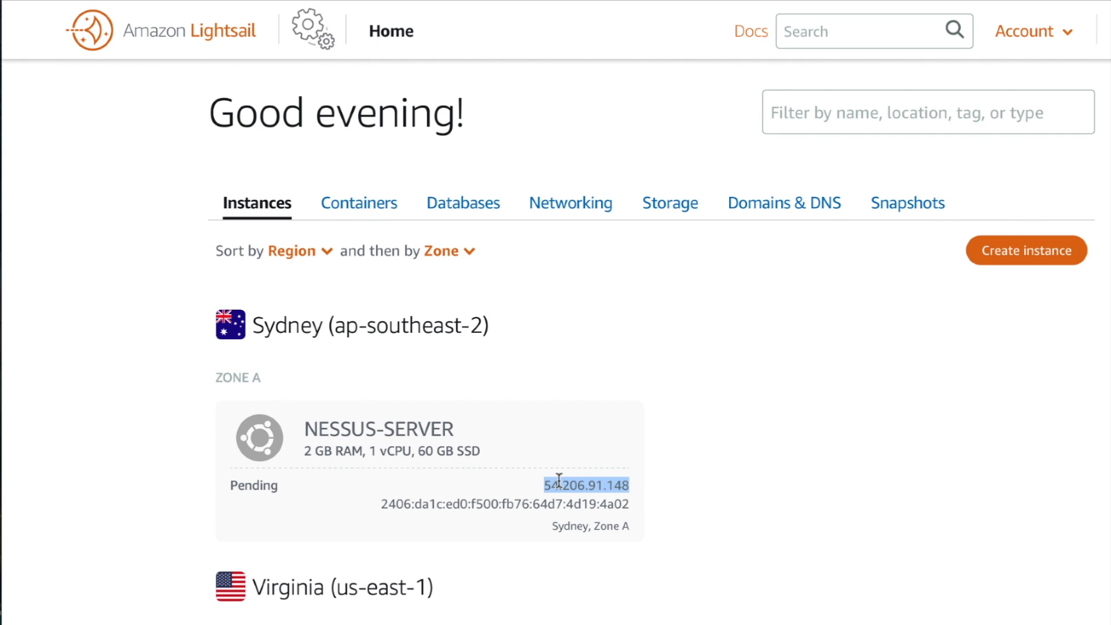
mouse_move(797, 503)
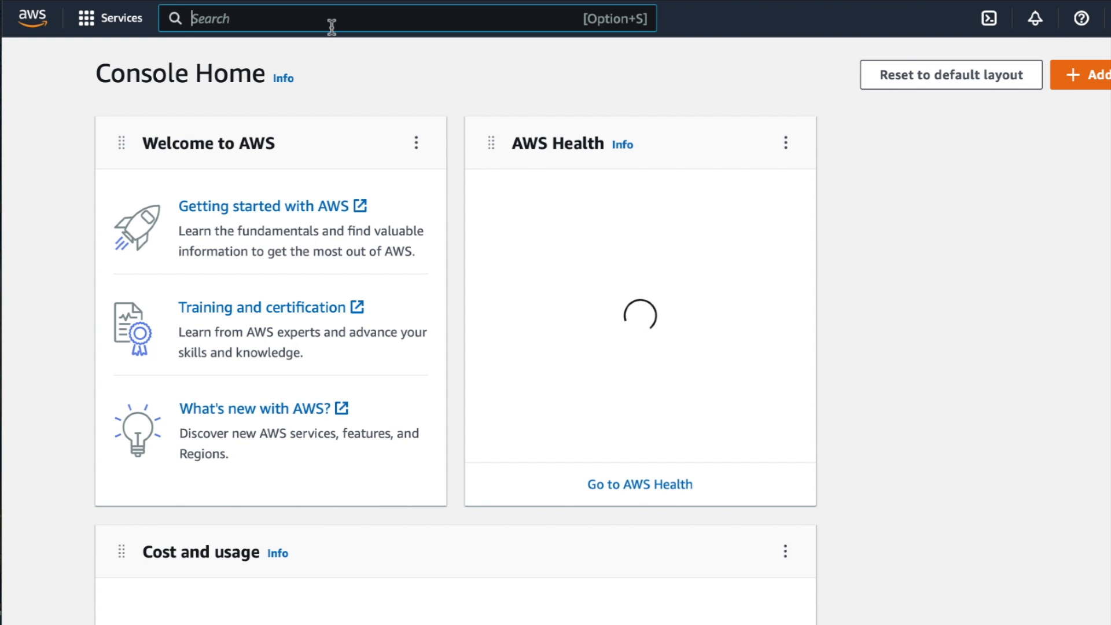
- Search 'ROUTE53', go to Route 53 and list the hosted zones for billysoftwebservices.com
type("ROUTE53")
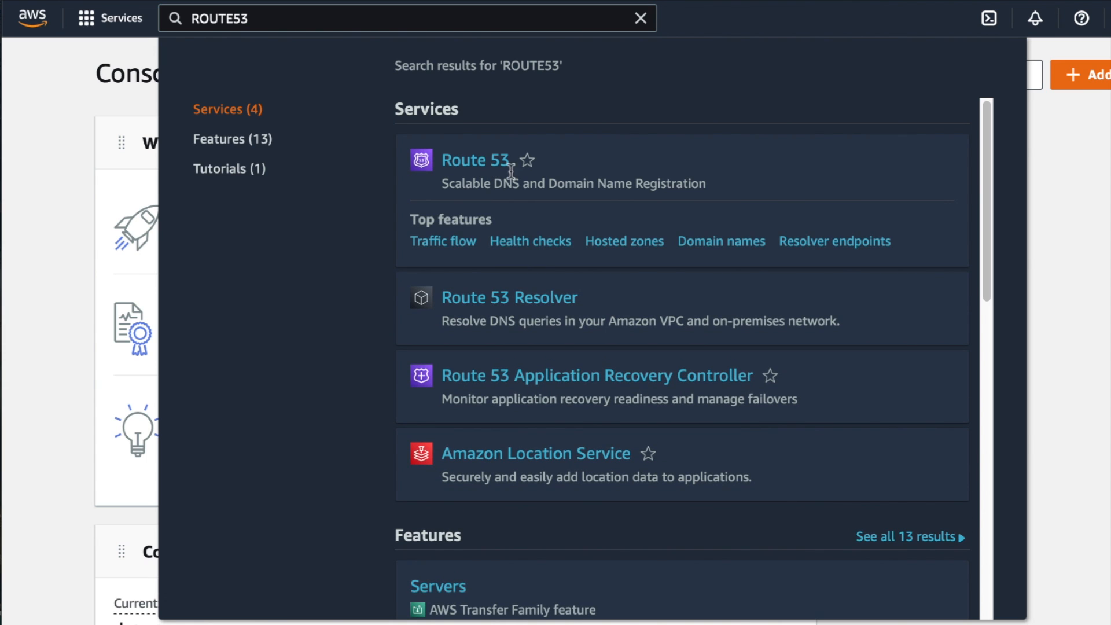
left_click(475, 159)
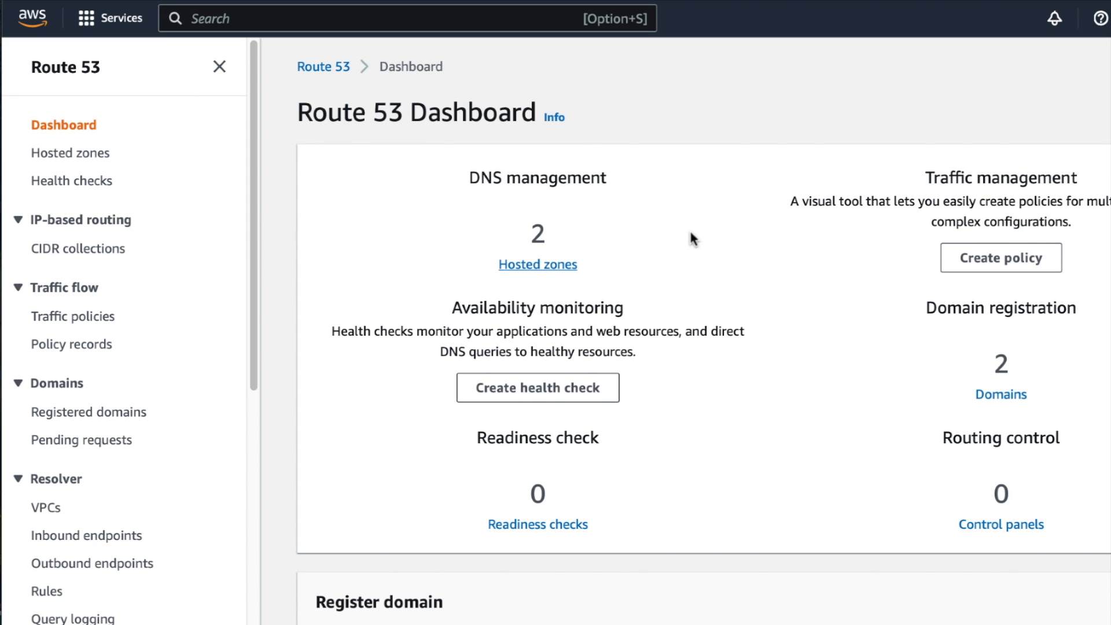
left_click(537, 264)
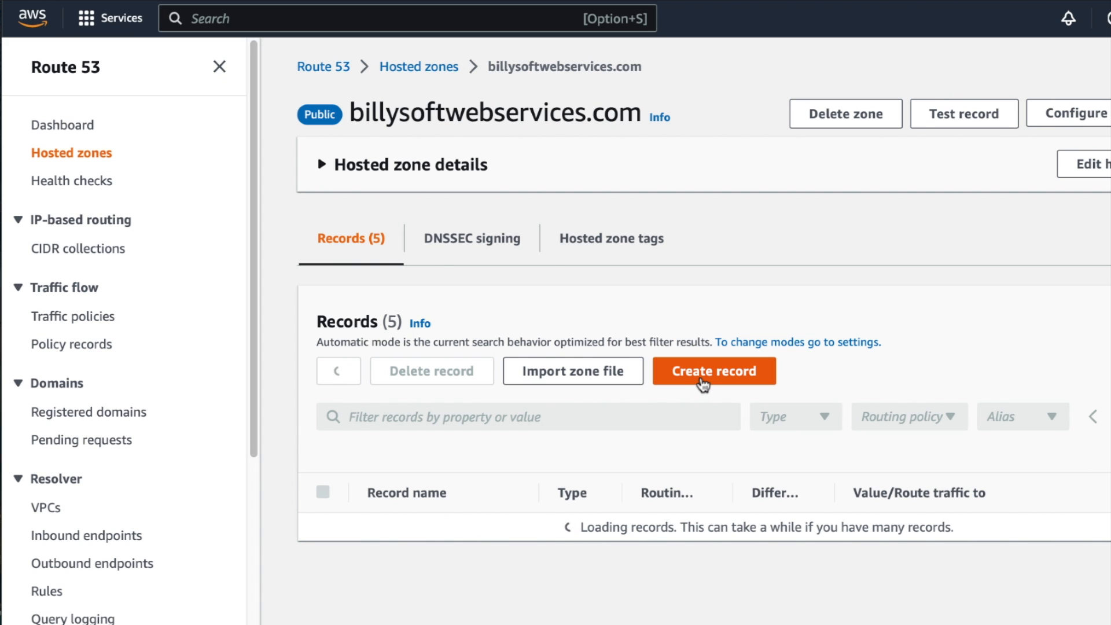
- Add an A record nessus-server pointing to 54.206.91.148 and create it
left_click(714, 370)
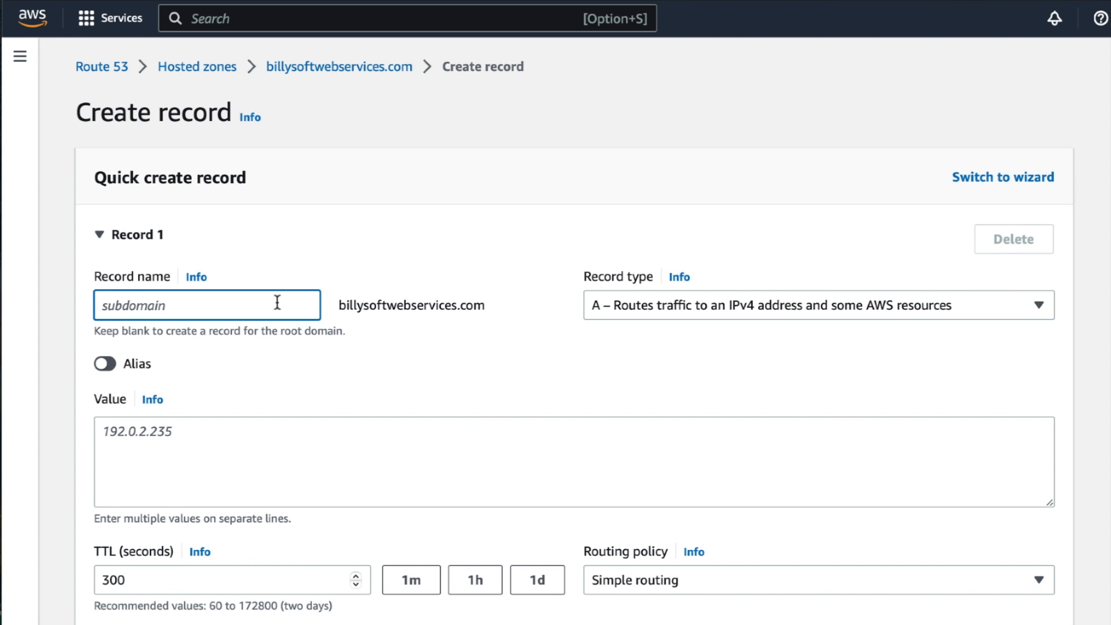
type("nessus")
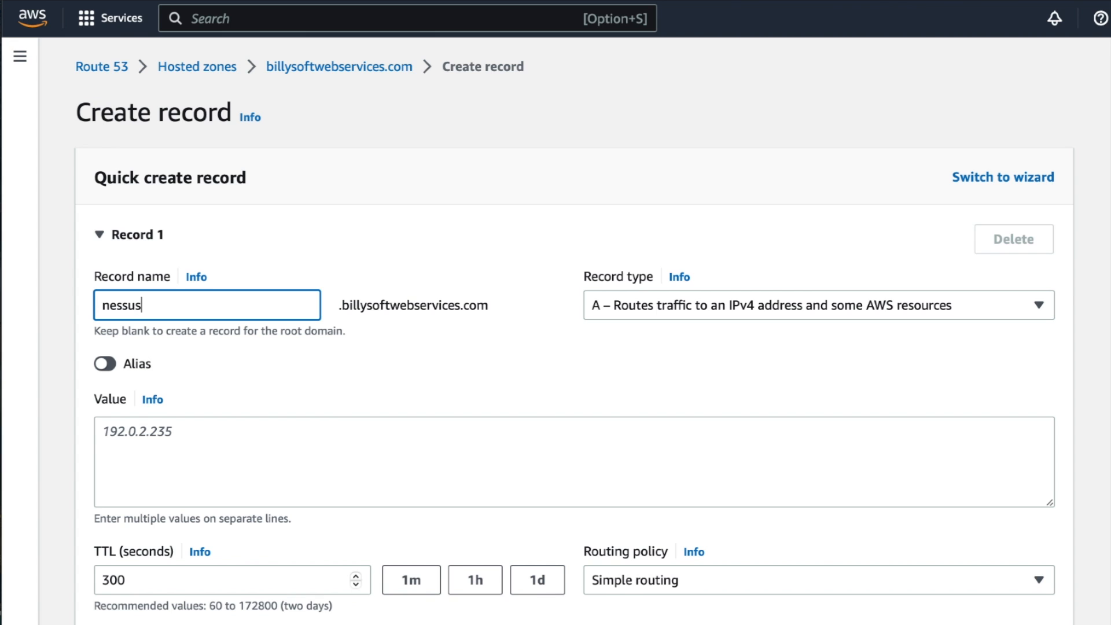
type("-server")
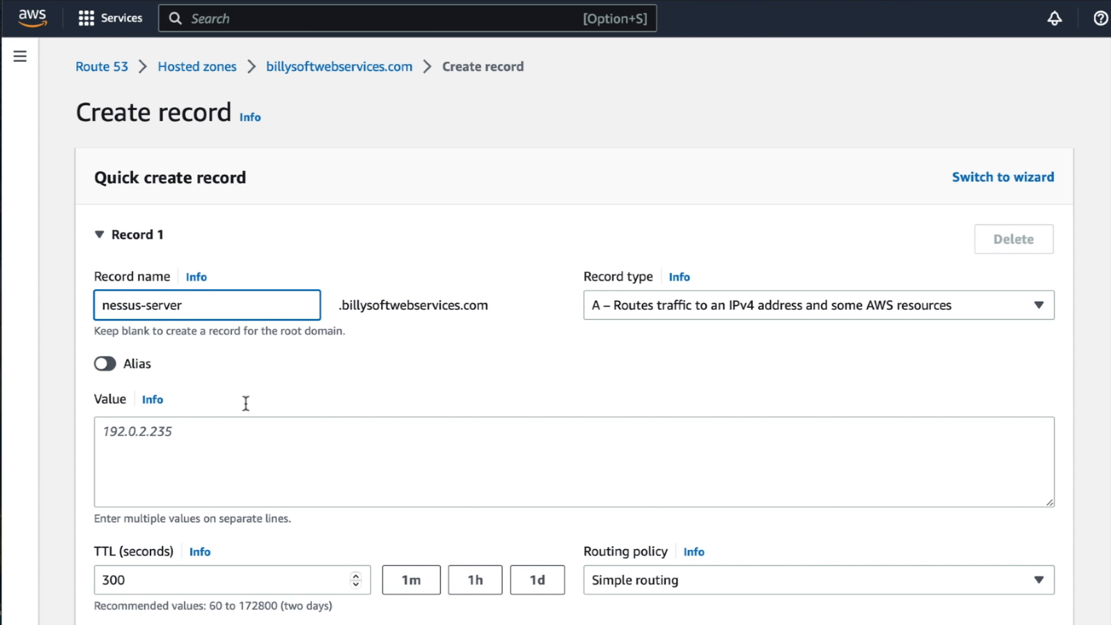
type("54.206.91.148")
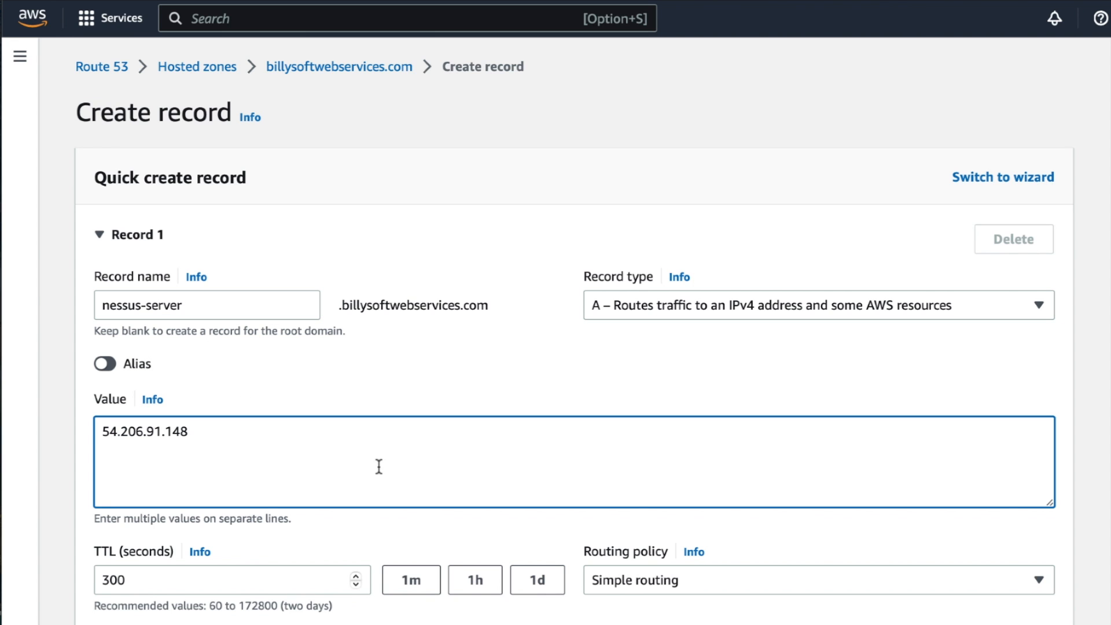
left_click(1006, 601)
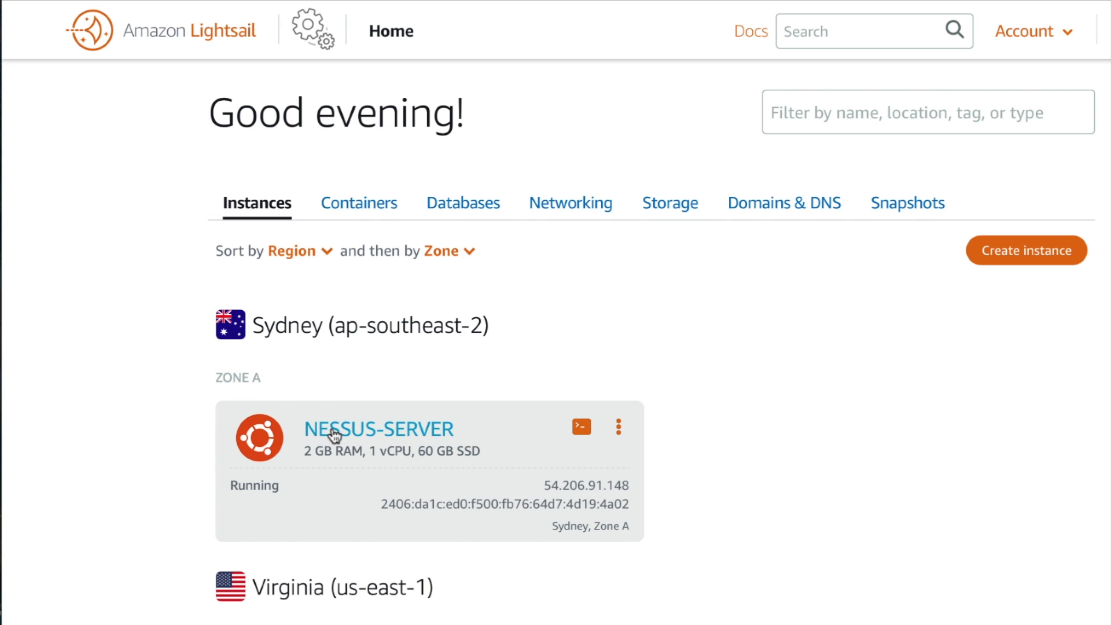
- Show NESSUS-SERVER's SSH connection details: 54.206.91.148, user ubuntu, default key download
left_click(379, 428)
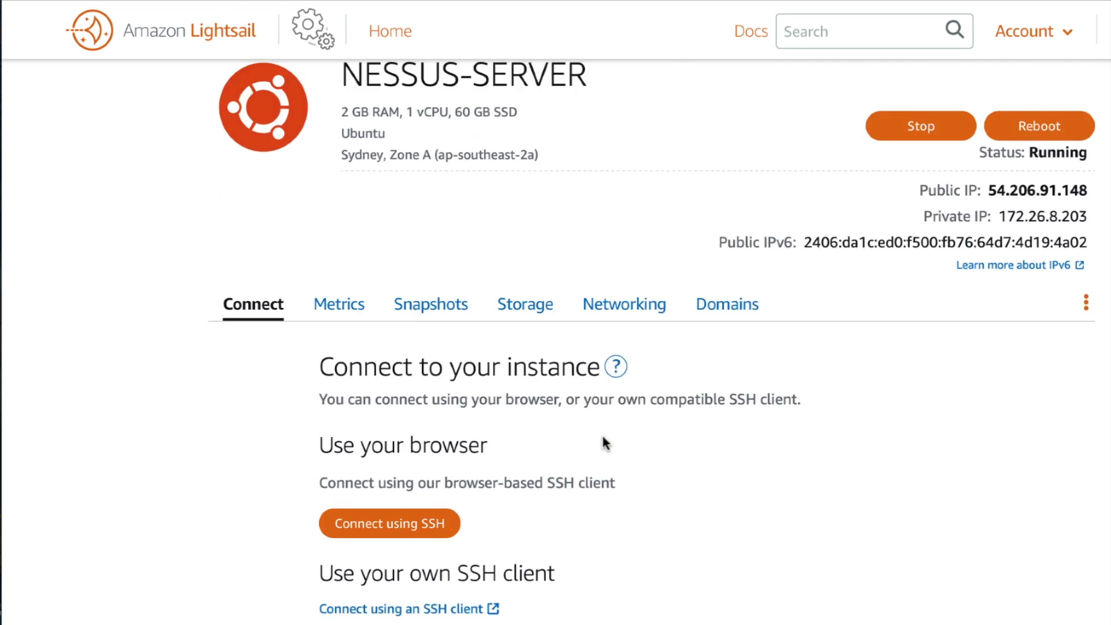
scroll("down", 3)
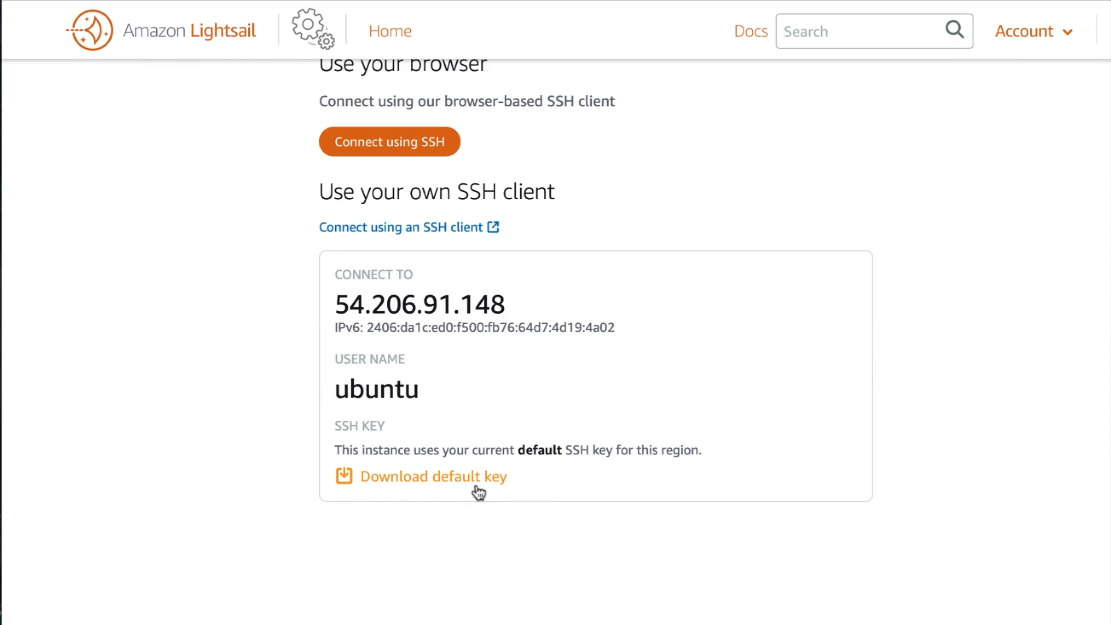
mouse_move(677, 383)
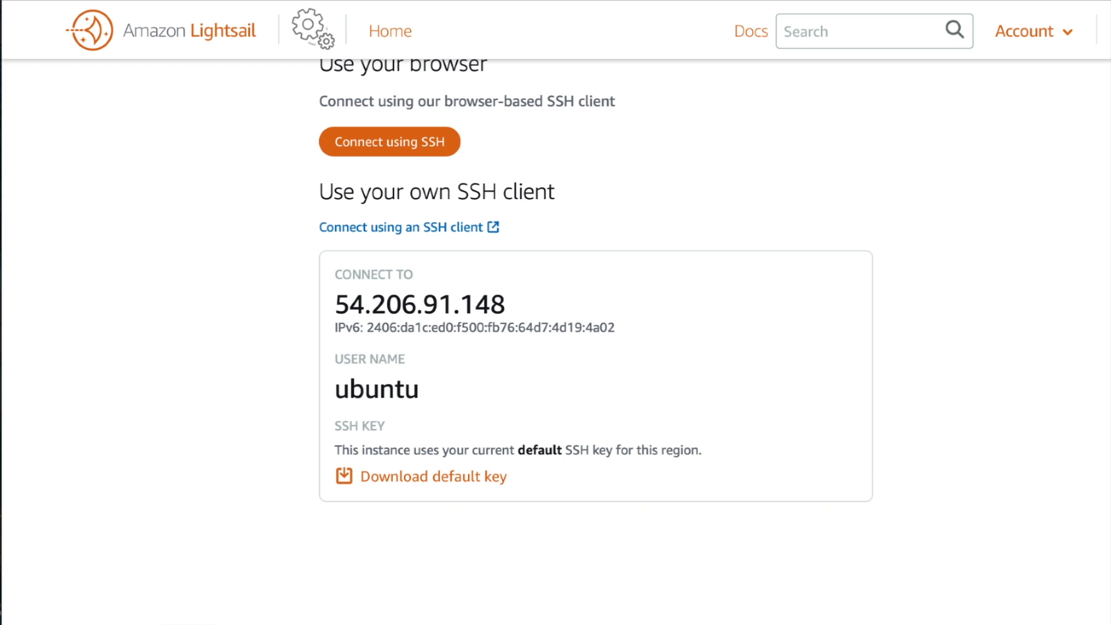
- Start renaming the downloaded LightsailDefaultKey-ap-southeast-2.pem file in Downloads
left_click(432, 476)
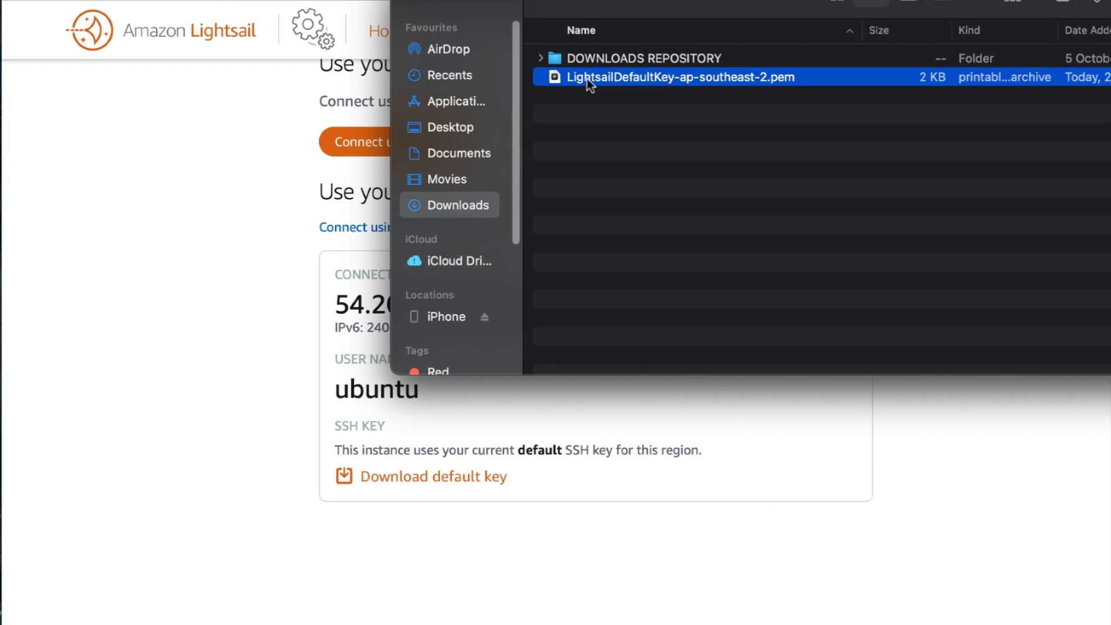
right_click(681, 76)
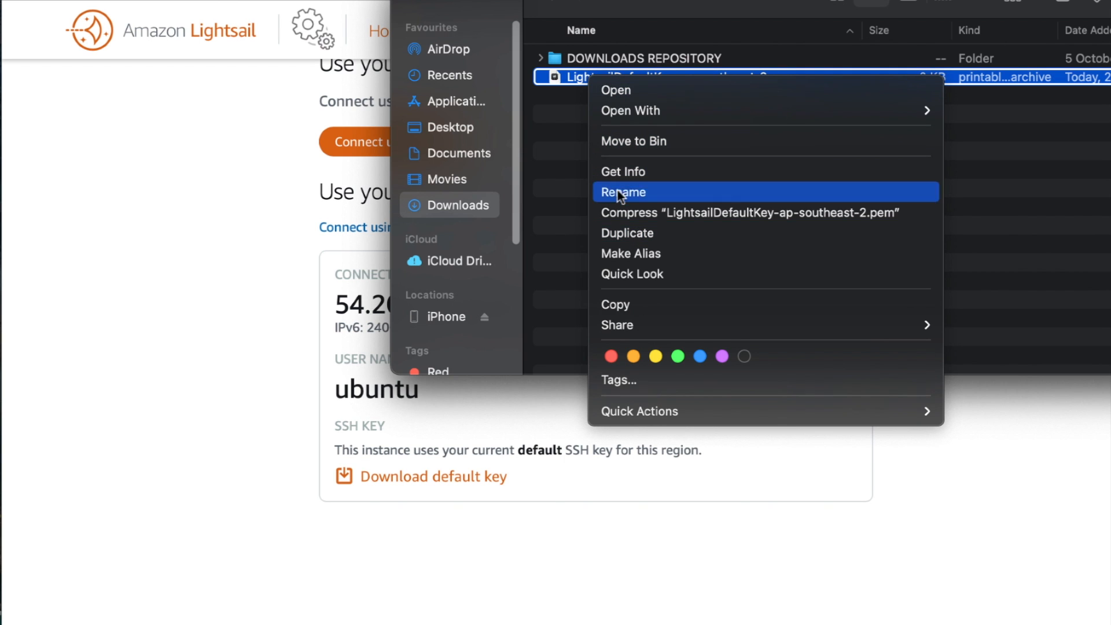
left_click(622, 192)
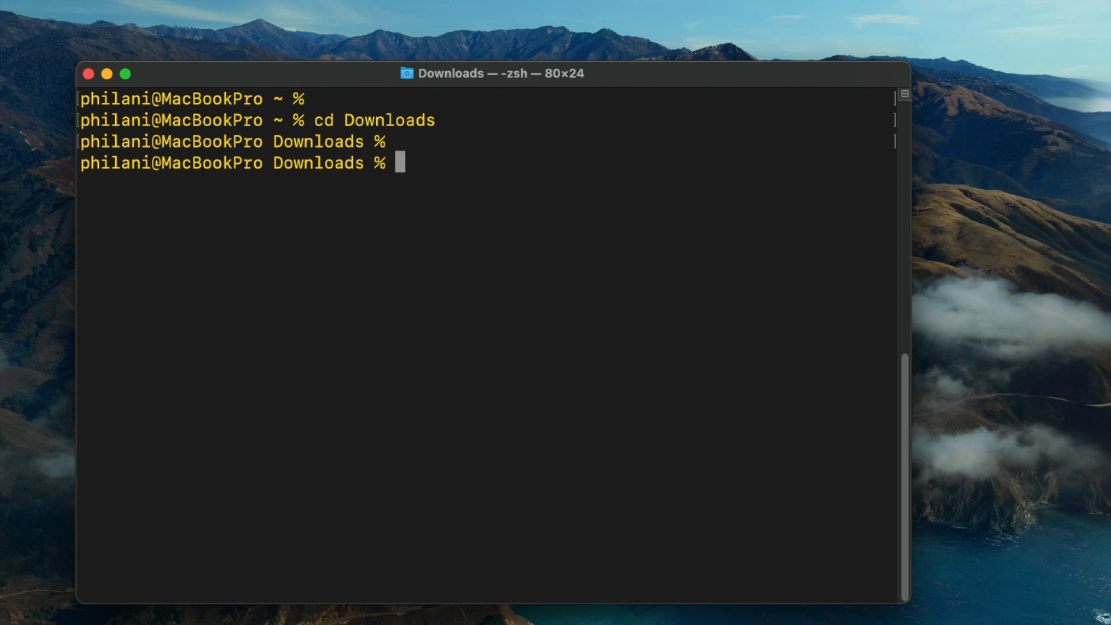
type("chmod")
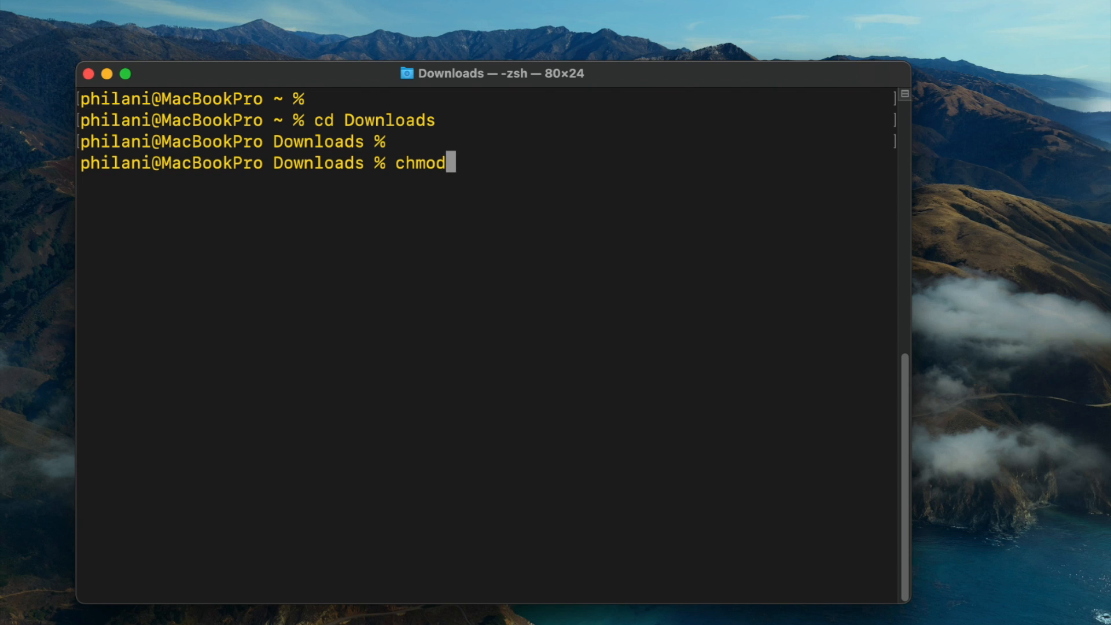
type("400 NESSUSKEY.pem")
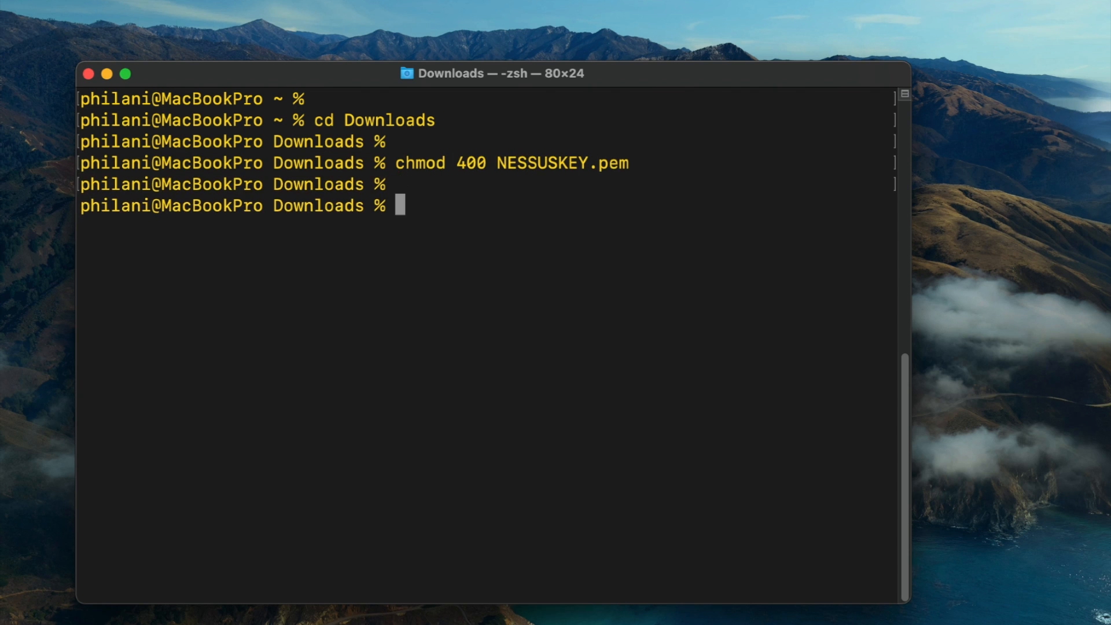
type("ssh")
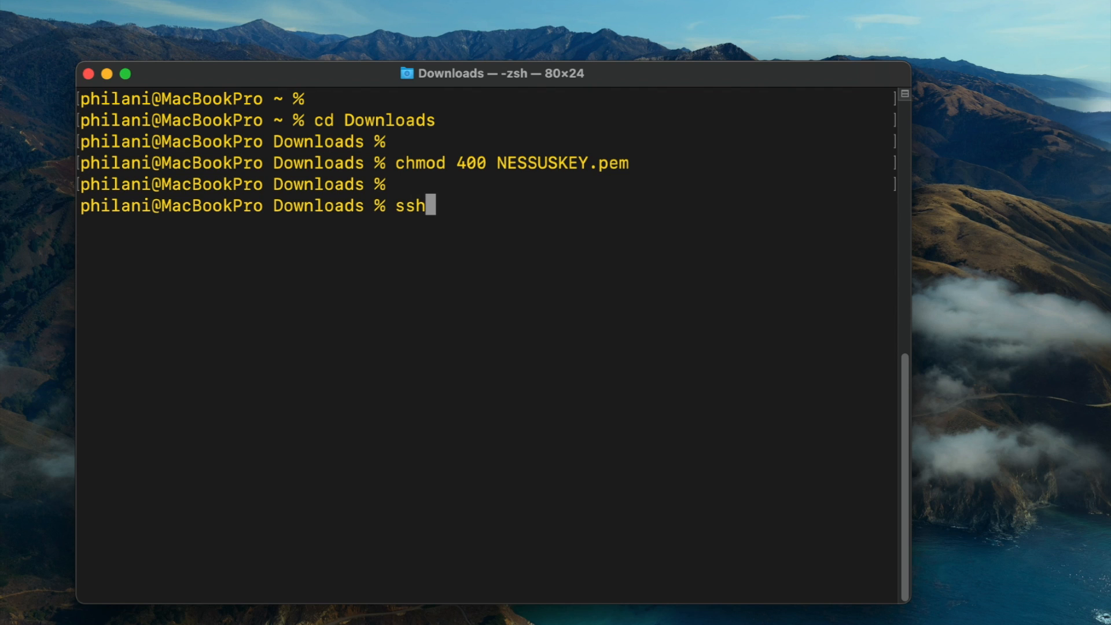
type("-i")
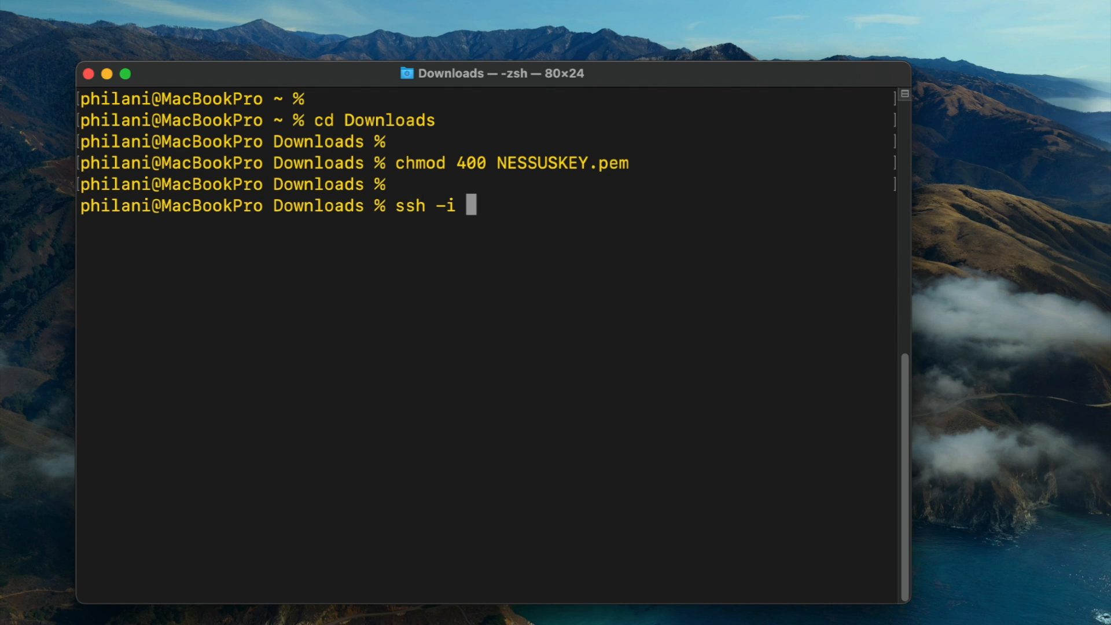
type("'NE")
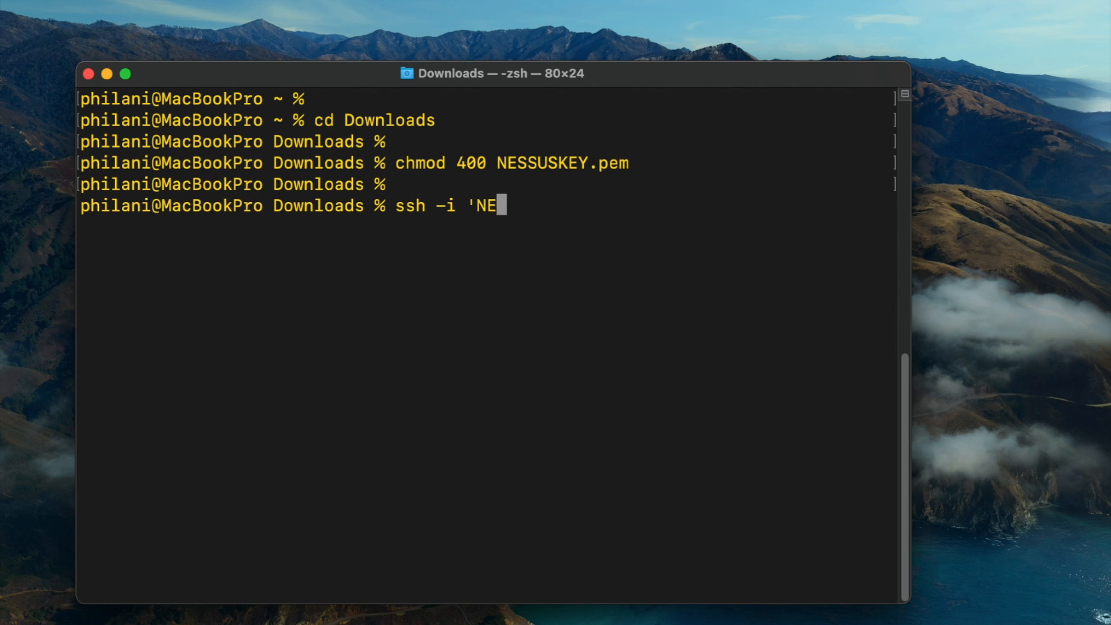
type("SSUSKEY.pem' u")
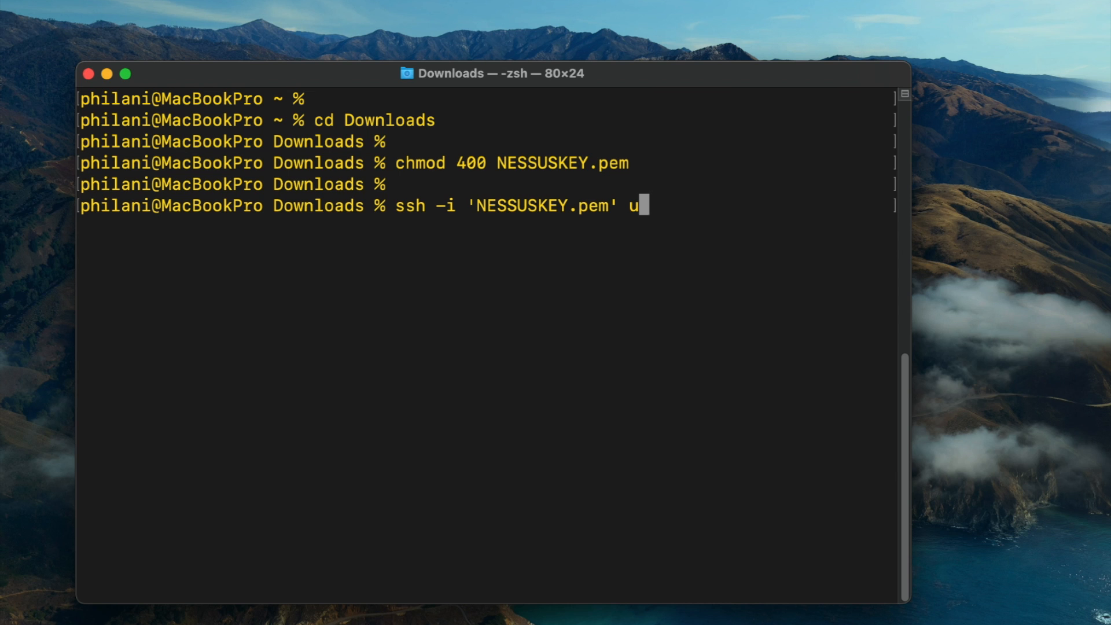
type("buntu@")
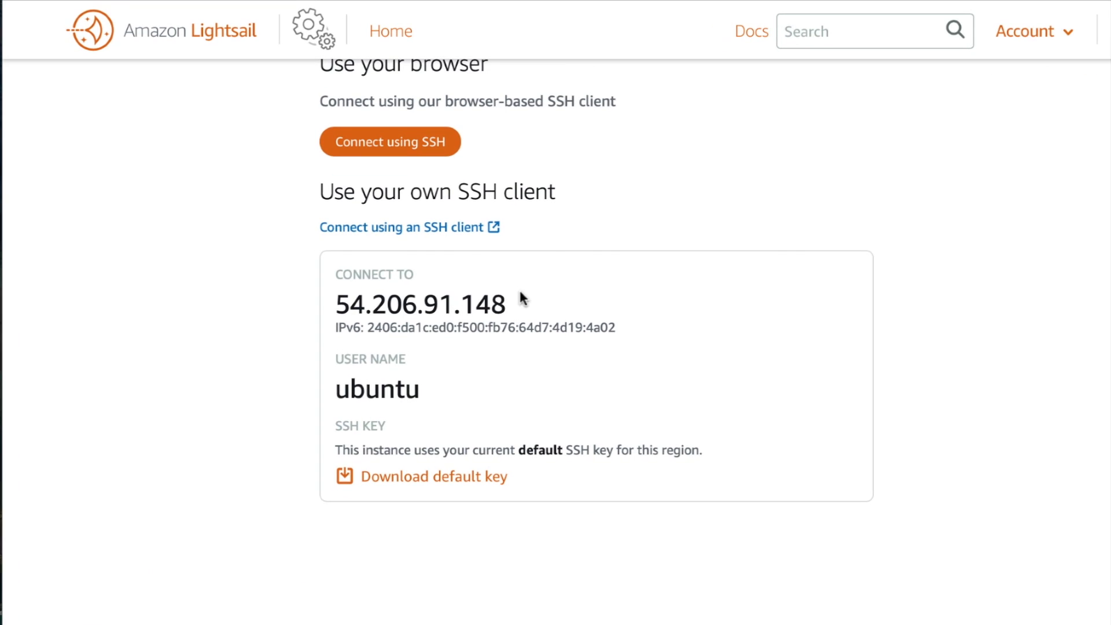
double_click(419, 304)
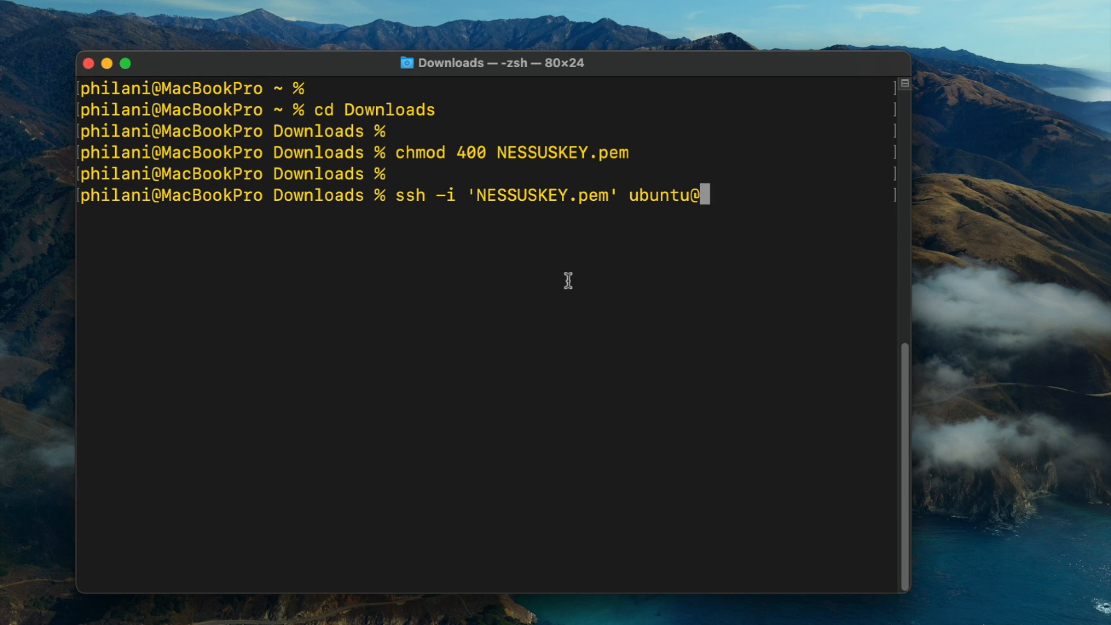
type("54.206.91.148")
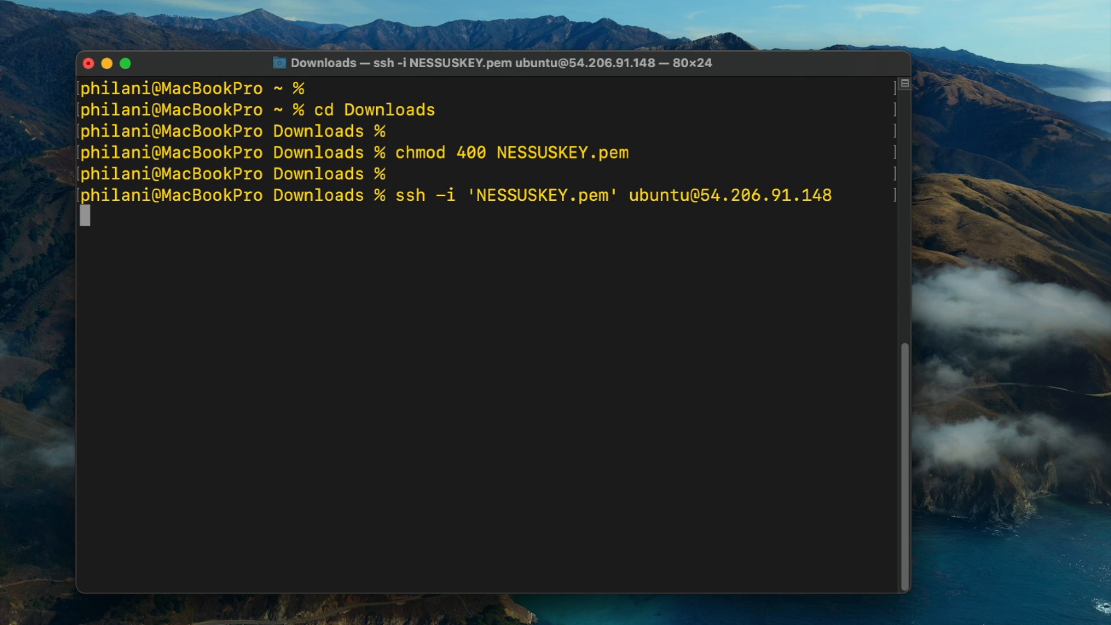
- Connect, answer yes to the host prompt, become root with sudo su and run apt update
key("Return")
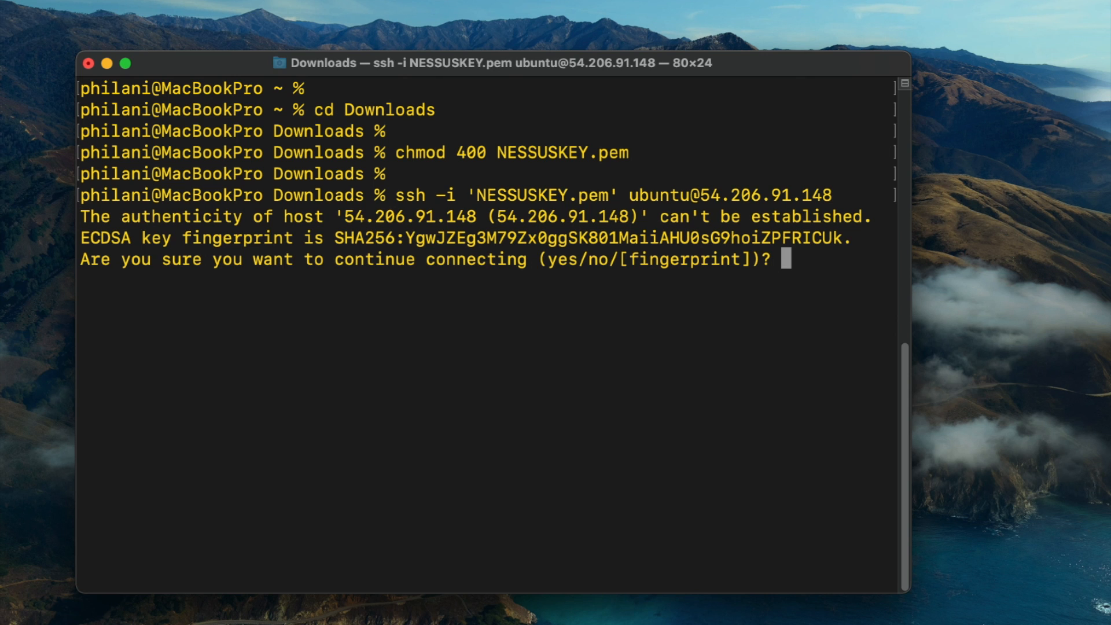
type("yes")
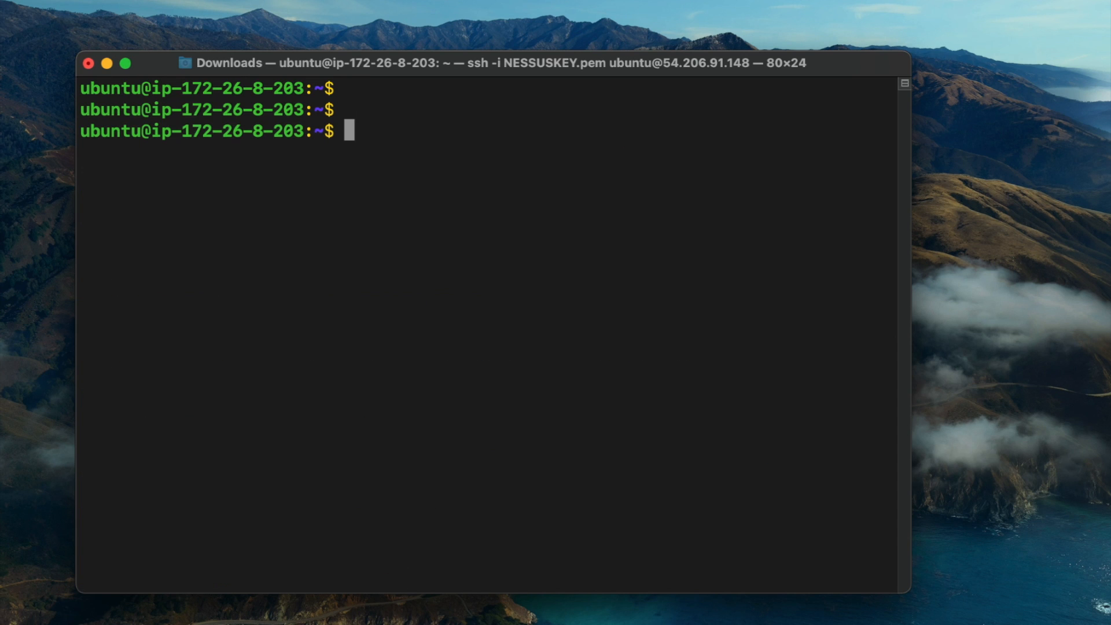
type("sudp")
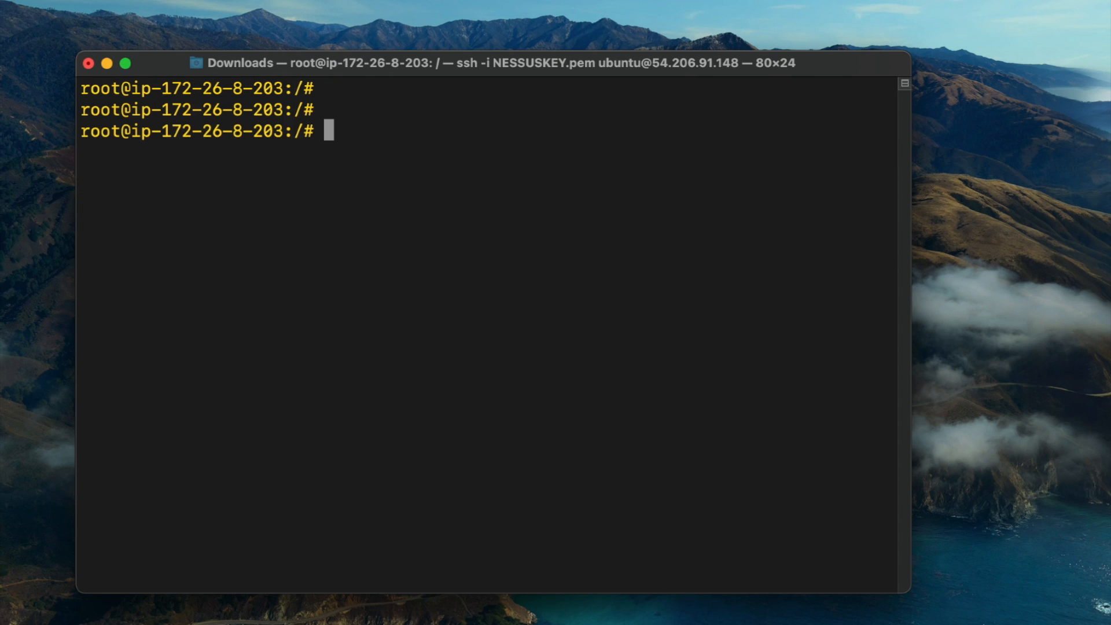
type("apt update")
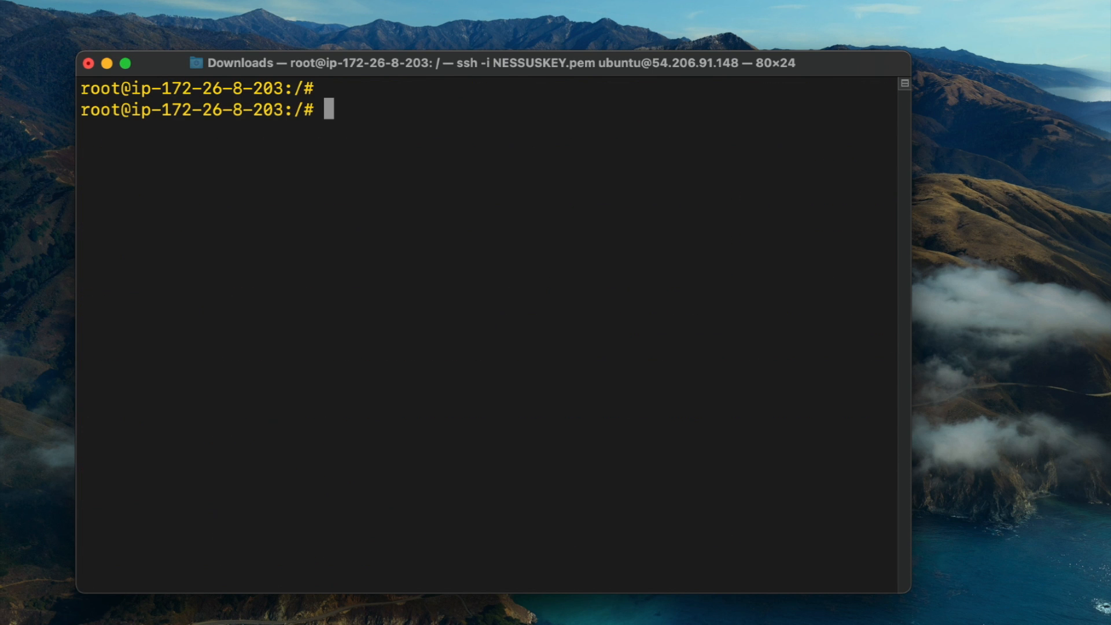
- Set the server hostname to nessus-server with hostnamectl set-hostname
type("hostnam")
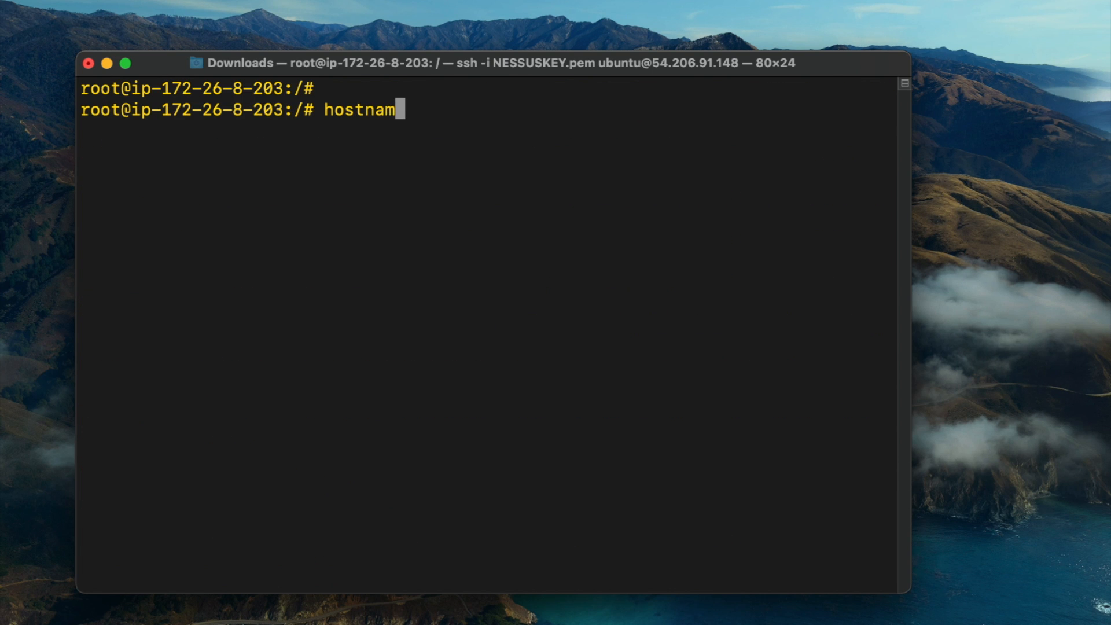
type("ectl set-ho")
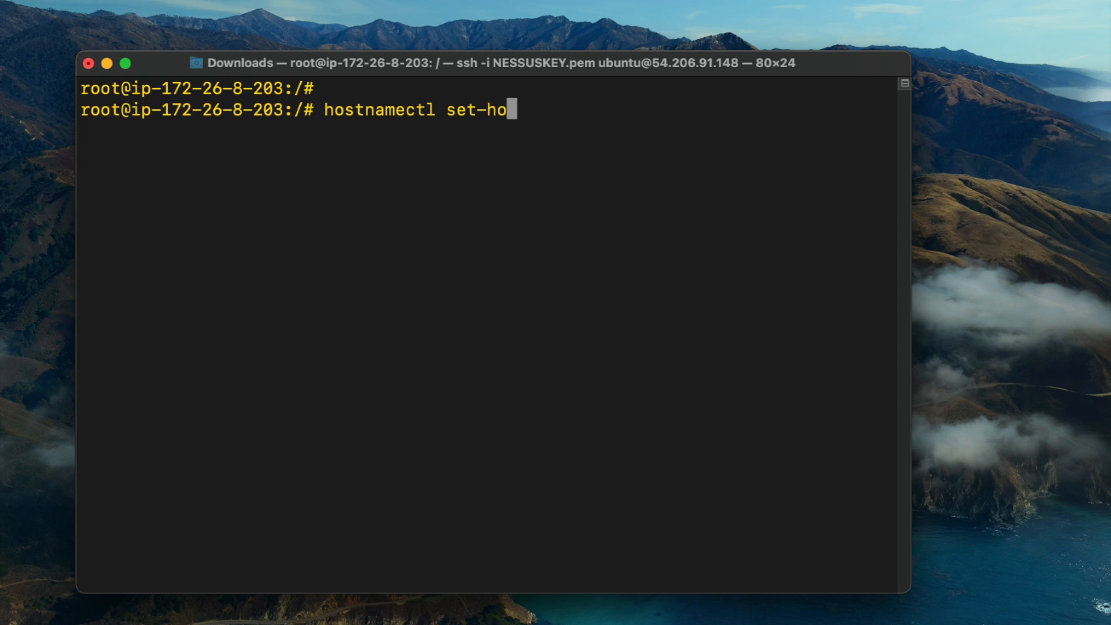
type("stname ness")
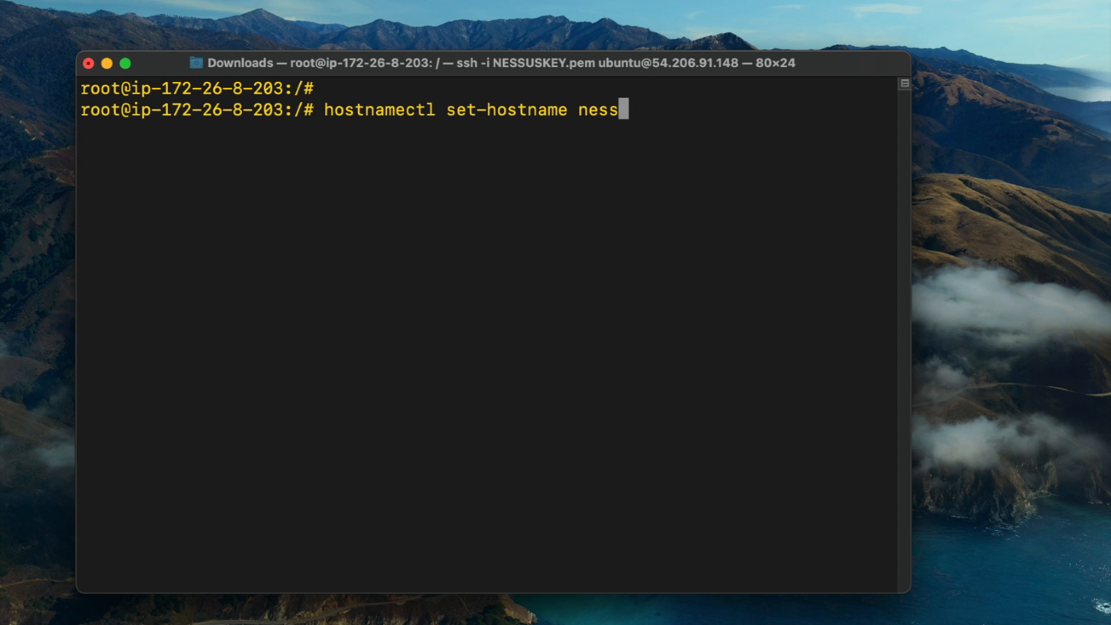
type("us-server")
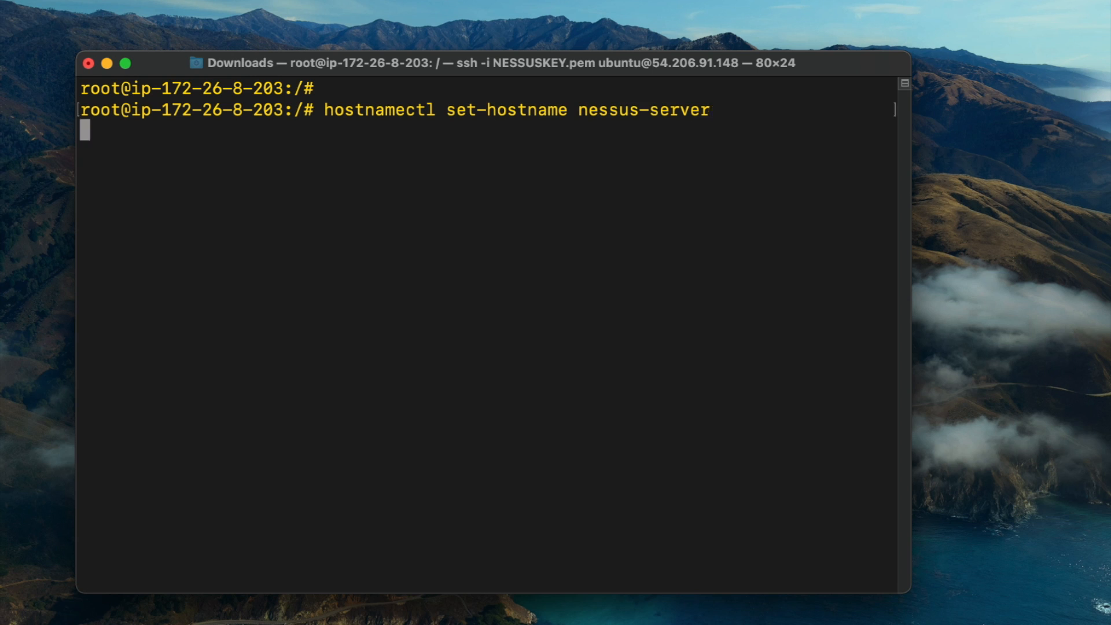
- In nano, map 127.0.0.1 to nessus-server.billysoftwebservices.com nessus-server in /etc/hosts and save
type("nan")
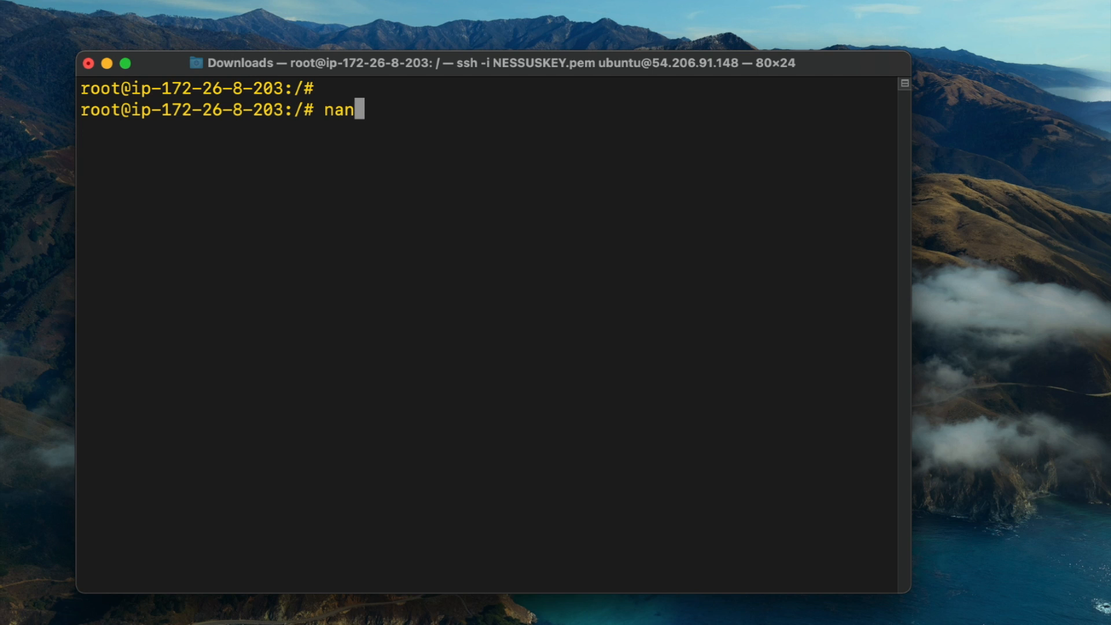
type("o /etc")
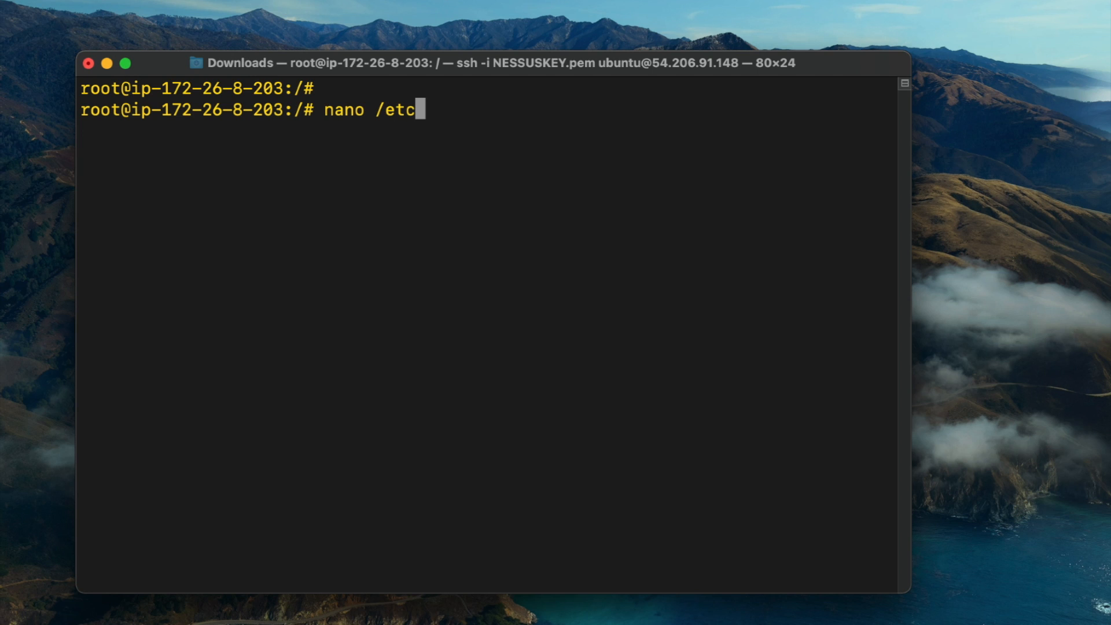
type("/host")
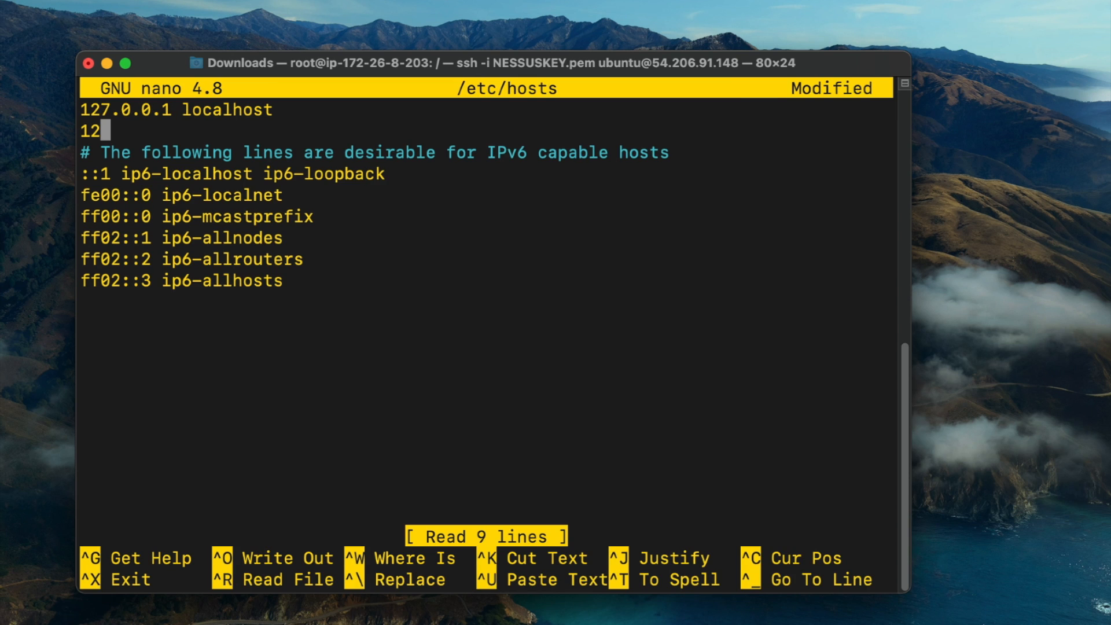
type("7.0.0.1 nessus-server.billysoftw")
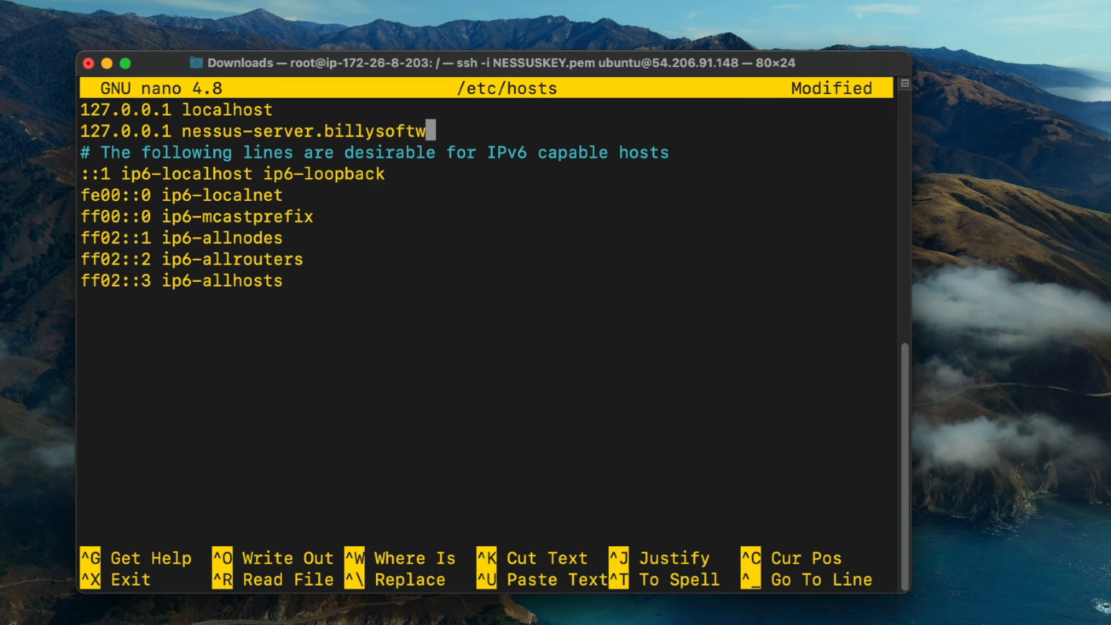
type("ebservices.com nessus-server")
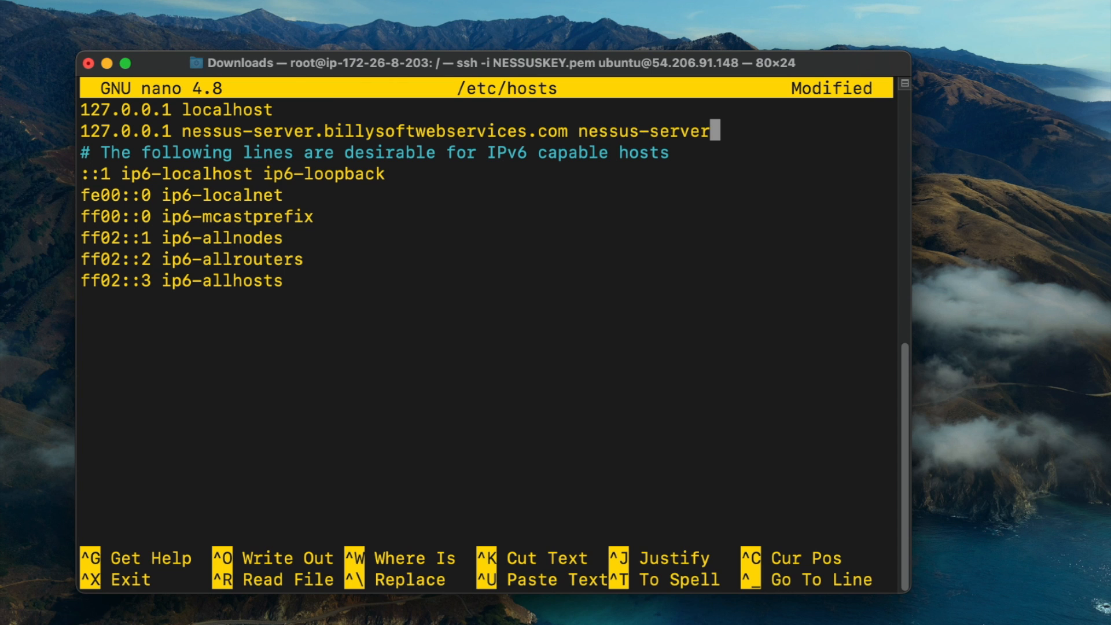
key("ctrl+o")
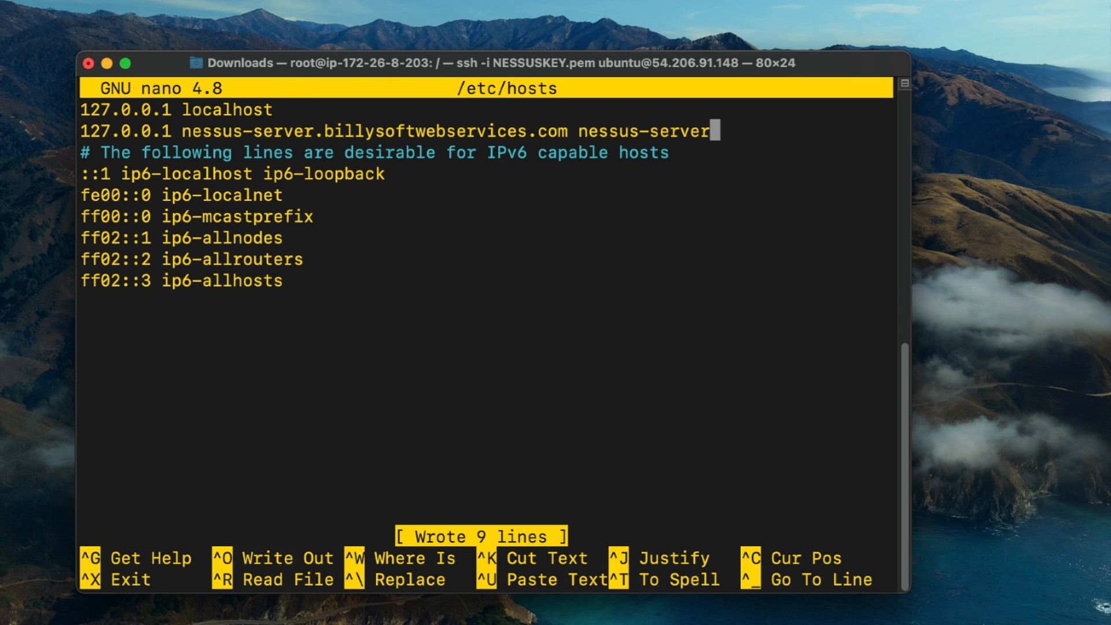
key("ctrl+x")
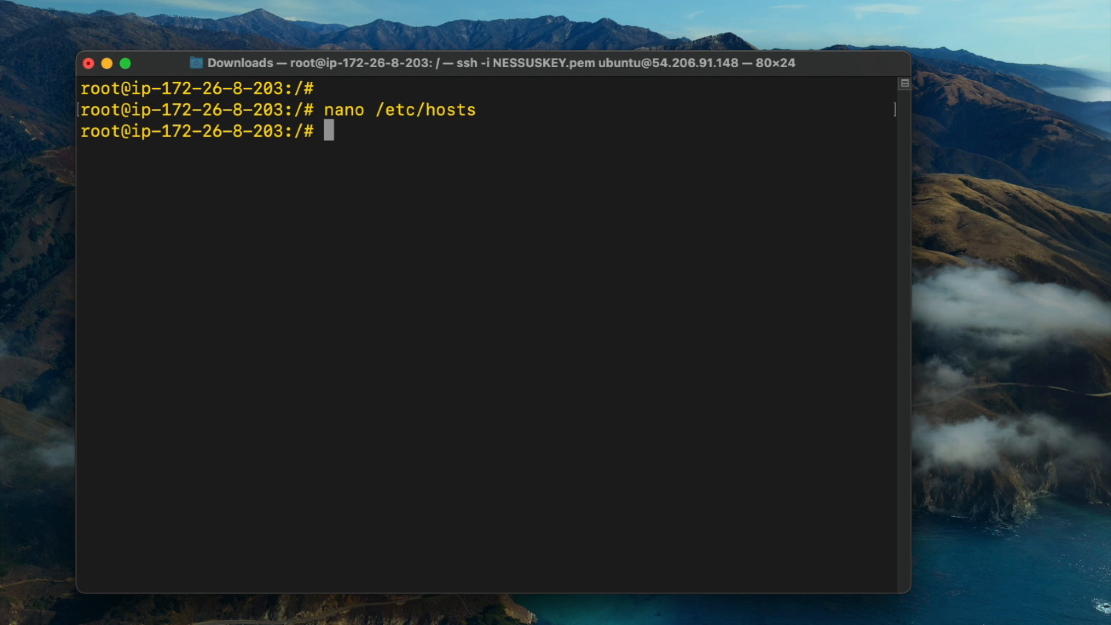
- Set preserve_hostname to true in /etc/cloud/cloud.cfg via nano, save, exit and clear
type("nan")
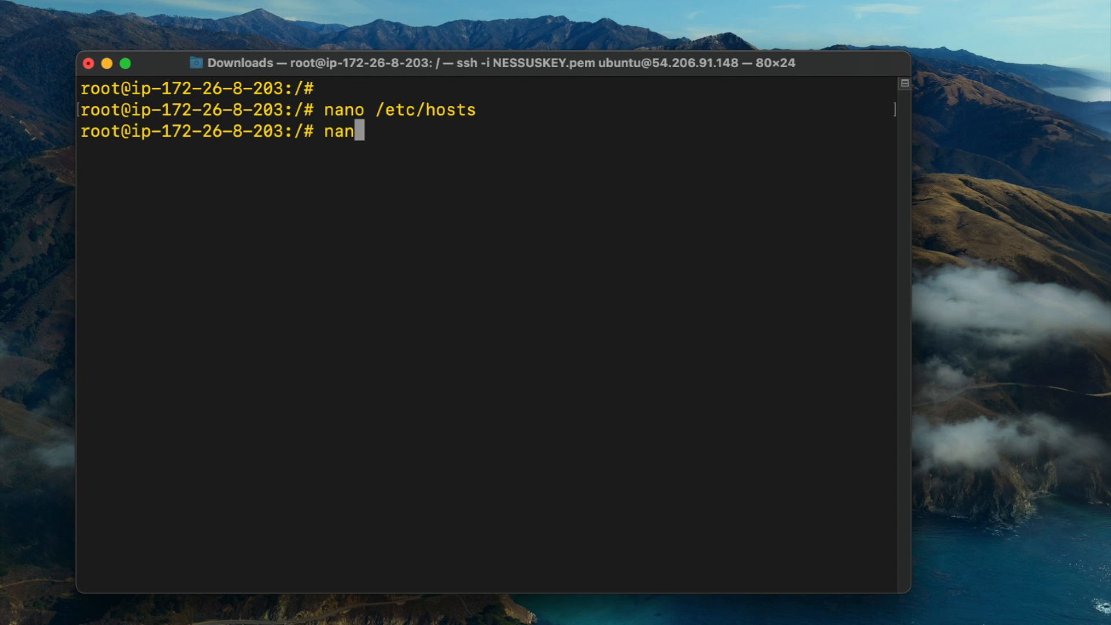
type("o /etc")
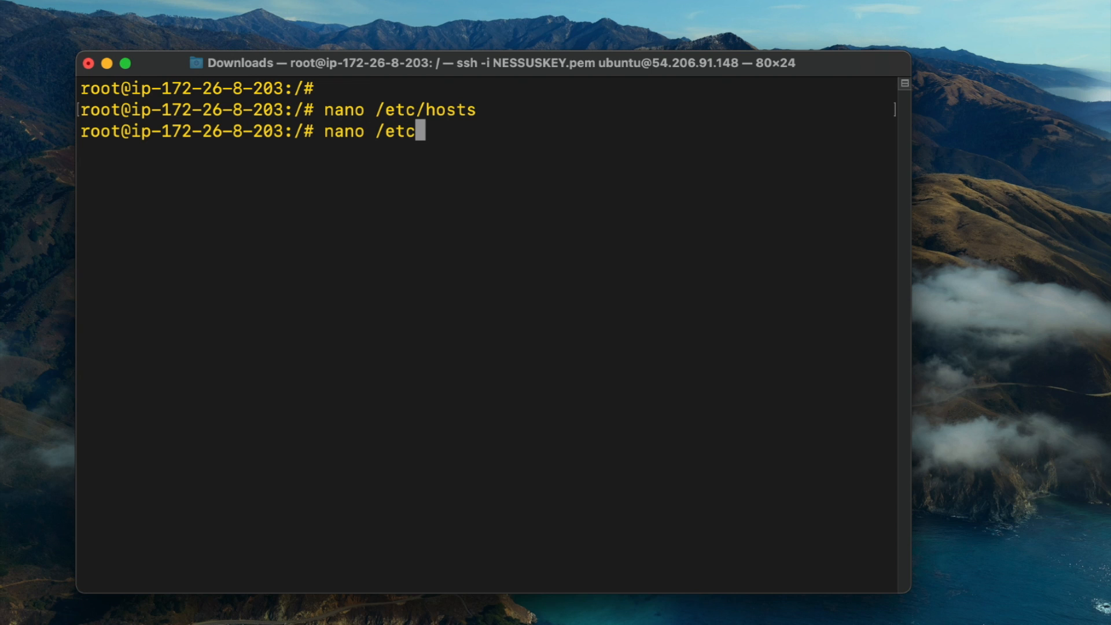
type("/cloud/c")
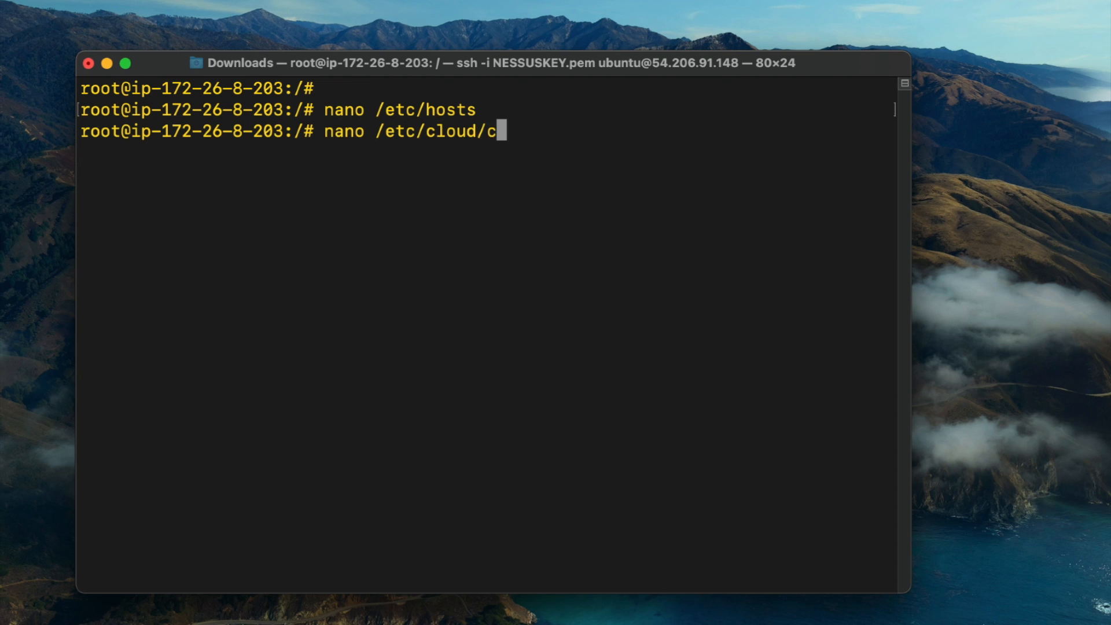
type("loud.")
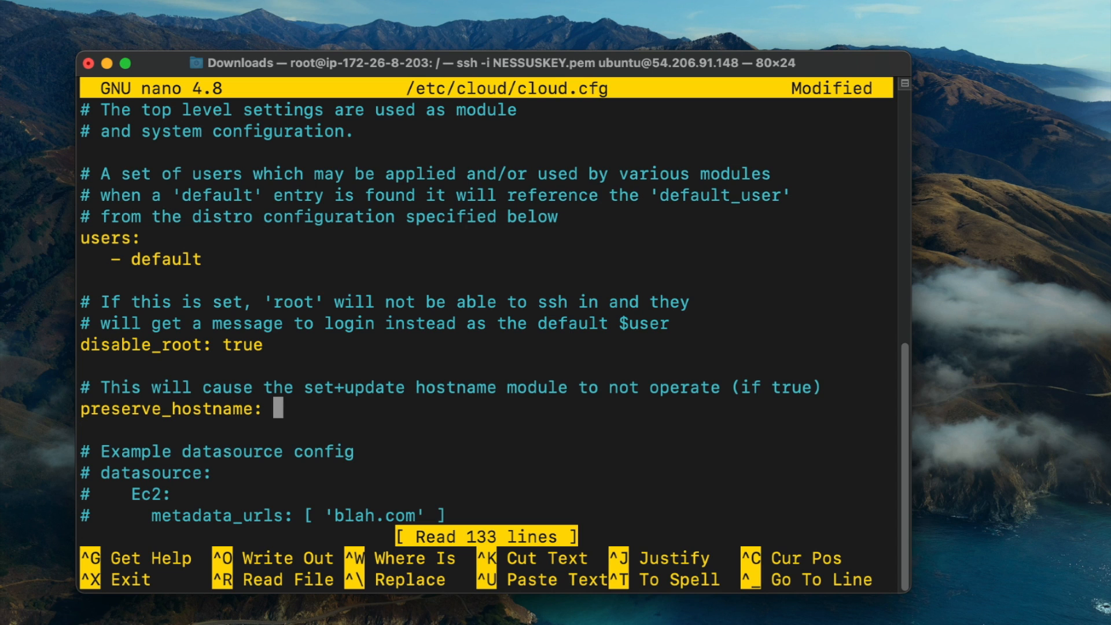
type("true")
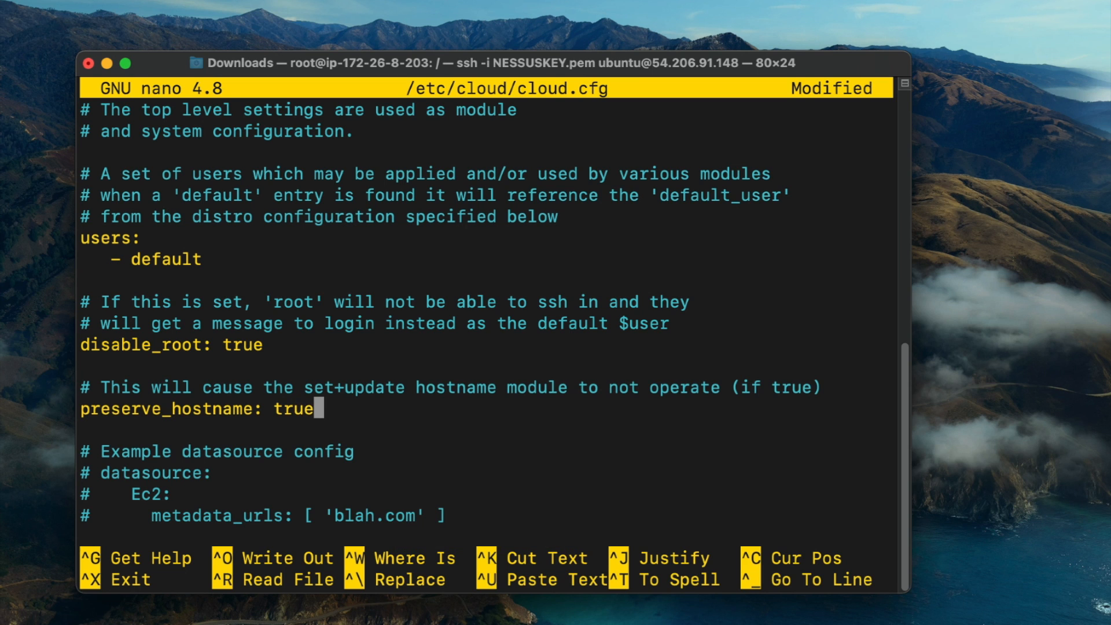
key("ctrl+o")
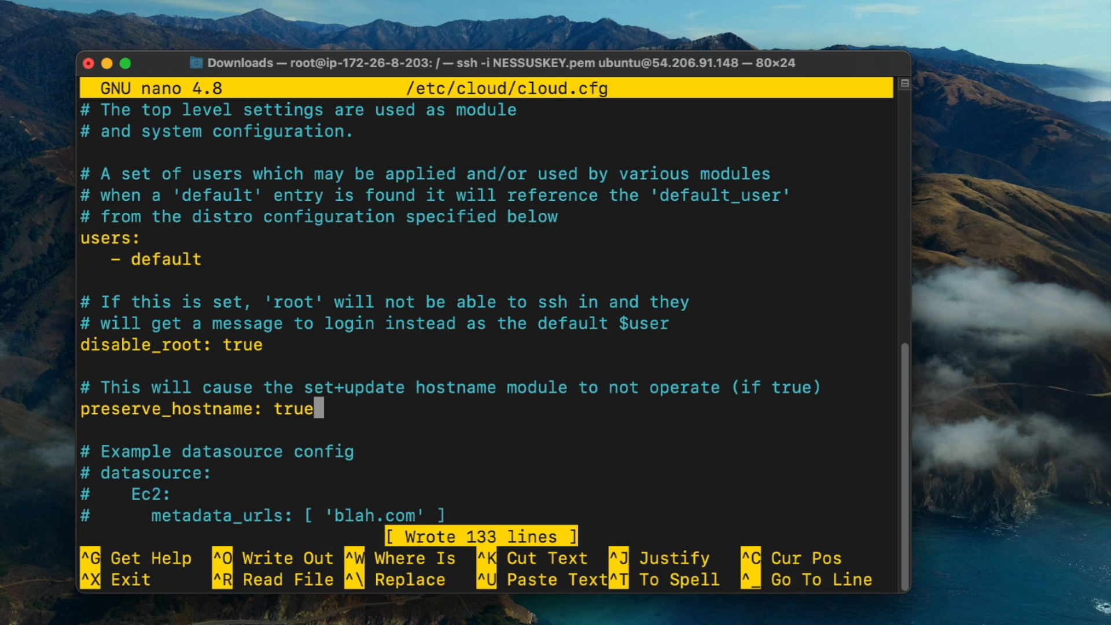
key("ctrl+x")
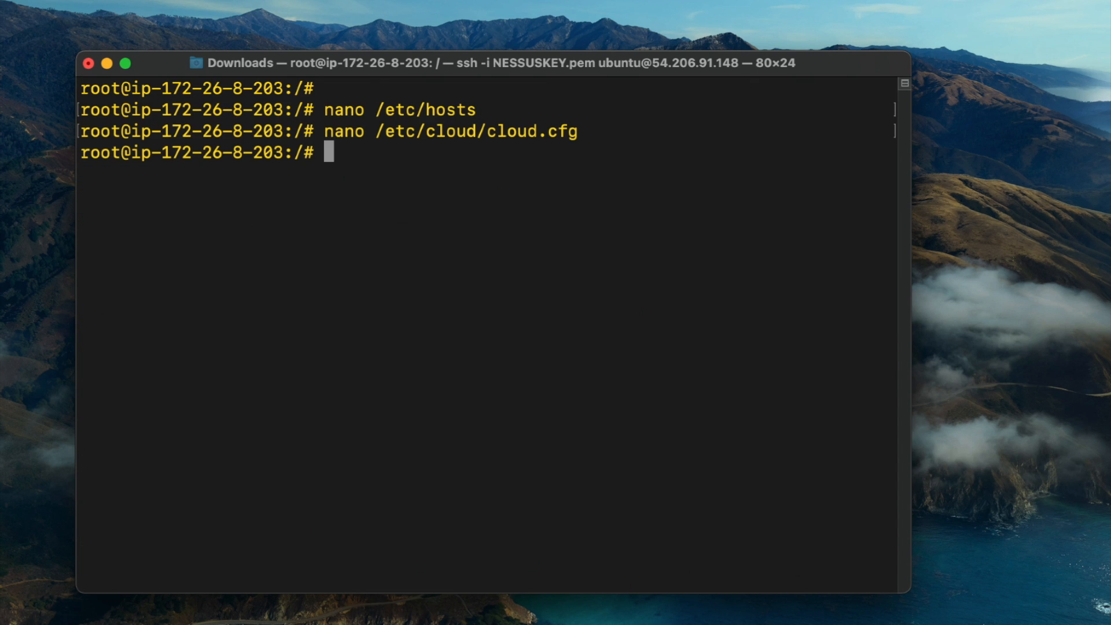
type("clea")
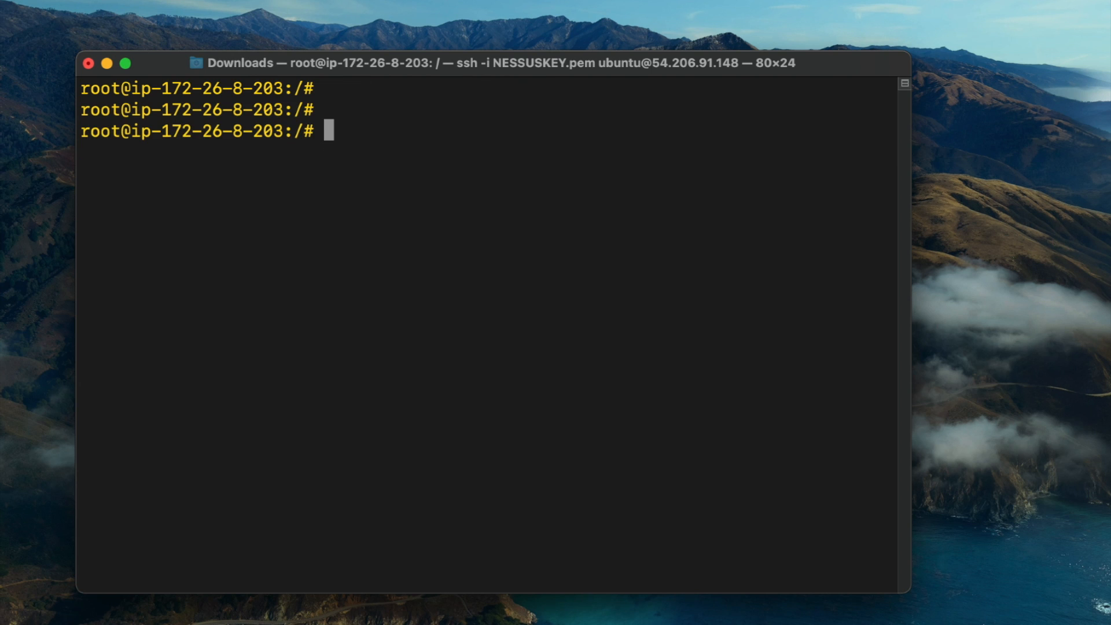
- Reboot the server, reconnect, become root with sudo su, cd / and clear the screen
type("reboot")
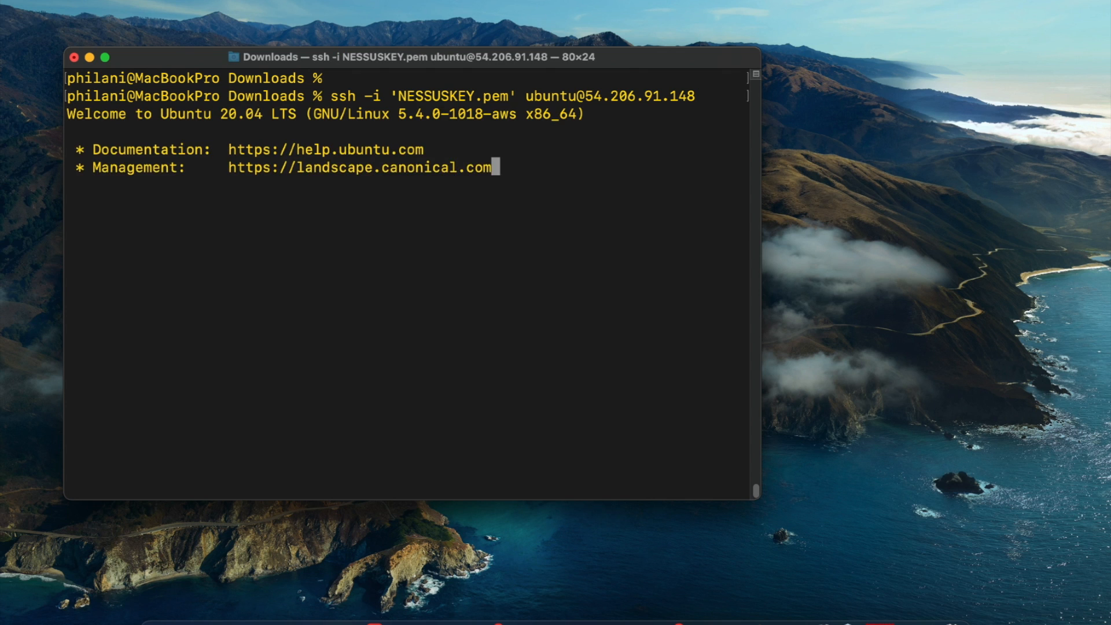
type("sudo su")
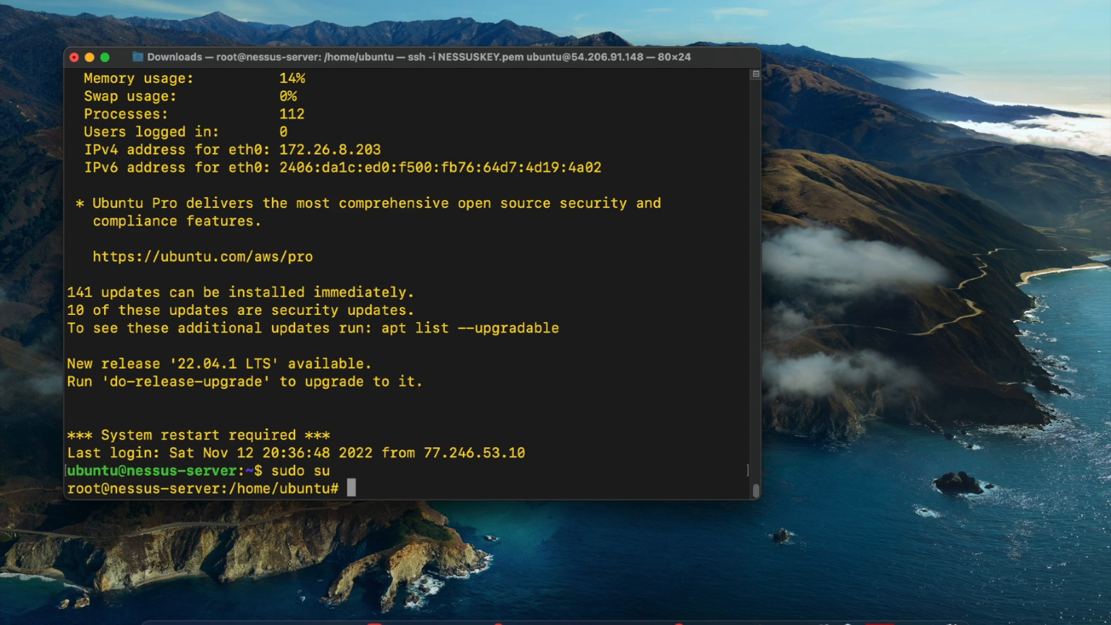
type("cd /")
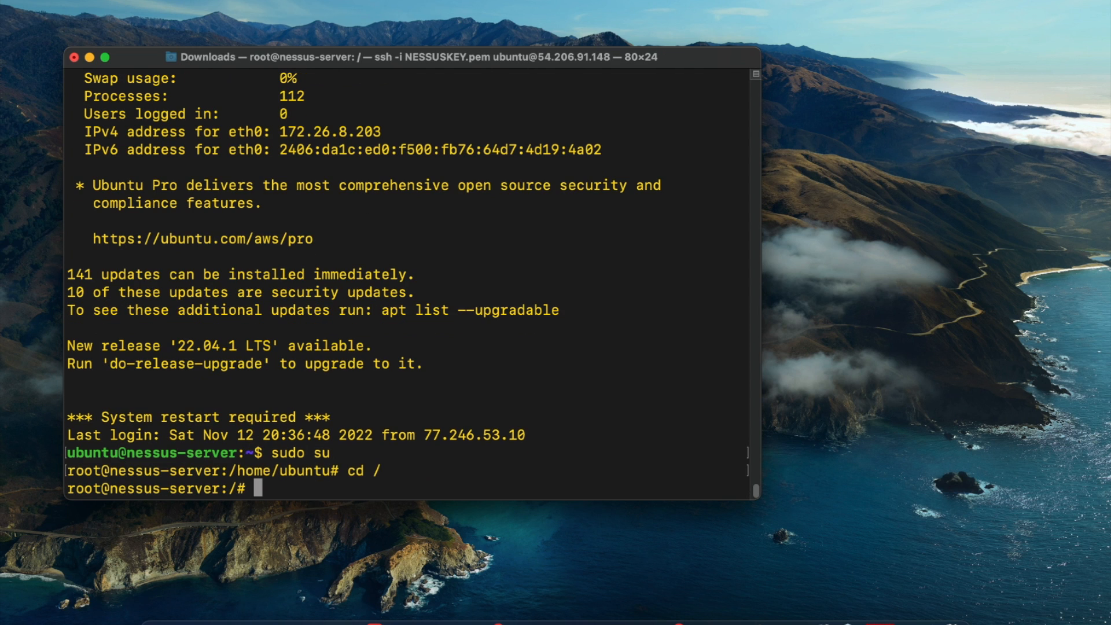
type("clea")
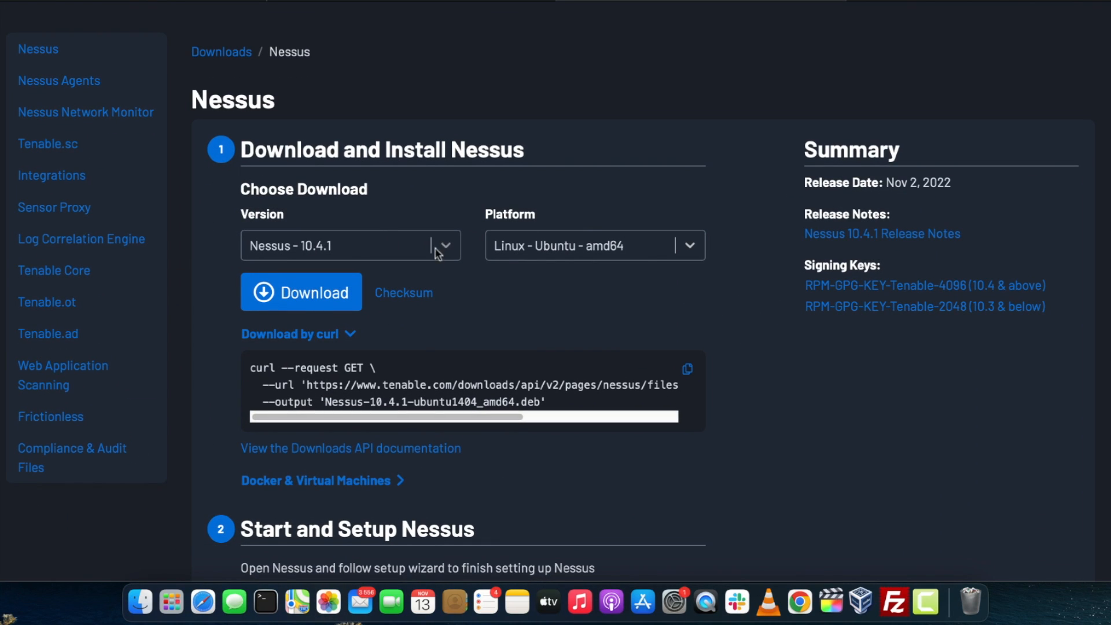
- Choose the Linux - Ubuntu - amd64 build of Nessus 10.4.1 and copy its curl download command
left_click(349, 245)
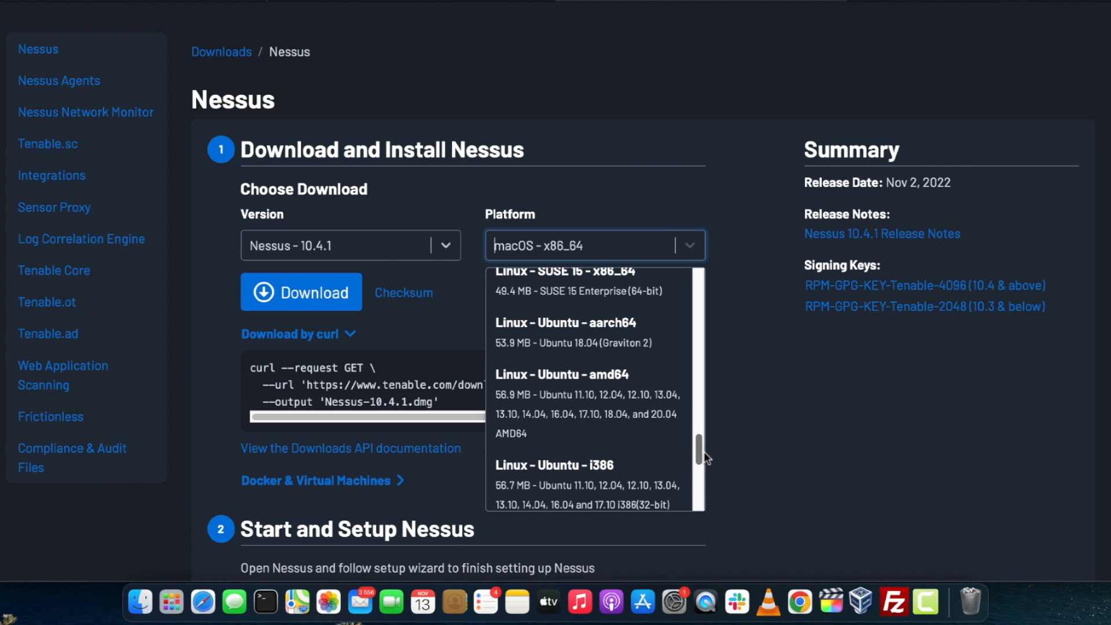
left_click(561, 374)
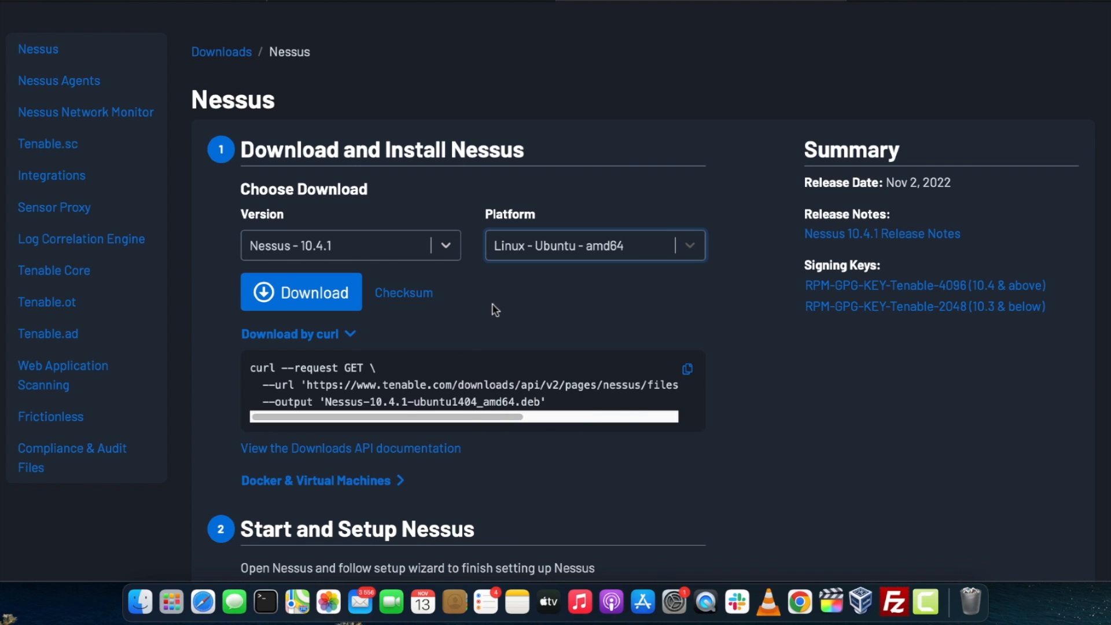
left_click(687, 370)
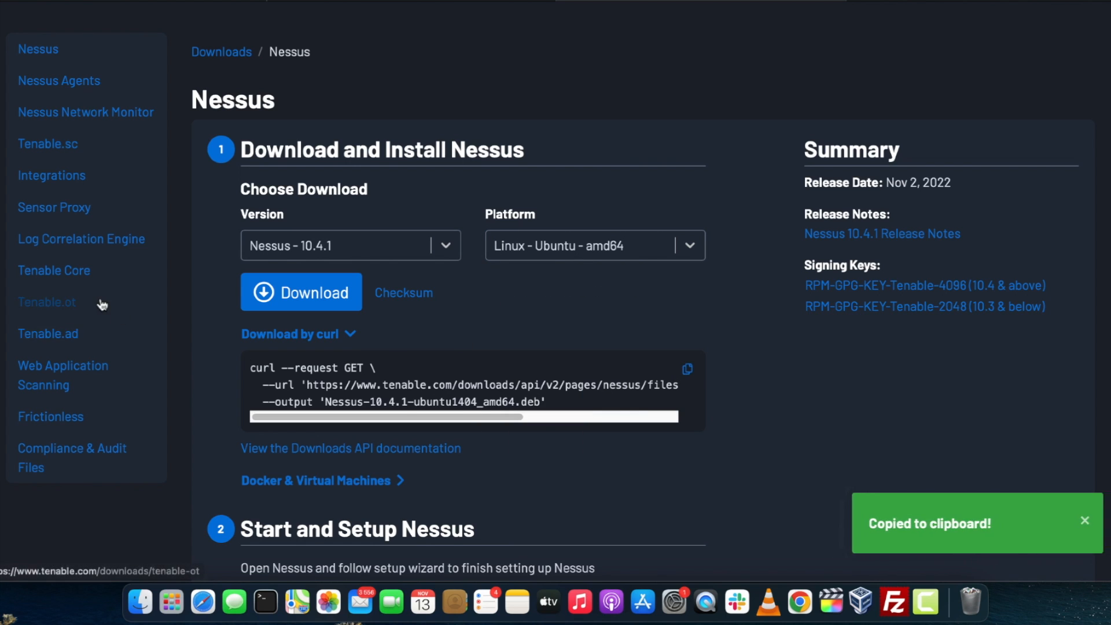
left_click(264, 602)
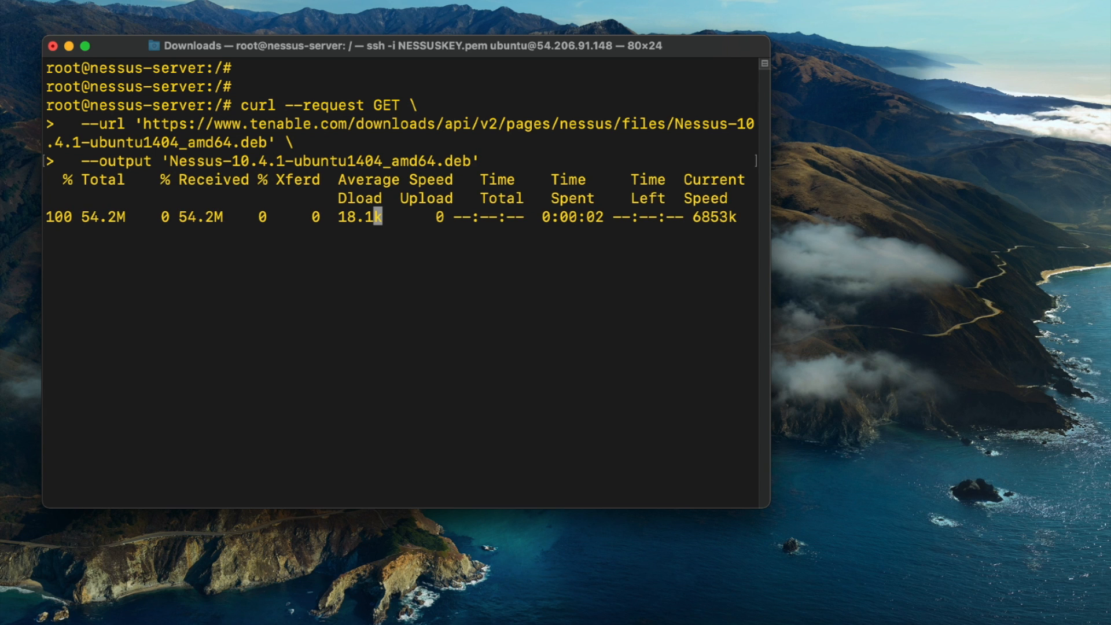
- List the directory to confirm Nessus-10.4.1-ubuntu1404_amd64.deb was downloaded to the server root
type("ls -l")
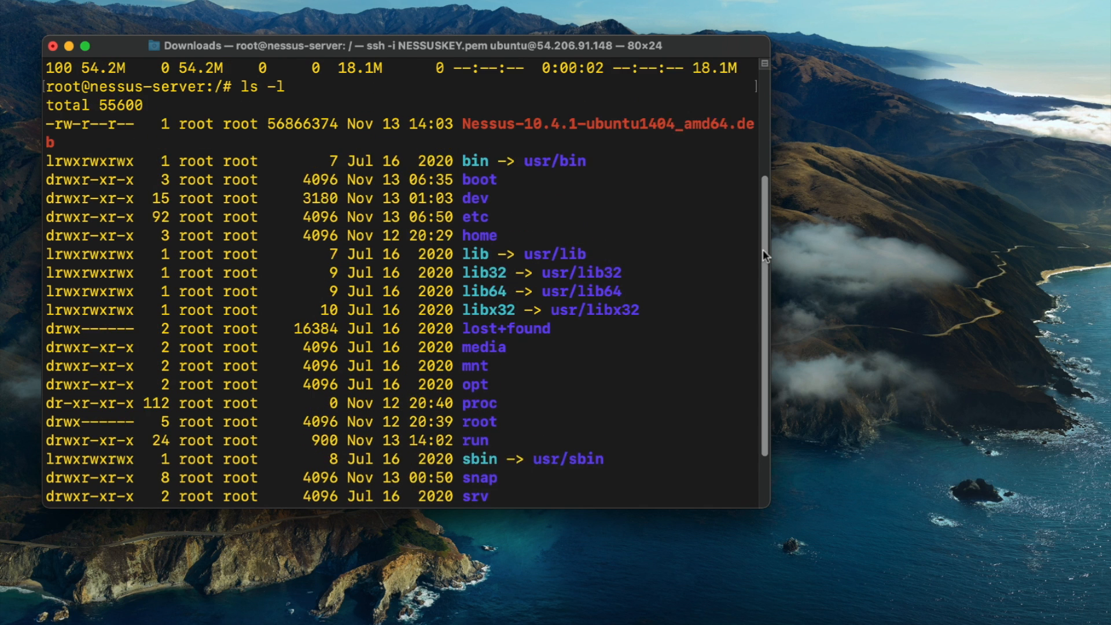
scroll("down", 3)
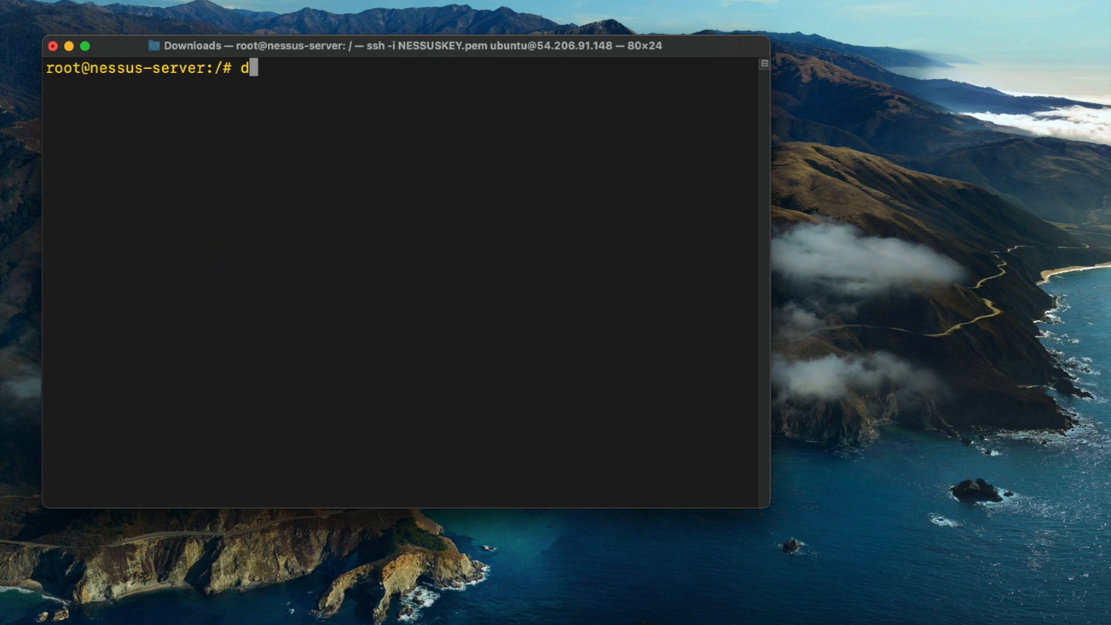
- Install the package with dpkg -i Nessus-10.4.1-ubuntu1404_amd64.deb until INSTALL PASSED
type("pkg")
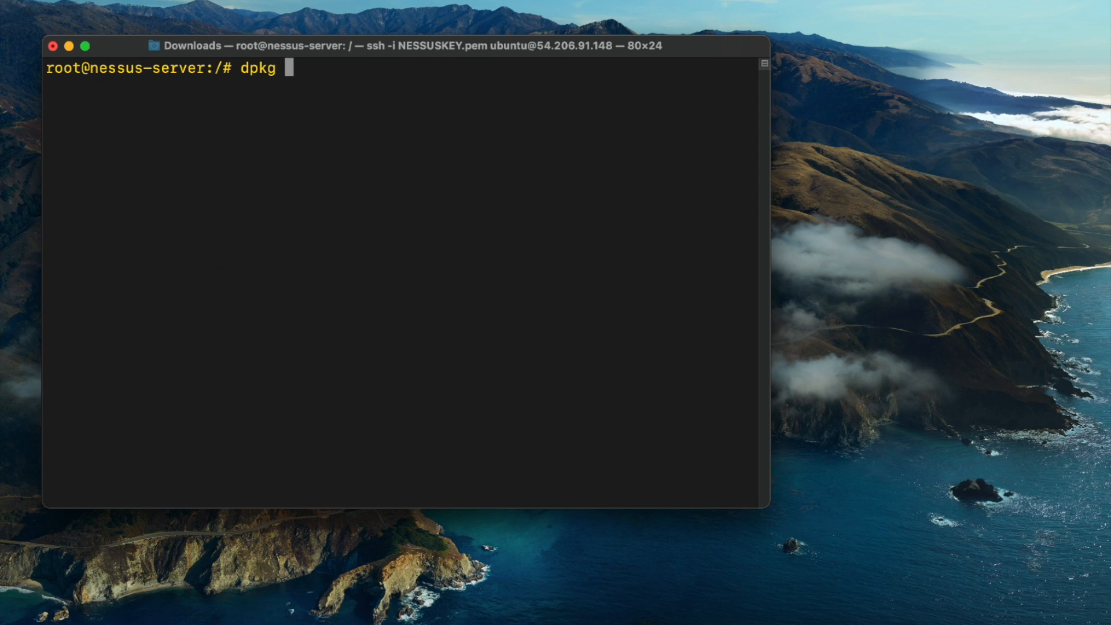
type("-i")
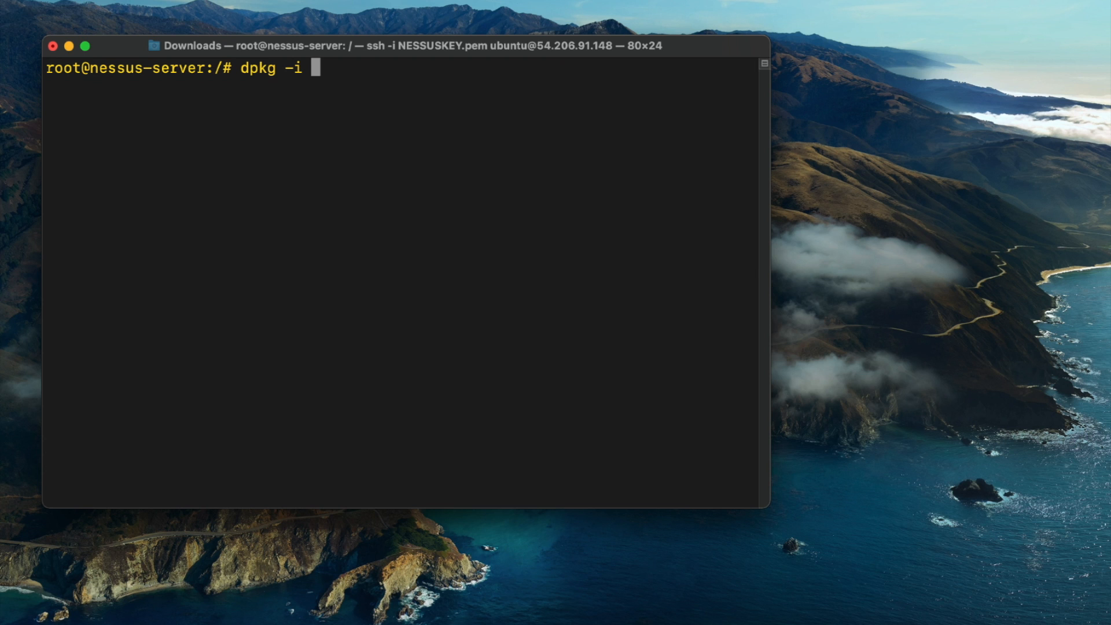
type("Nessus-10.4.1-ubuntu1404_amd64.deb")
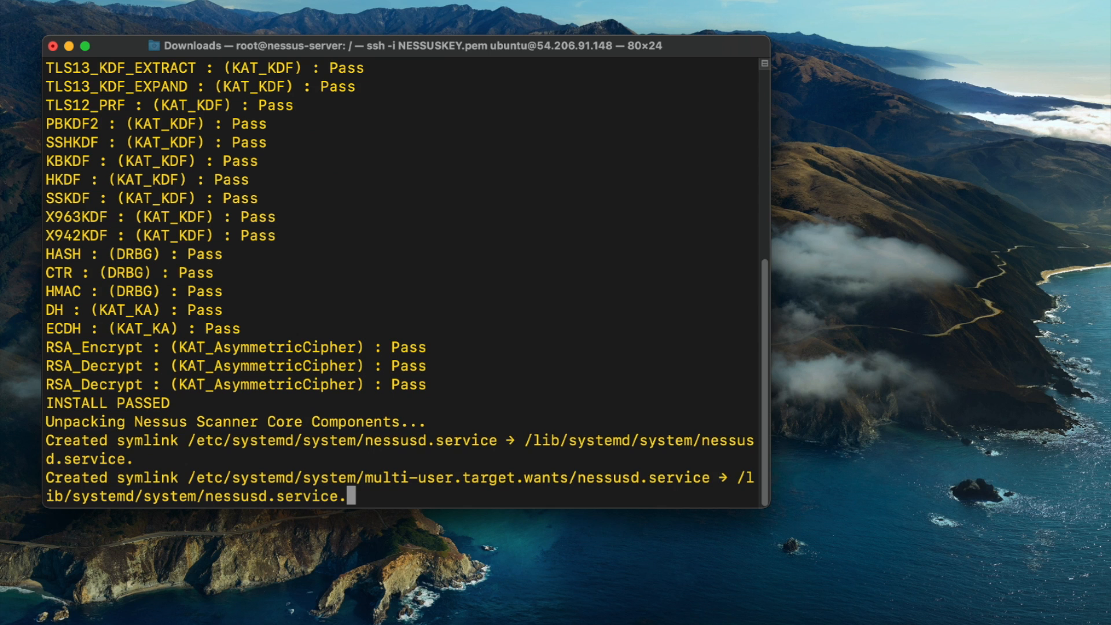
scroll("down", 3)
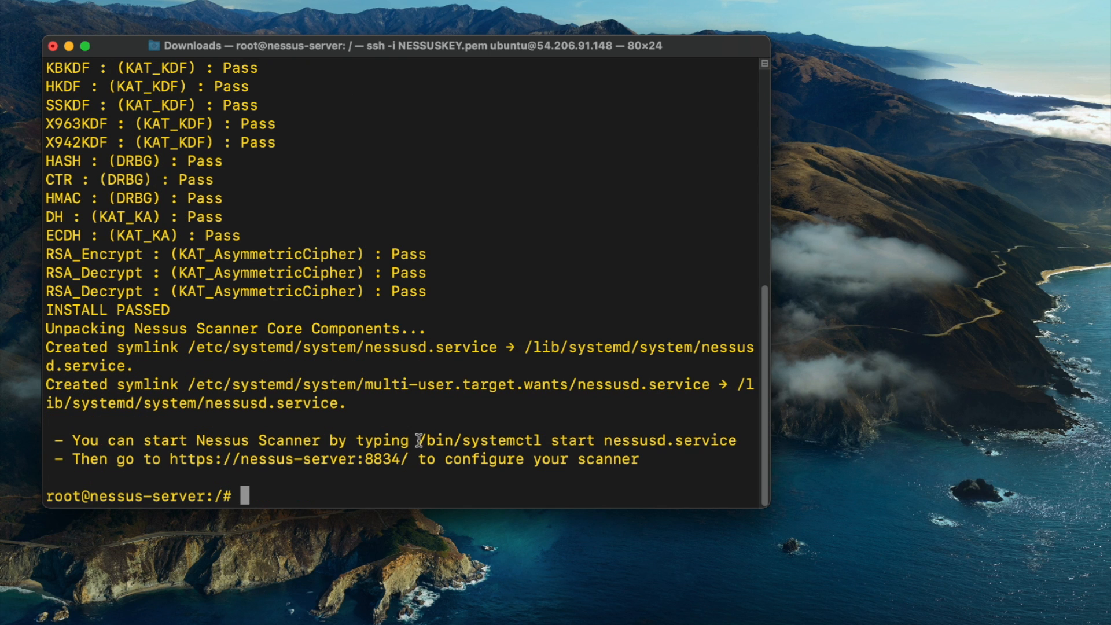
- Run the suggested '/bin/systemctl start nessusd.service' command by pasting it at the prompt
left_click_drag(419, 440, 670, 439)
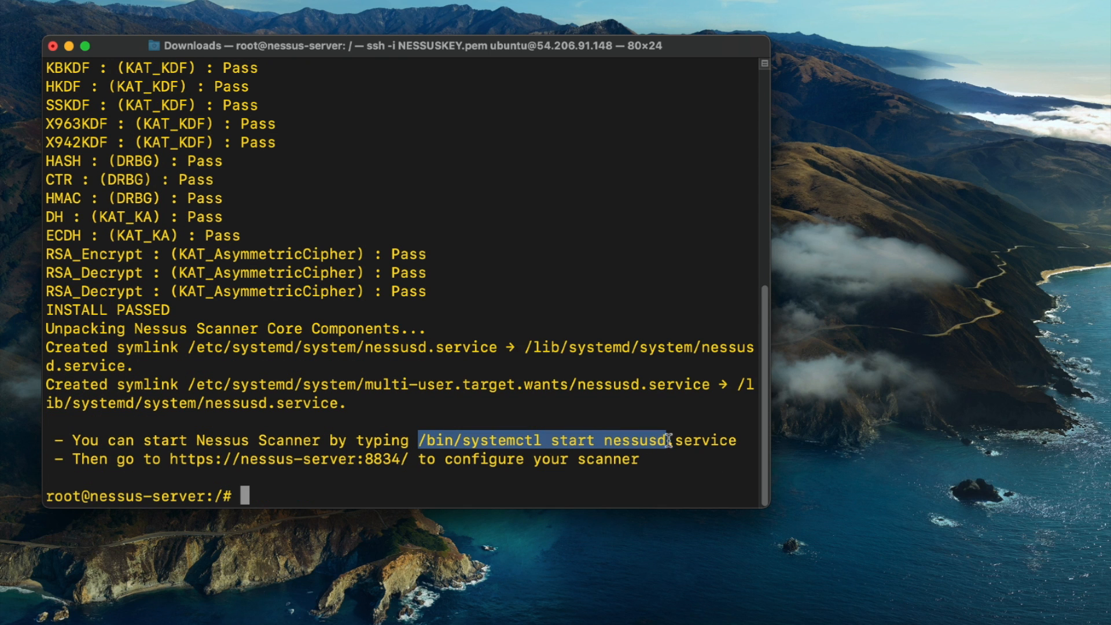
right_click(667, 440)
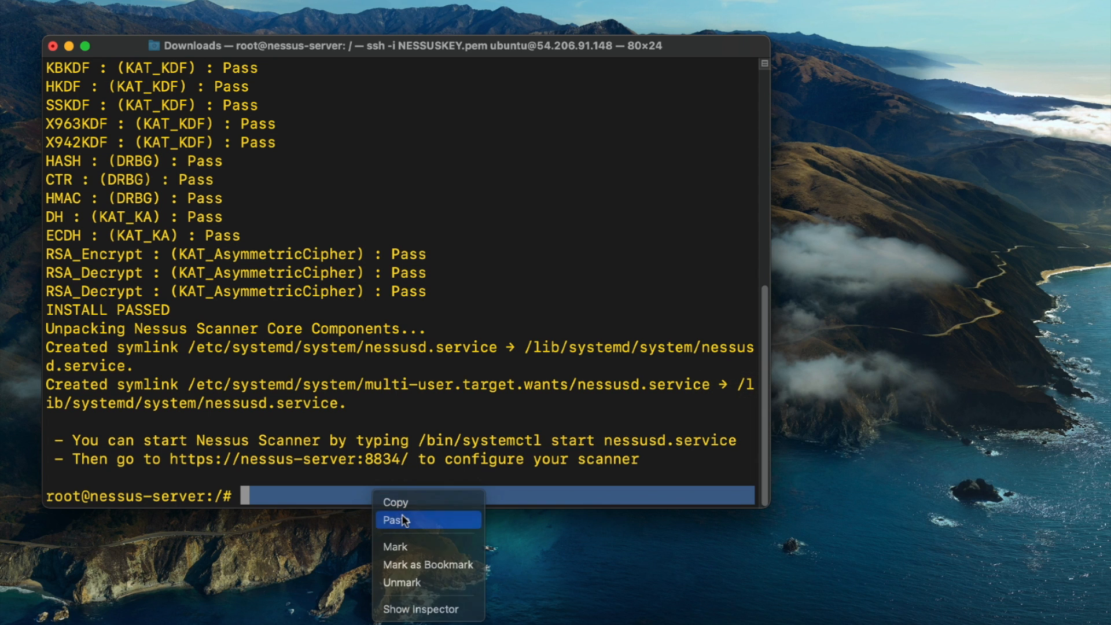
left_click(397, 520)
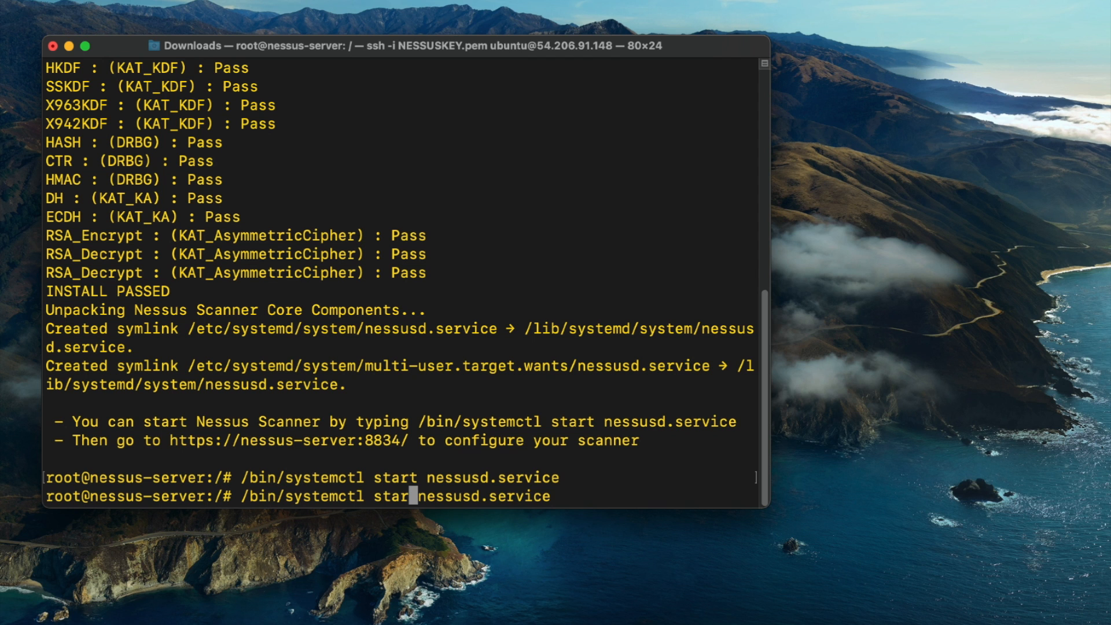
key("Backspace")
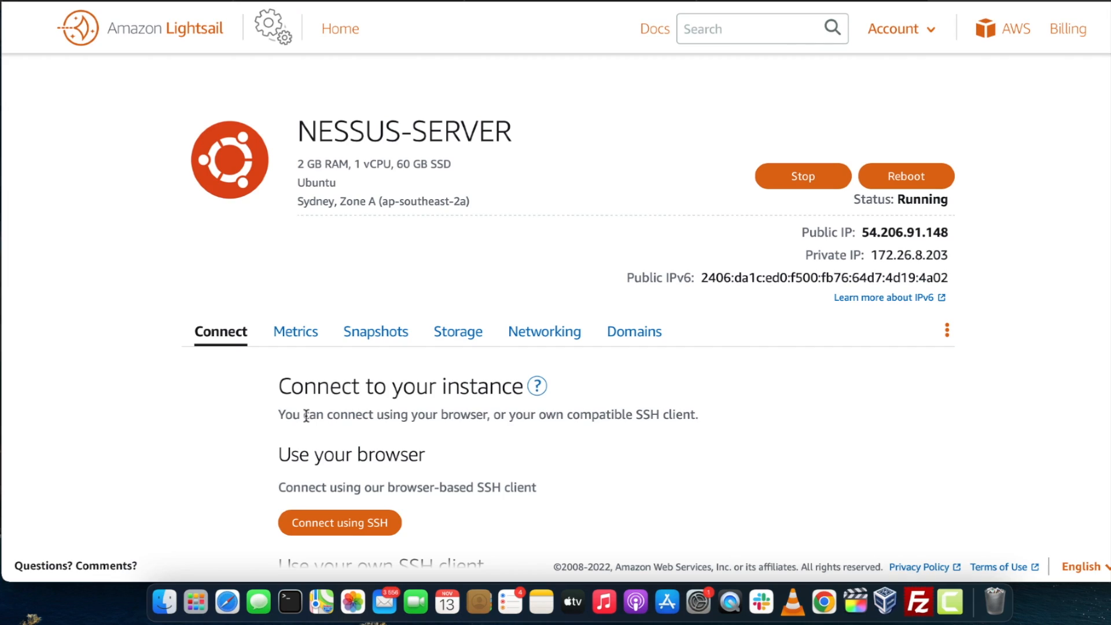
- Add an HTTPS (TCP 443) rule to NESSUS-SERVER's IPv4 firewall from the Networking settings
scroll("down", 3)
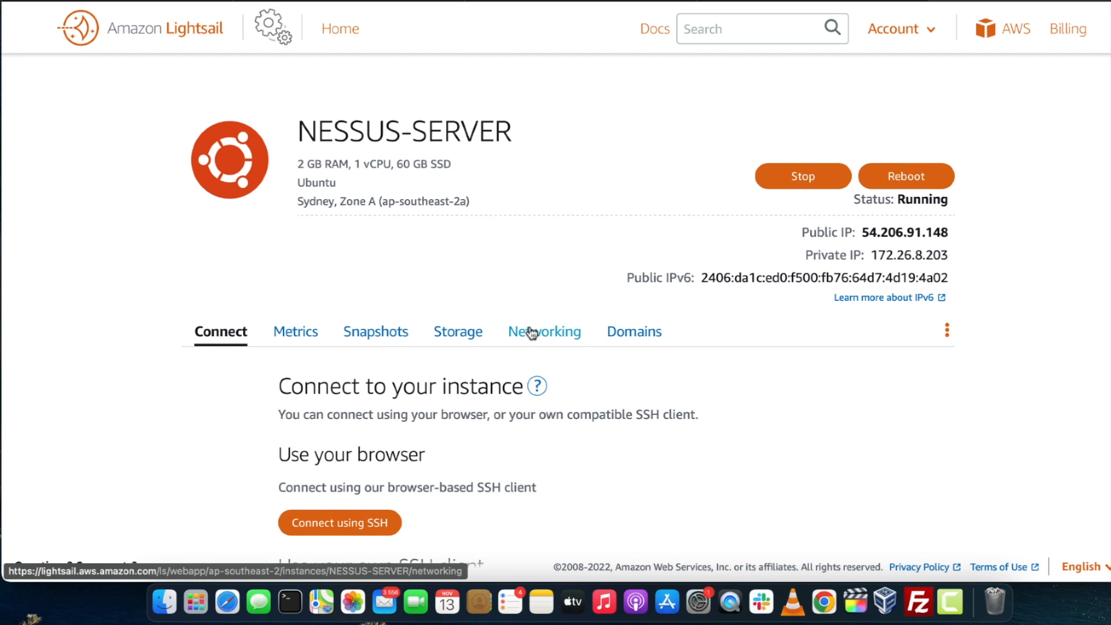
left_click(544, 331)
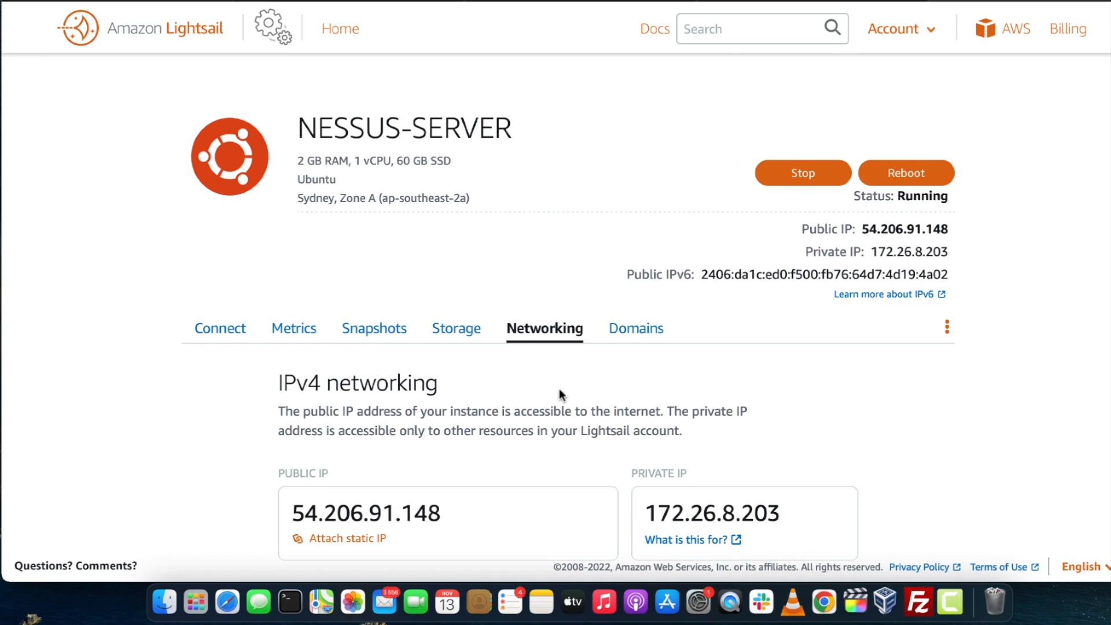
scroll("down", 3)
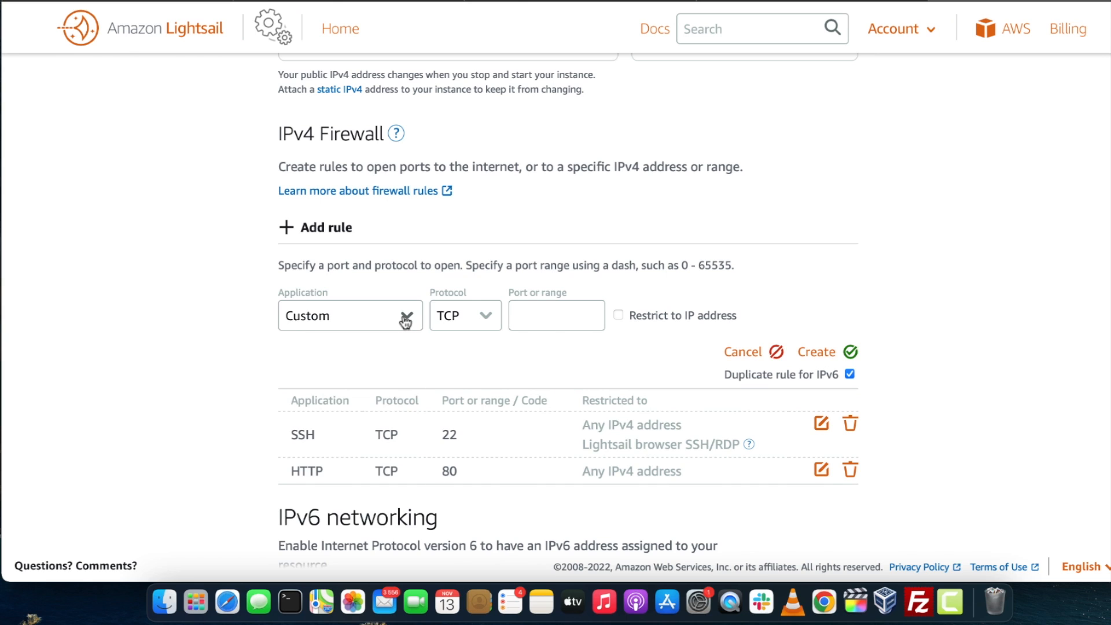
left_click(350, 315)
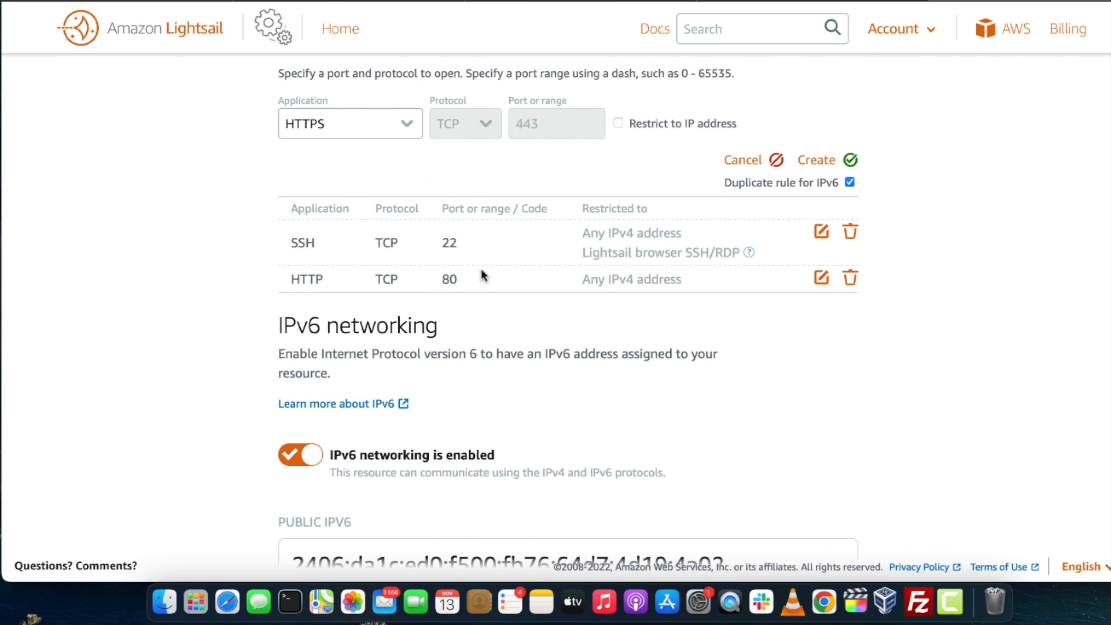
left_click(816, 160)
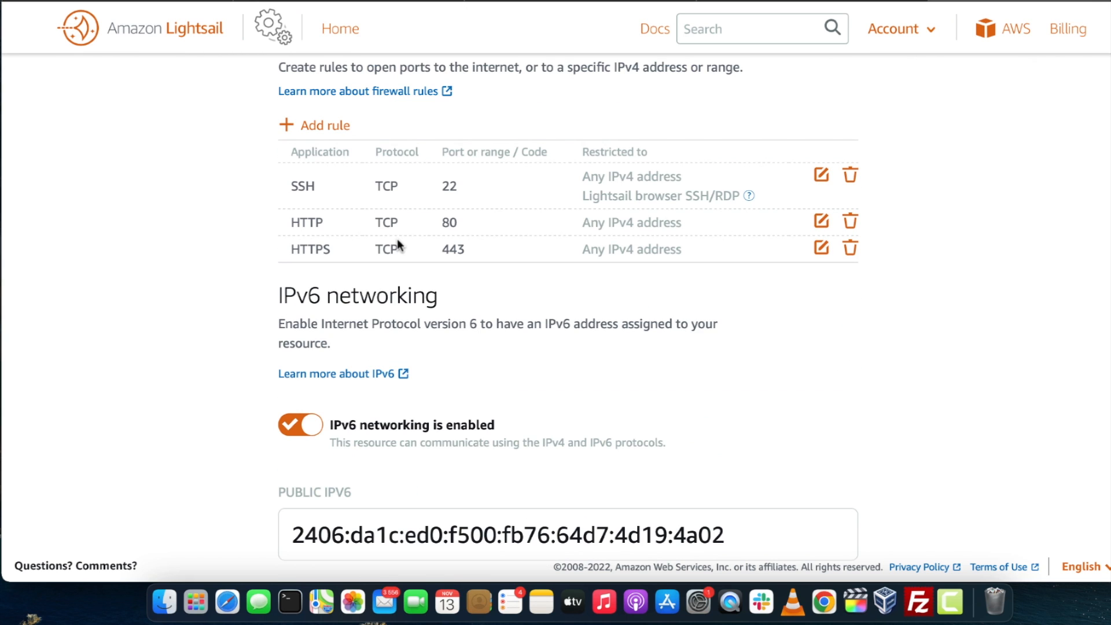
- Create a custom TCP firewall rule opening port 8834 on the instance
left_click(324, 125)
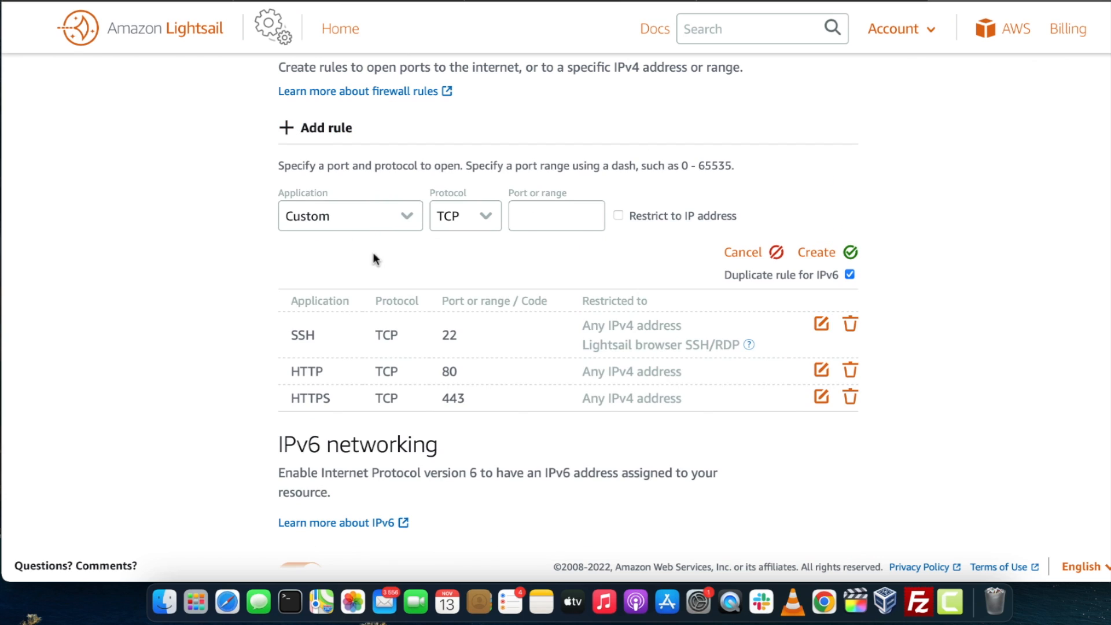
left_click(555, 217)
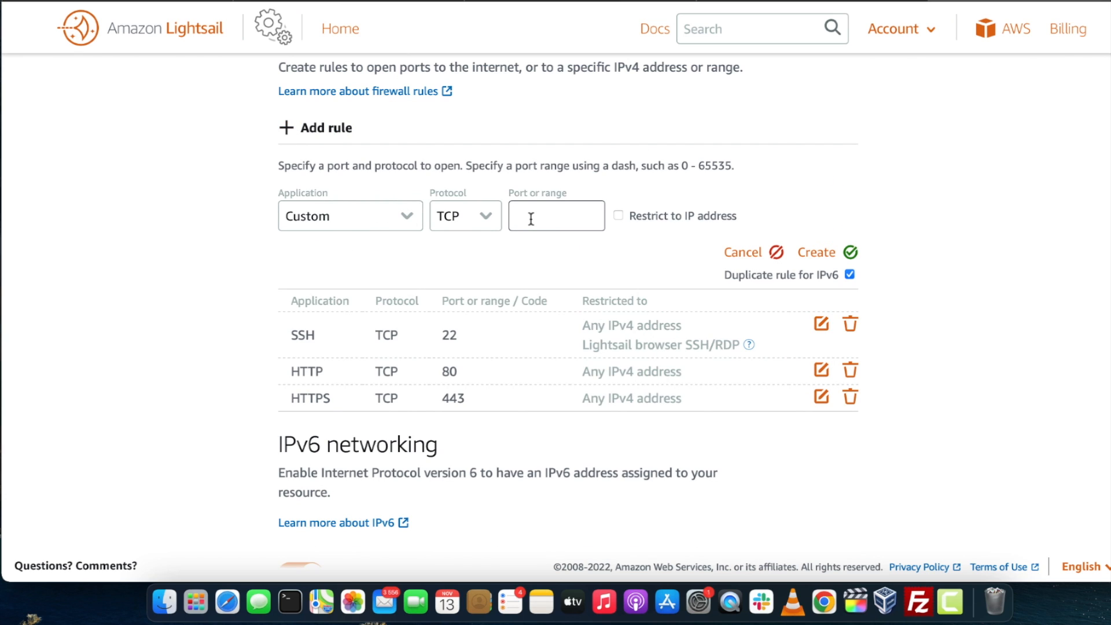
type("8834")
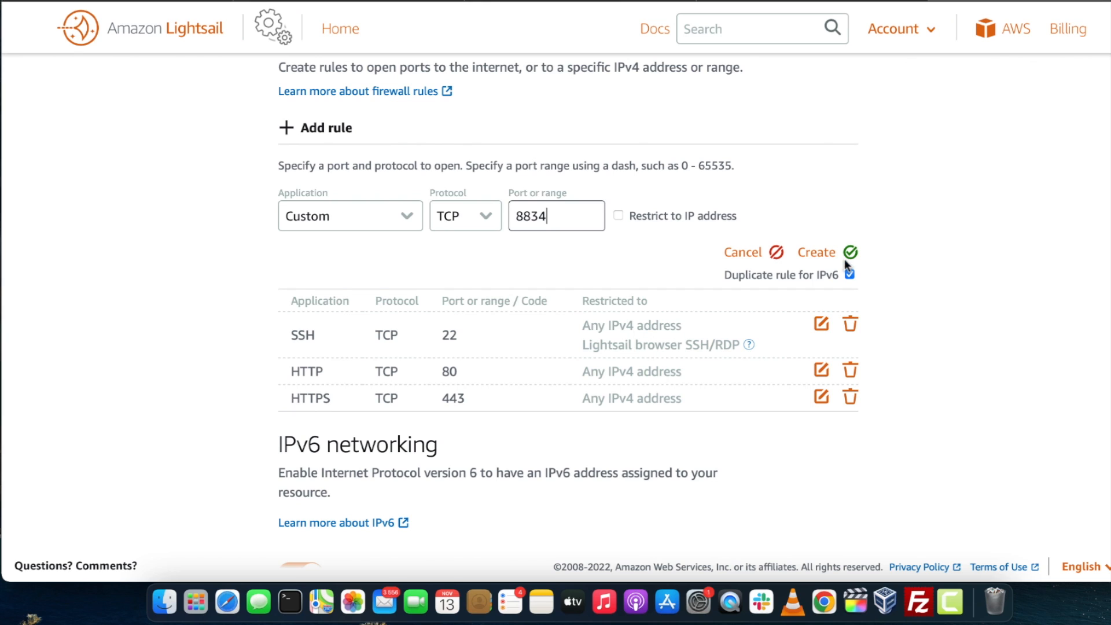
left_click(816, 251)
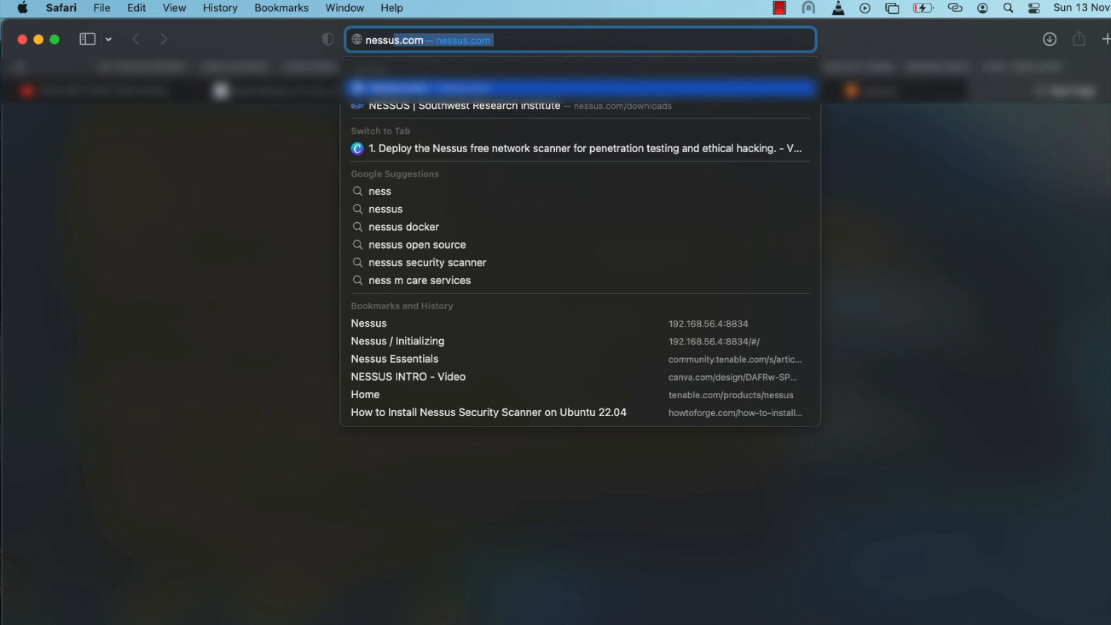
- Visit the nessus-server address over HTTPS and accept Safari's untrusted-certificate warning
type("nessus-server.billysoftwebservices.com")
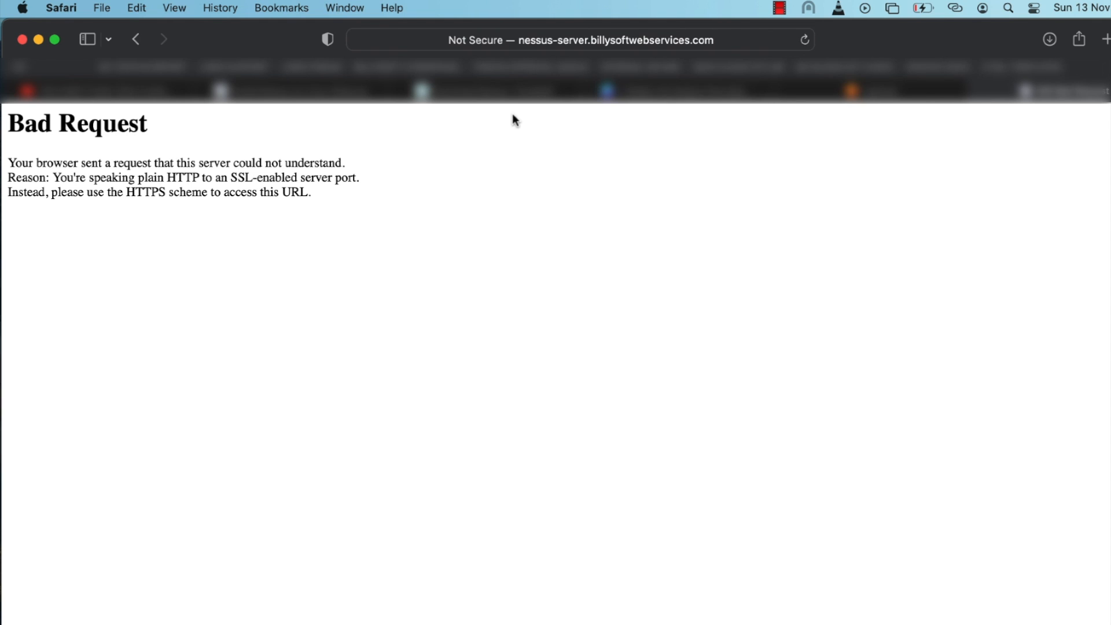
mouse_move(245, 213)
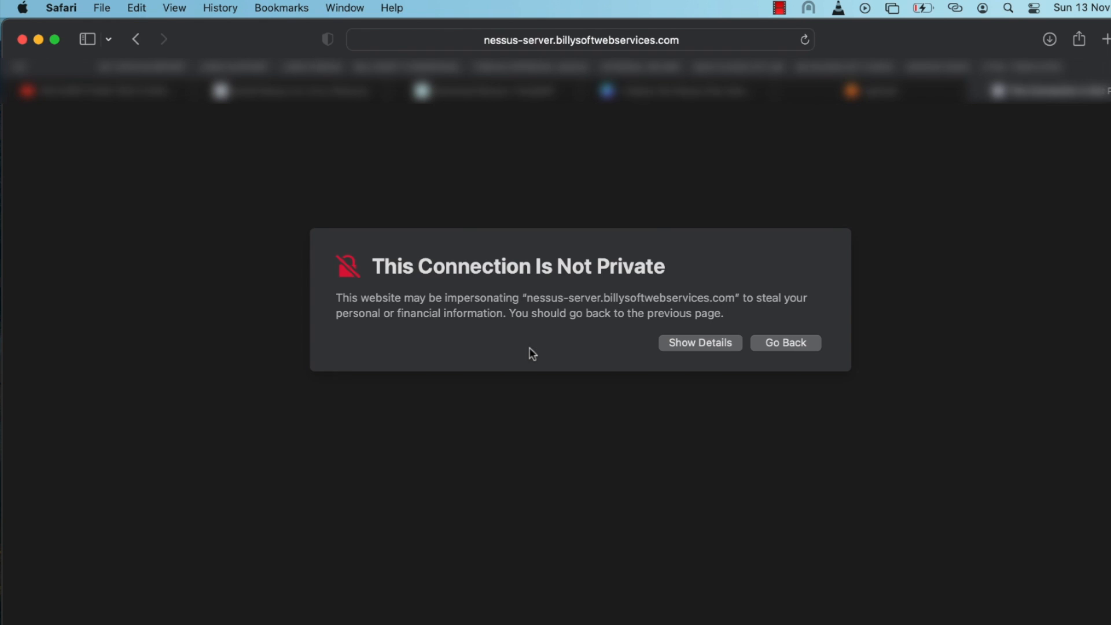
left_click(699, 342)
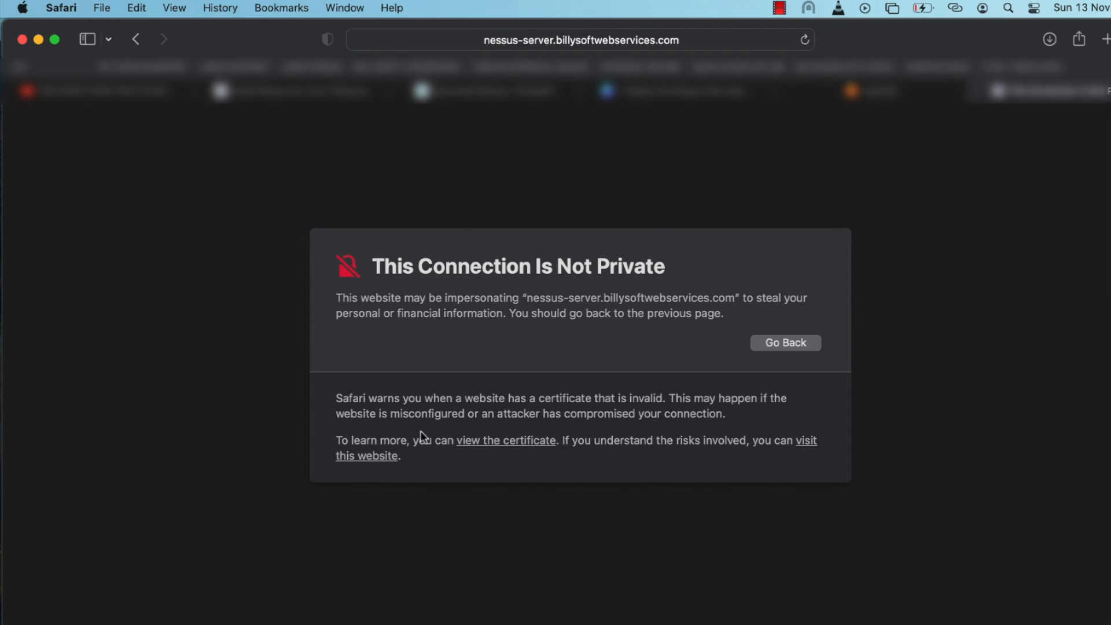
left_click(367, 456)
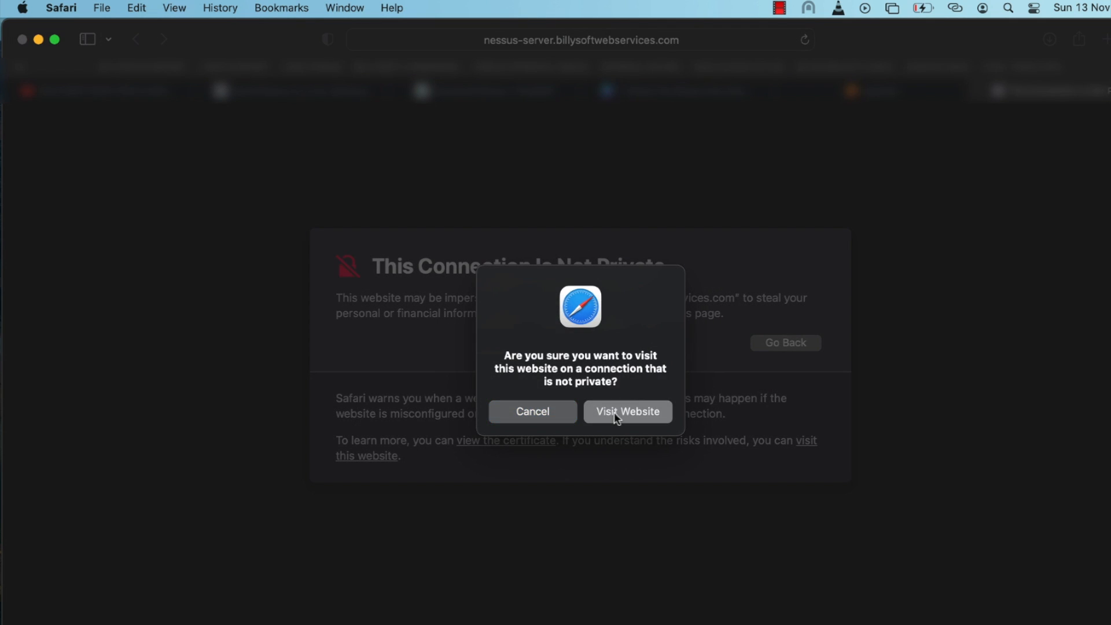
left_click(627, 412)
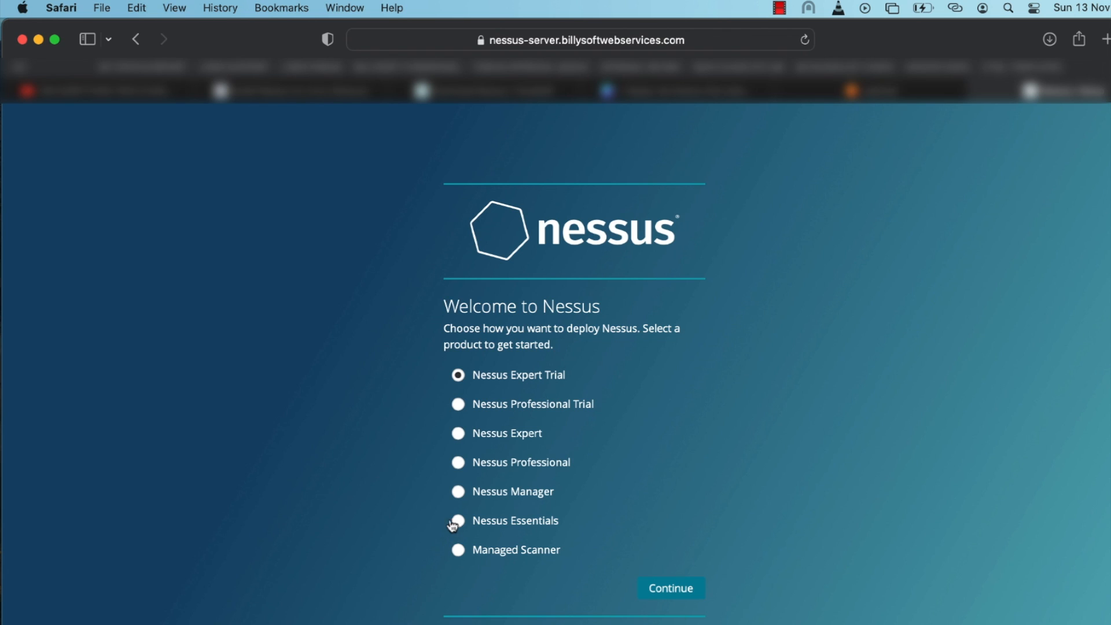
- Select Nessus Essentials, request the activation code by email, and continue to registration
left_click(458, 521)
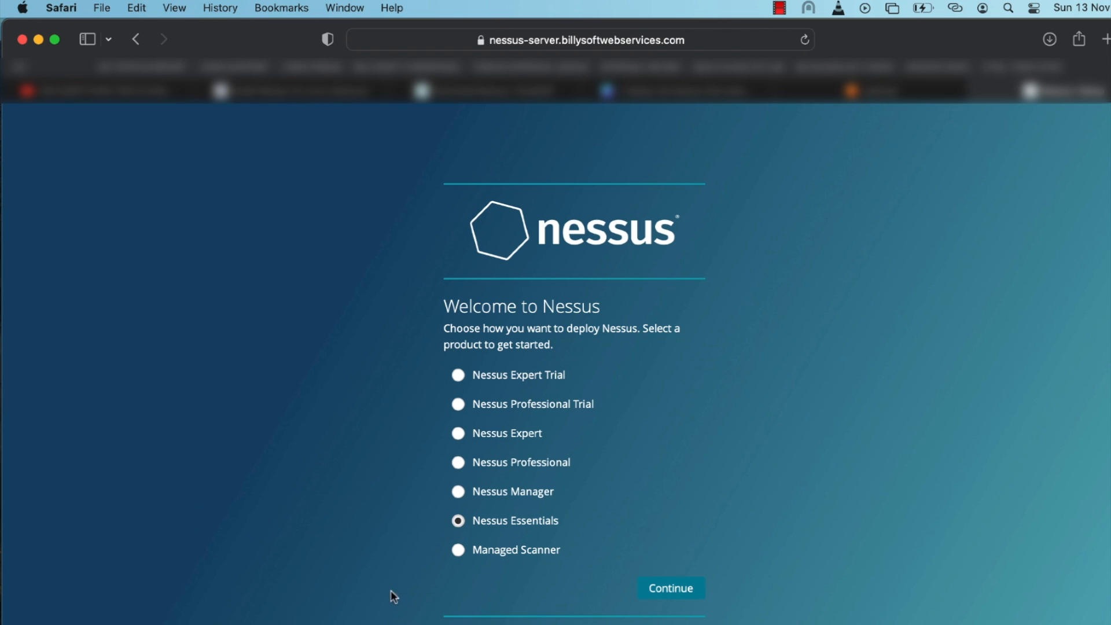
left_click(669, 588)
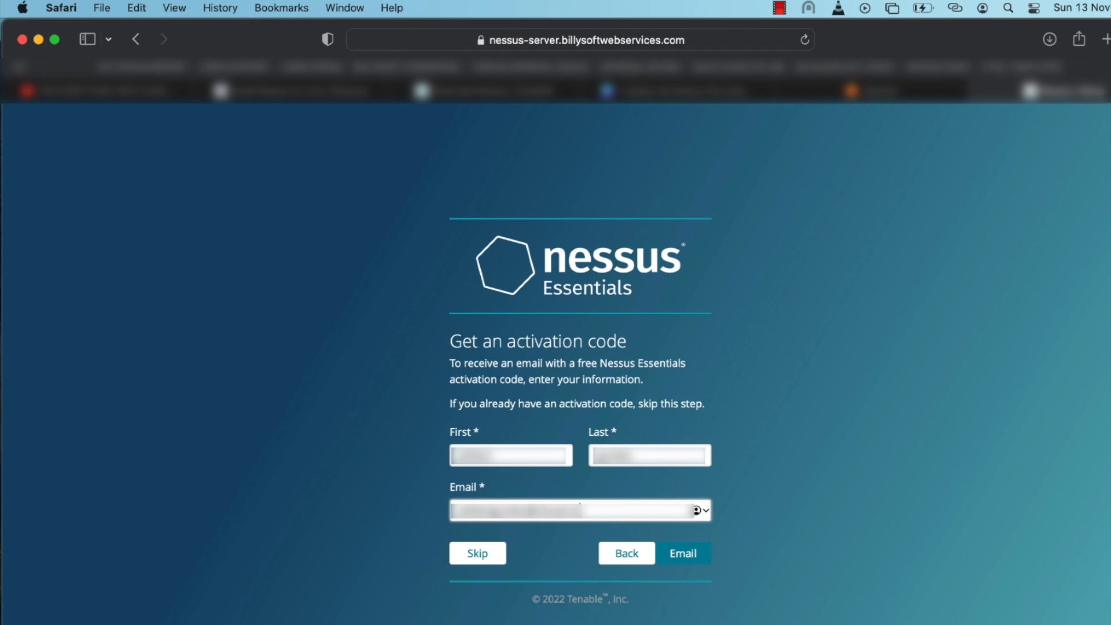
mouse_move(671, 598)
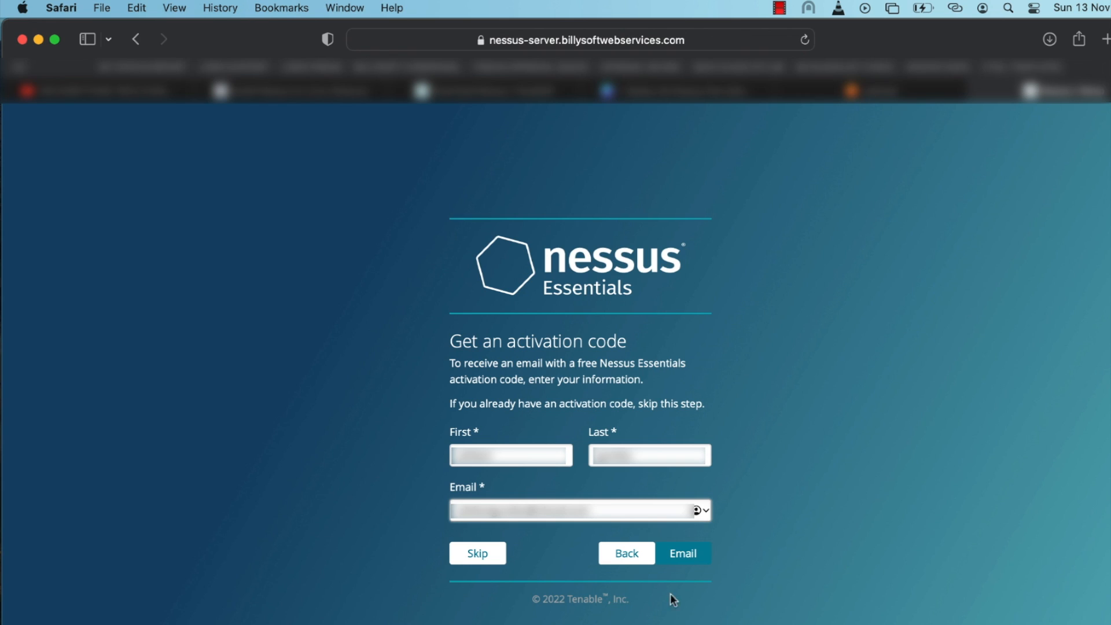
left_click(680, 553)
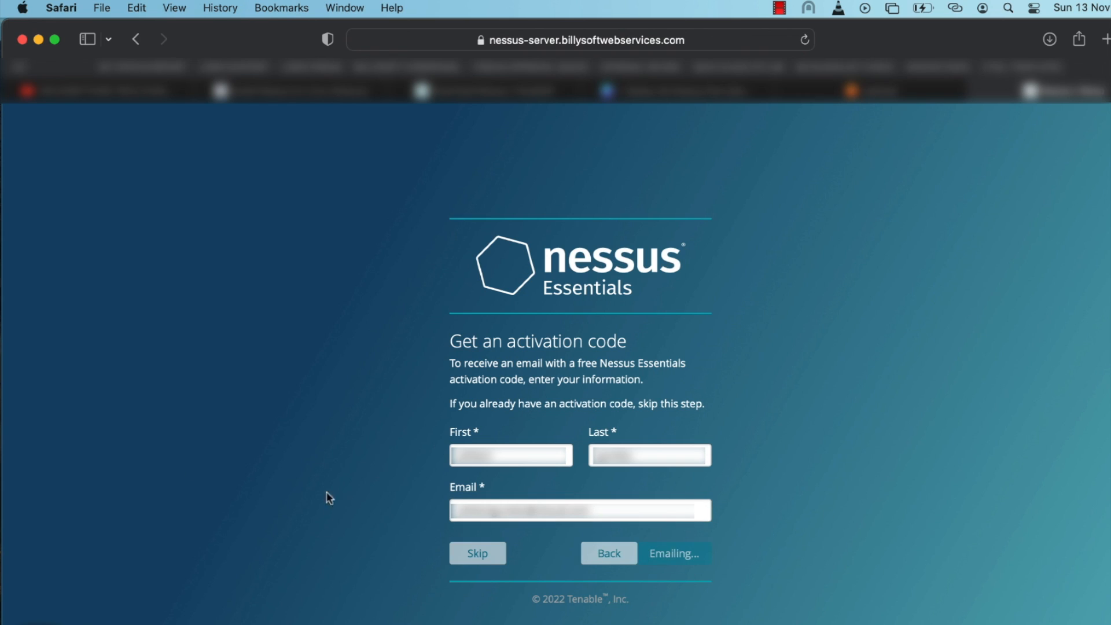
mouse_move(81, 450)
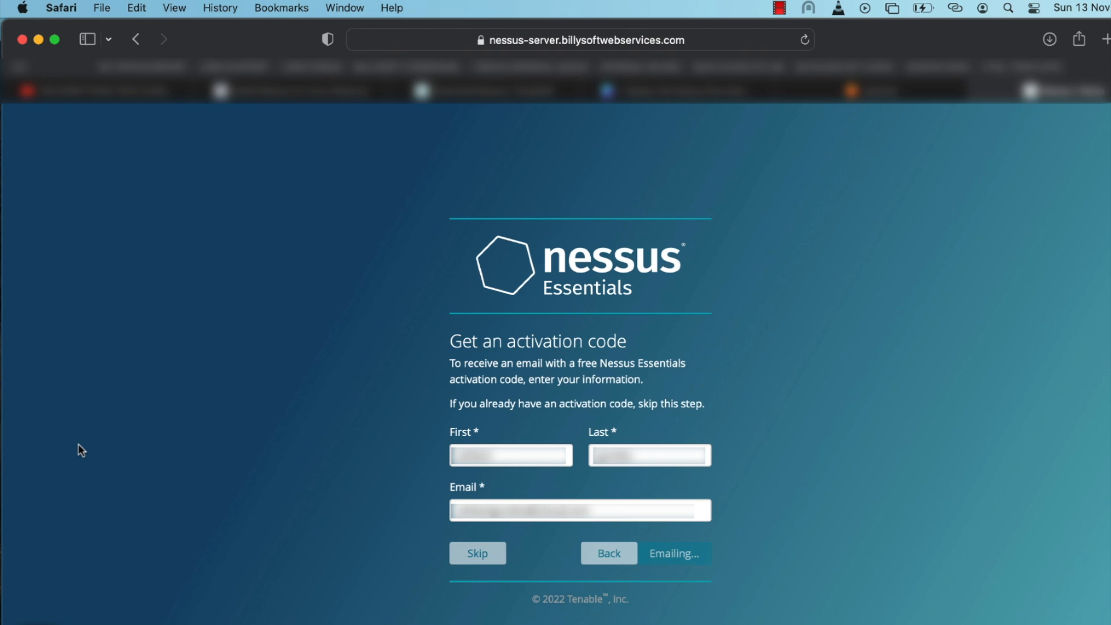
left_click(673, 553)
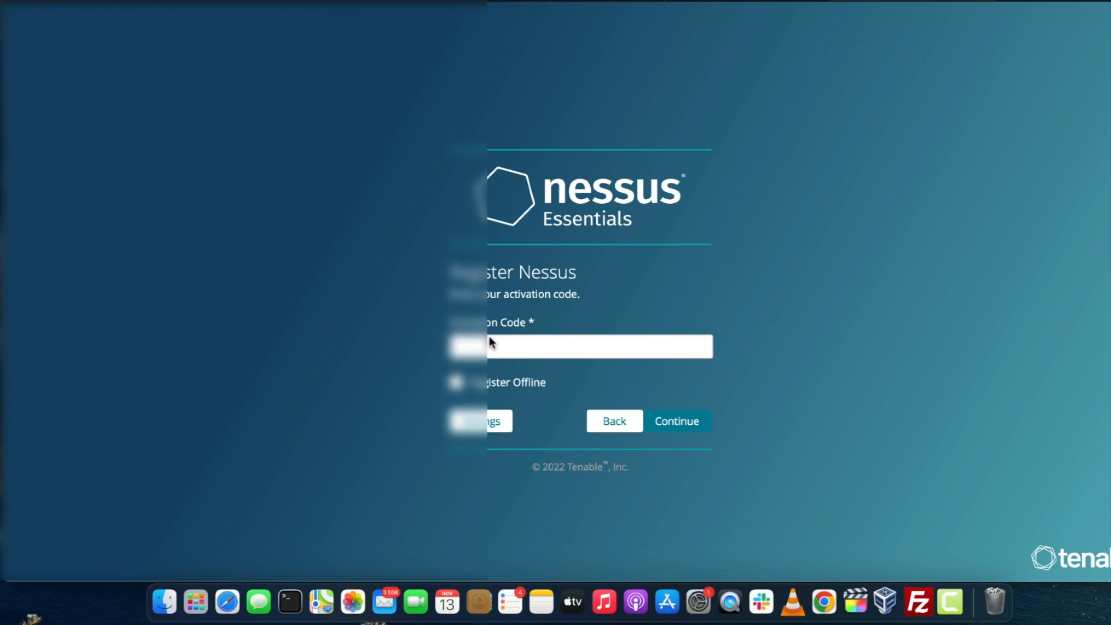
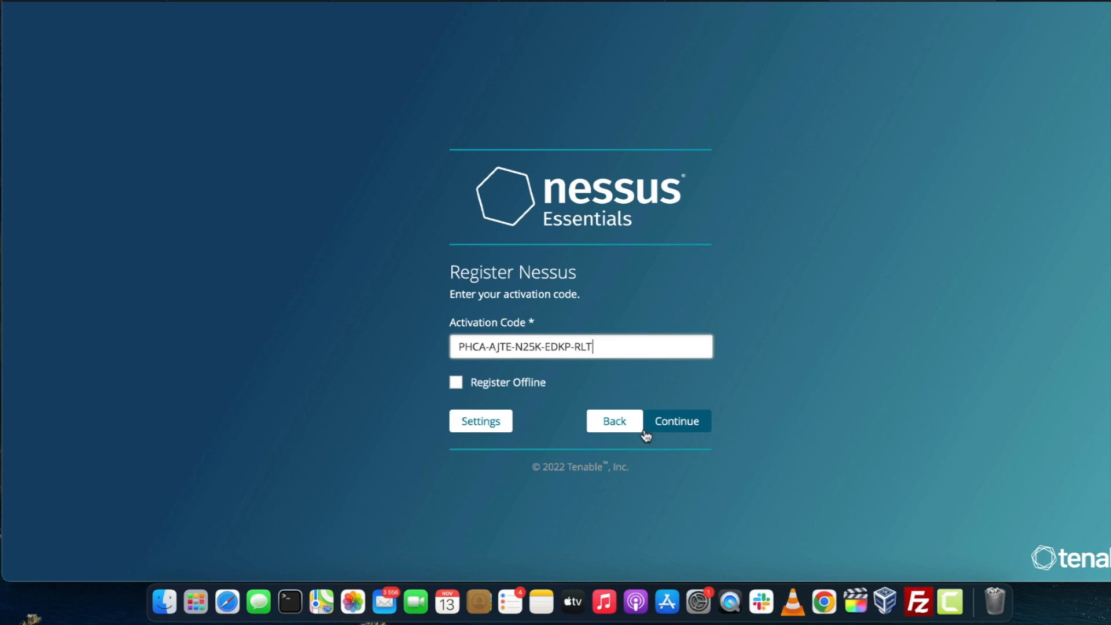
left_click(674, 420)
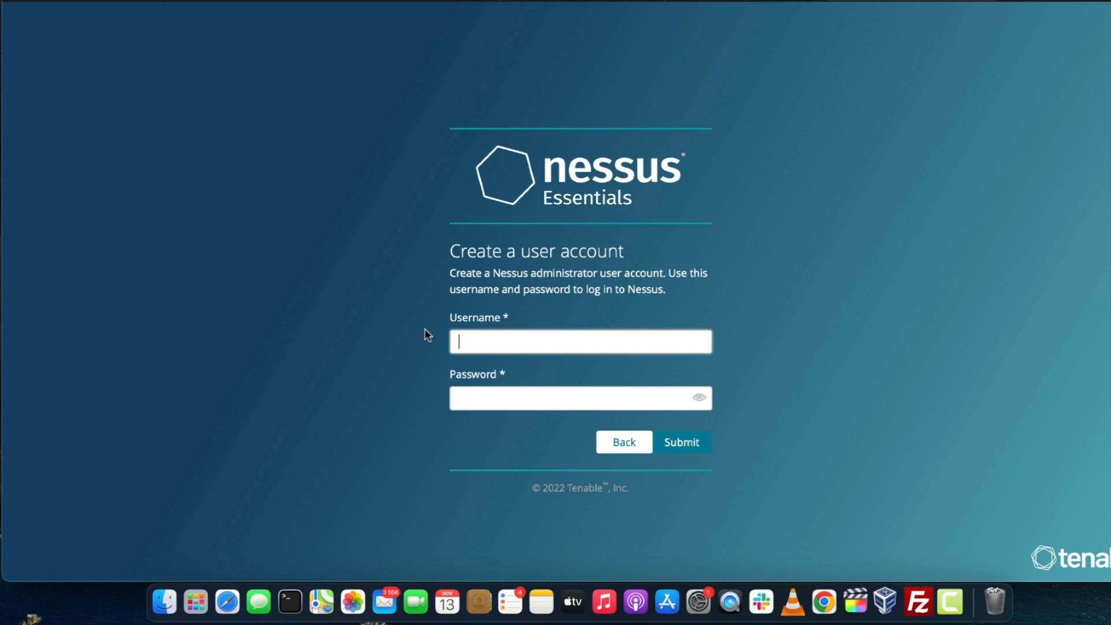
- Create the administrator account with Safari's suggested strong password and submit it
type("administ")
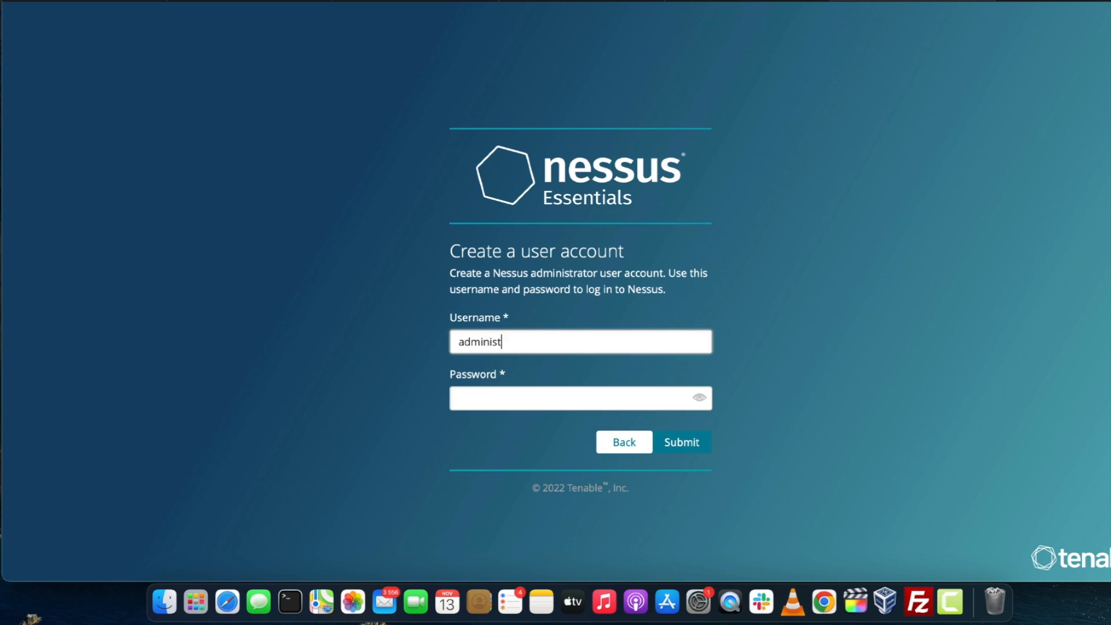
left_click(580, 397)
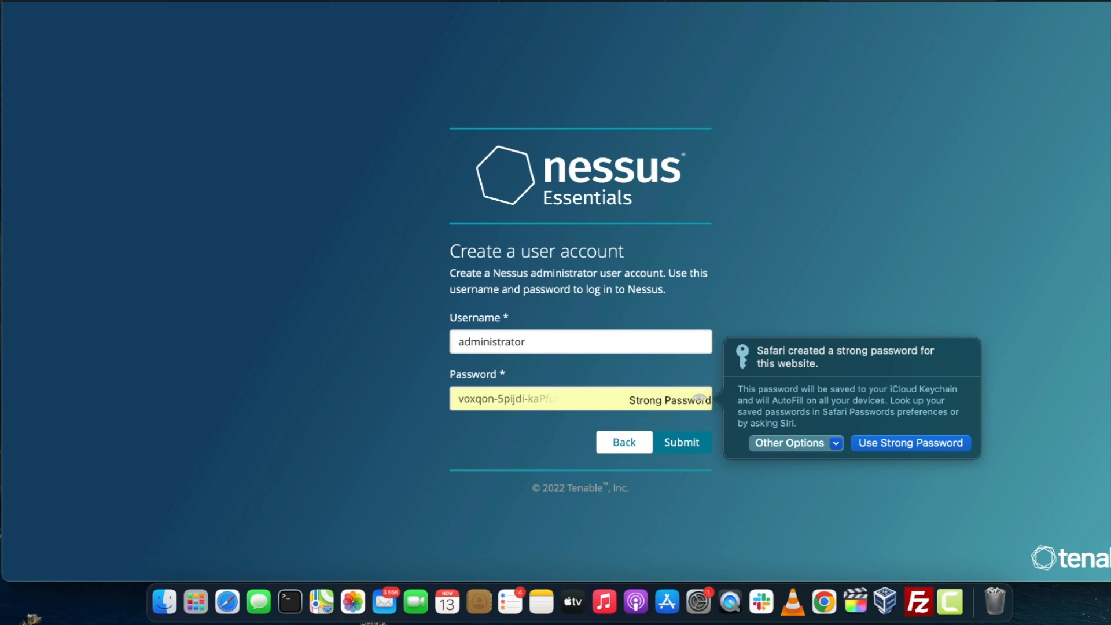
left_click(795, 442)
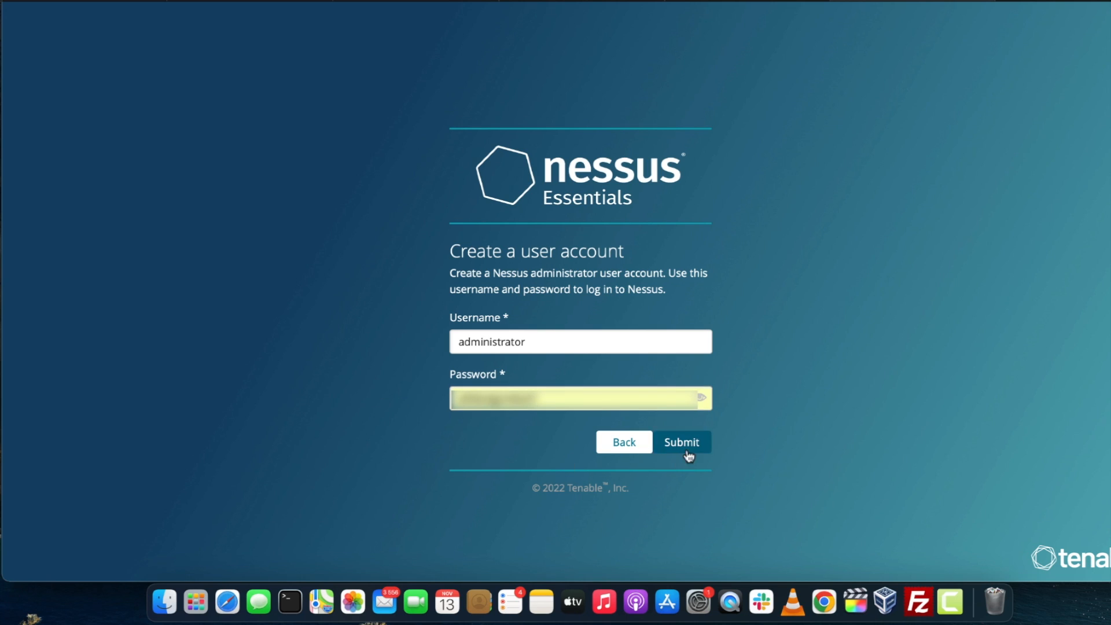
left_click(680, 441)
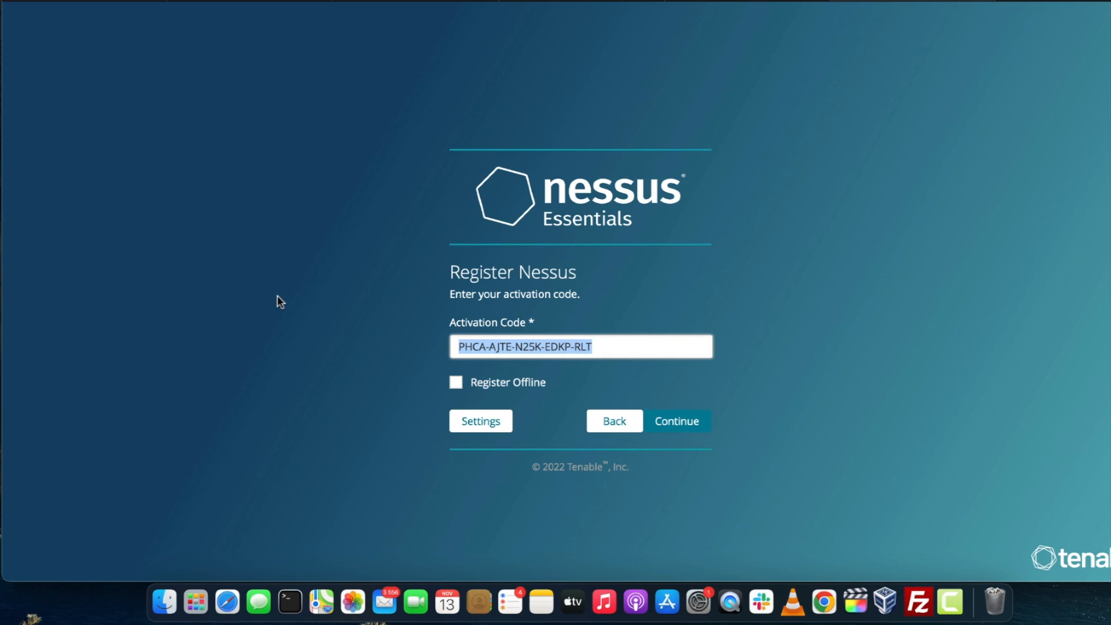
mouse_move(324, 347)
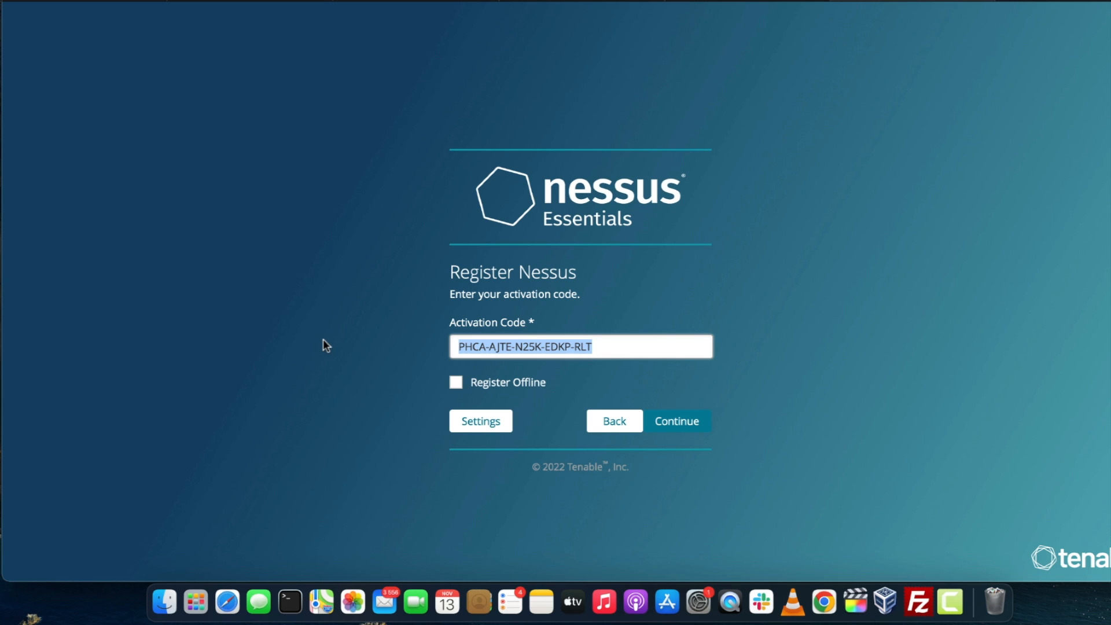
mouse_move(414, 578)
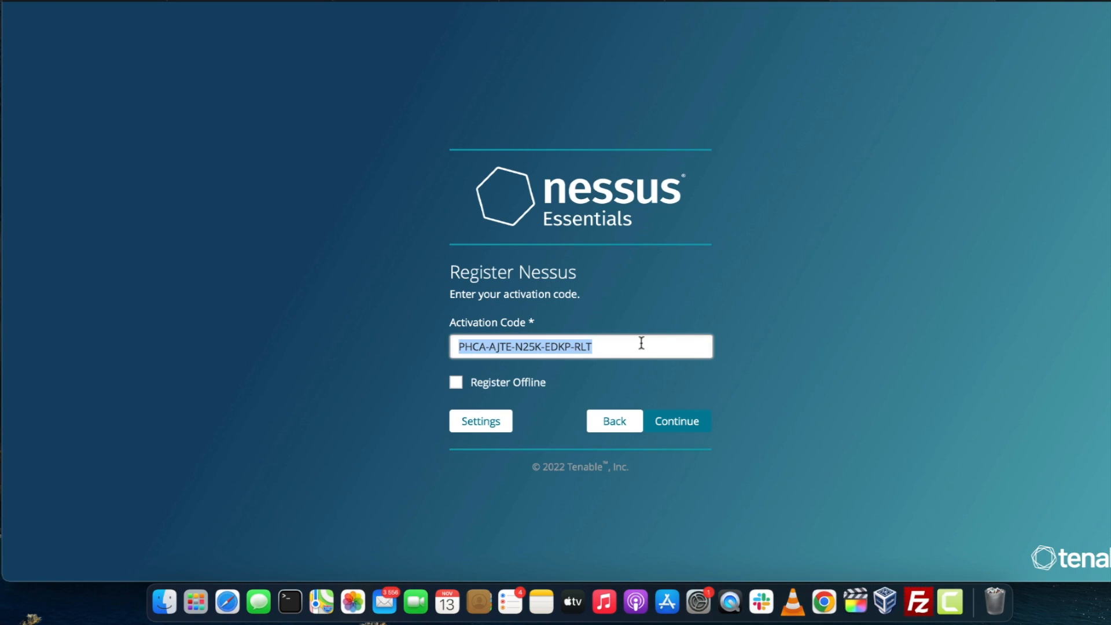
right_click(557, 346)
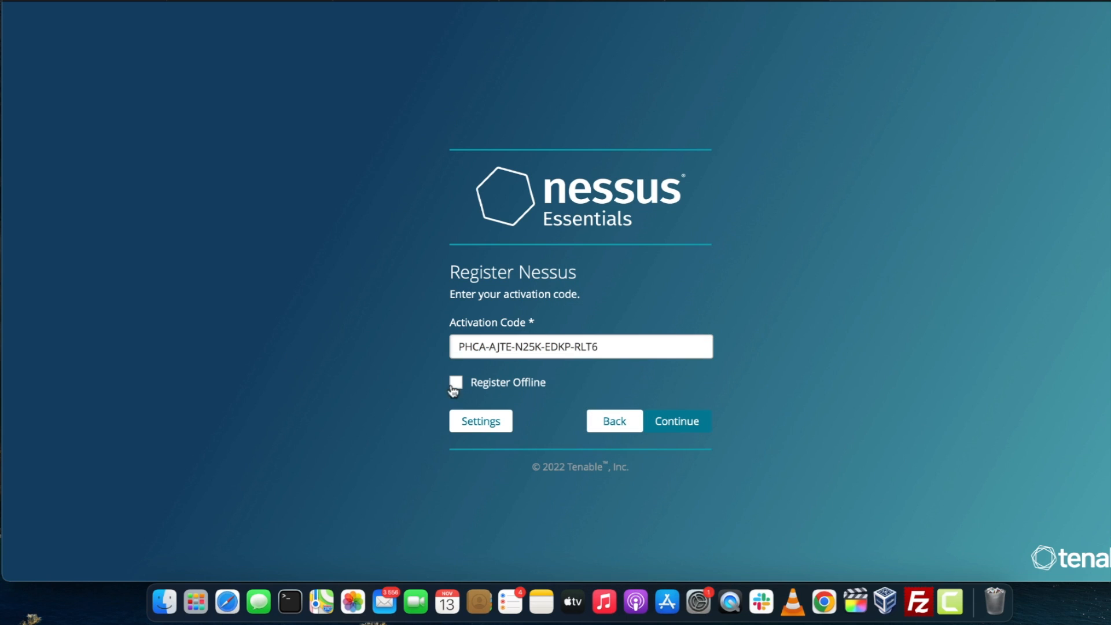
left_click(674, 422)
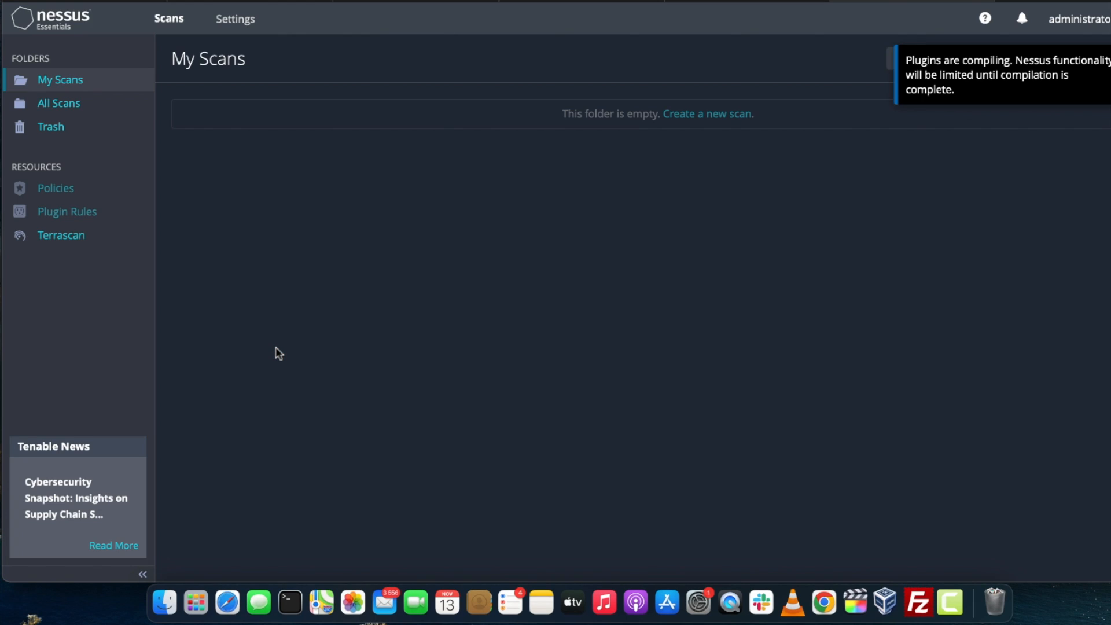
mouse_move(818, 223)
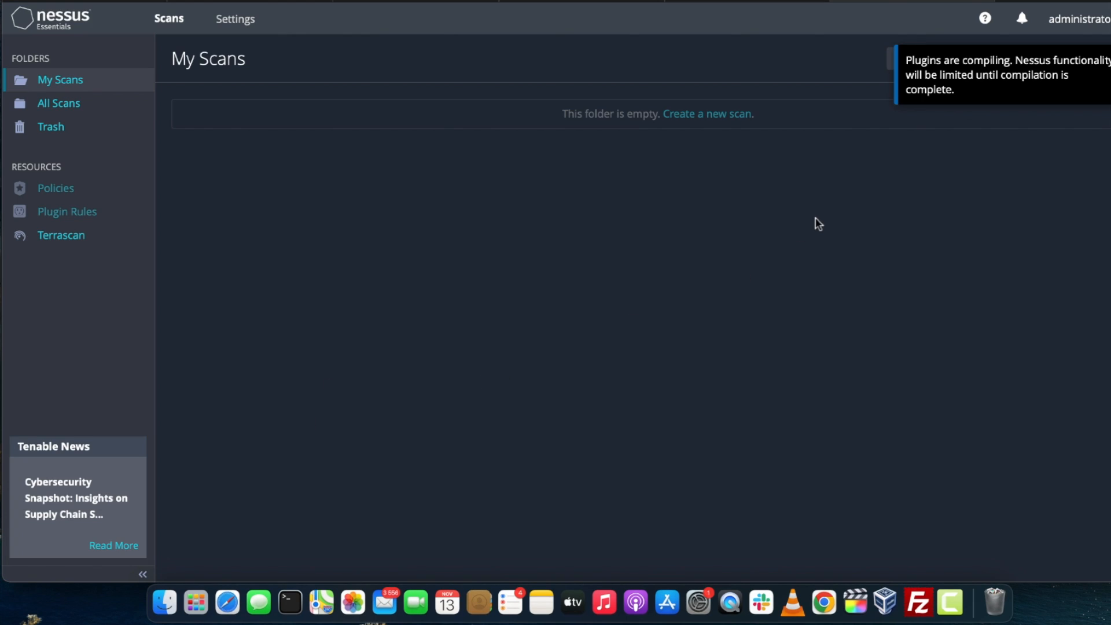
mouse_move(956, 73)
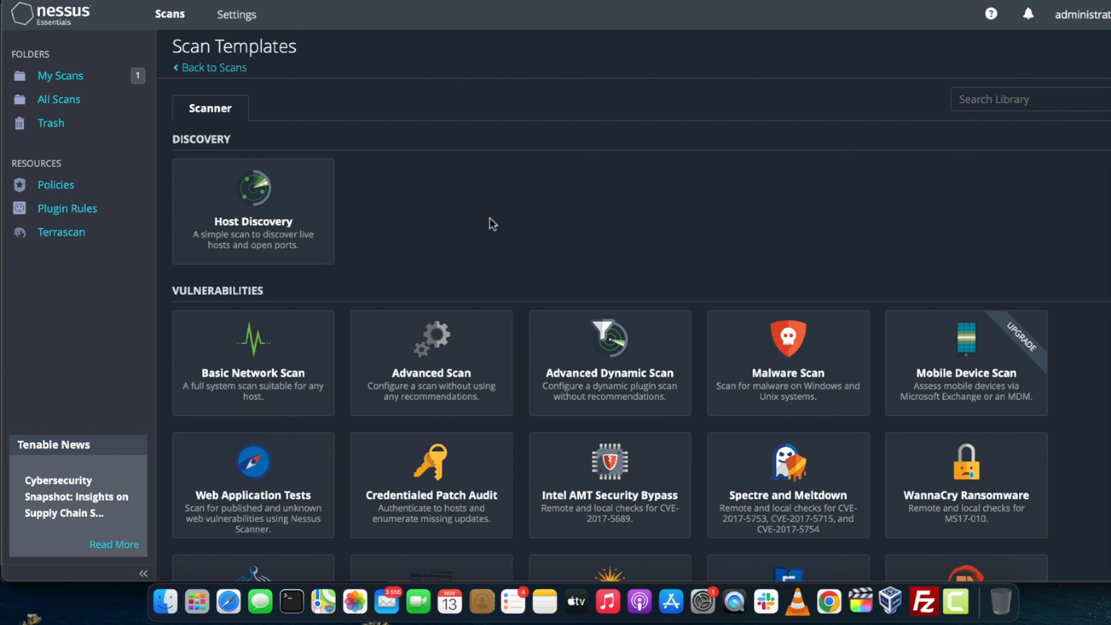
mouse_move(399, 246)
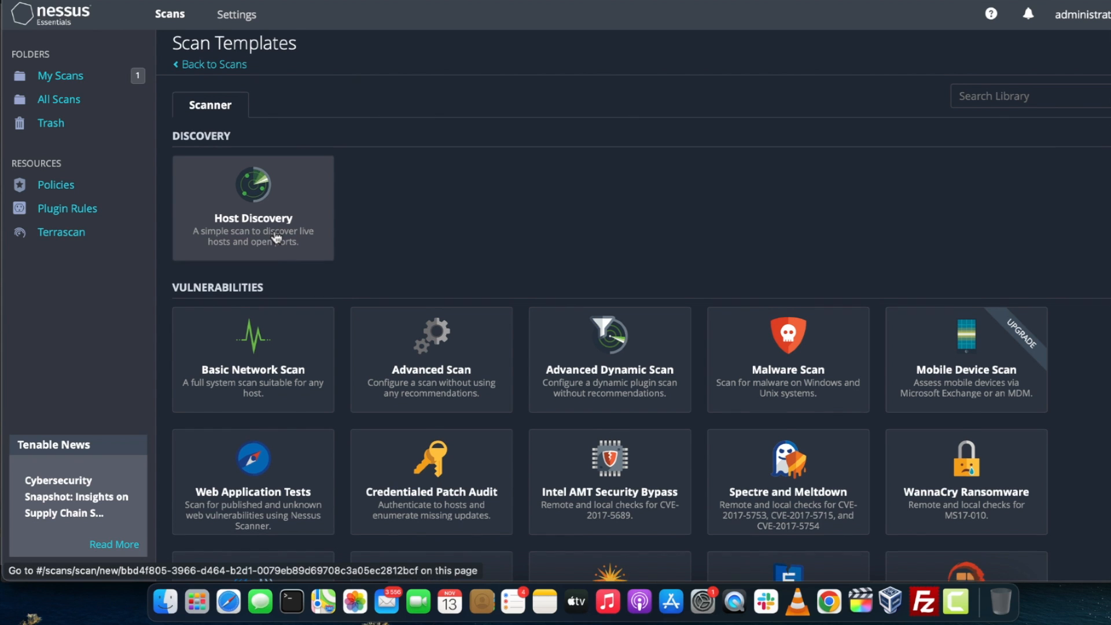
- Scroll through the Scan Templates gallery from Discovery and Vulnerabilities down to Compliance
scroll("down", 3)
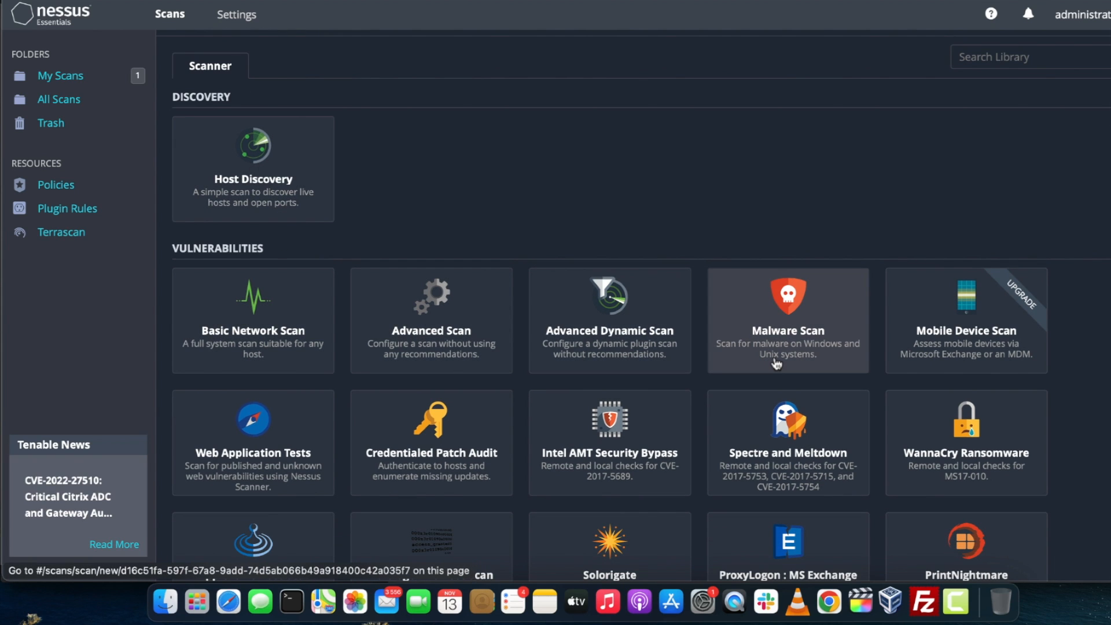
scroll("down", 3)
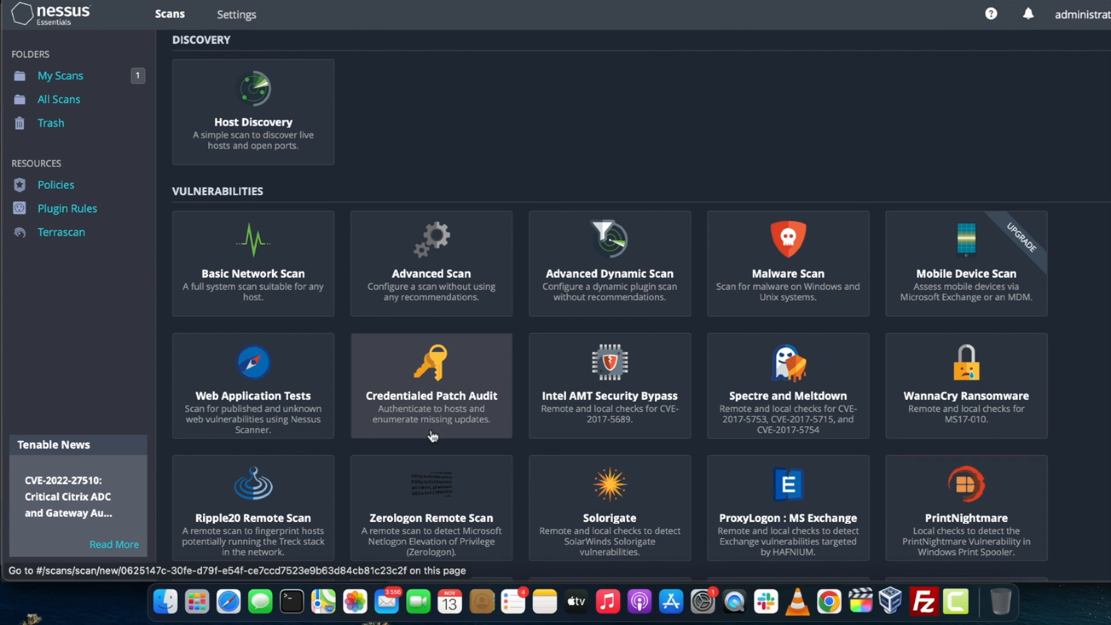
scroll("down", 3)
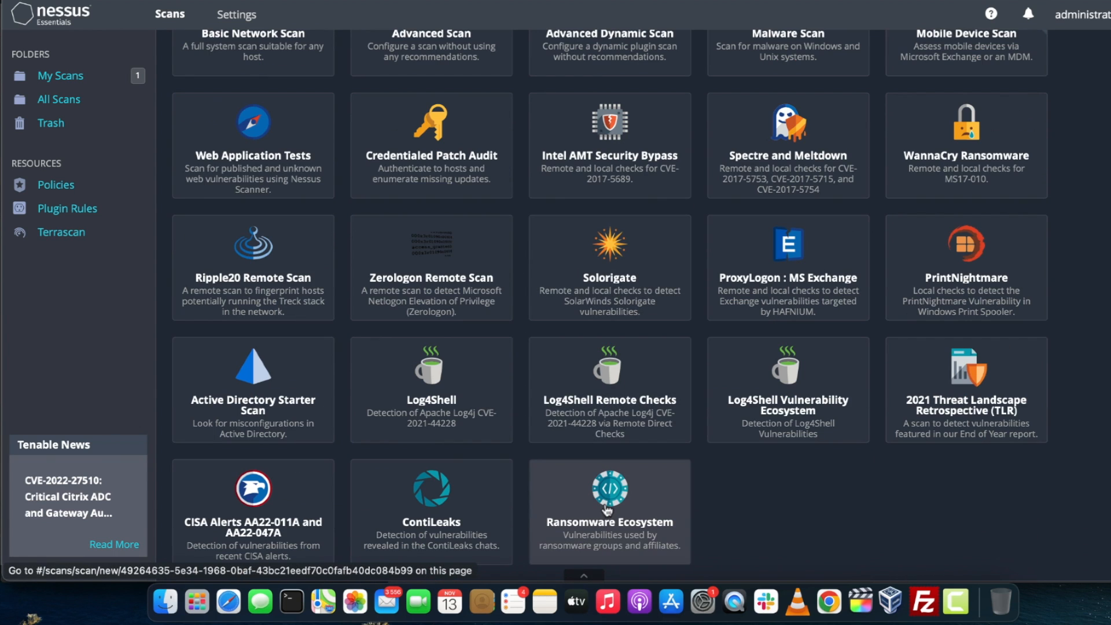
scroll("down", 3)
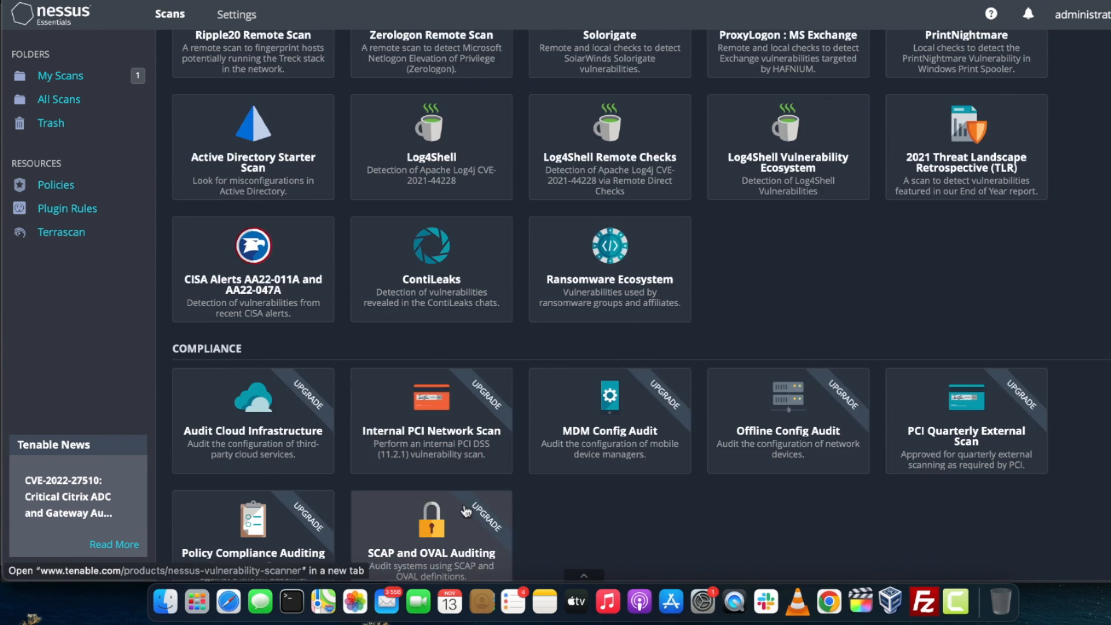